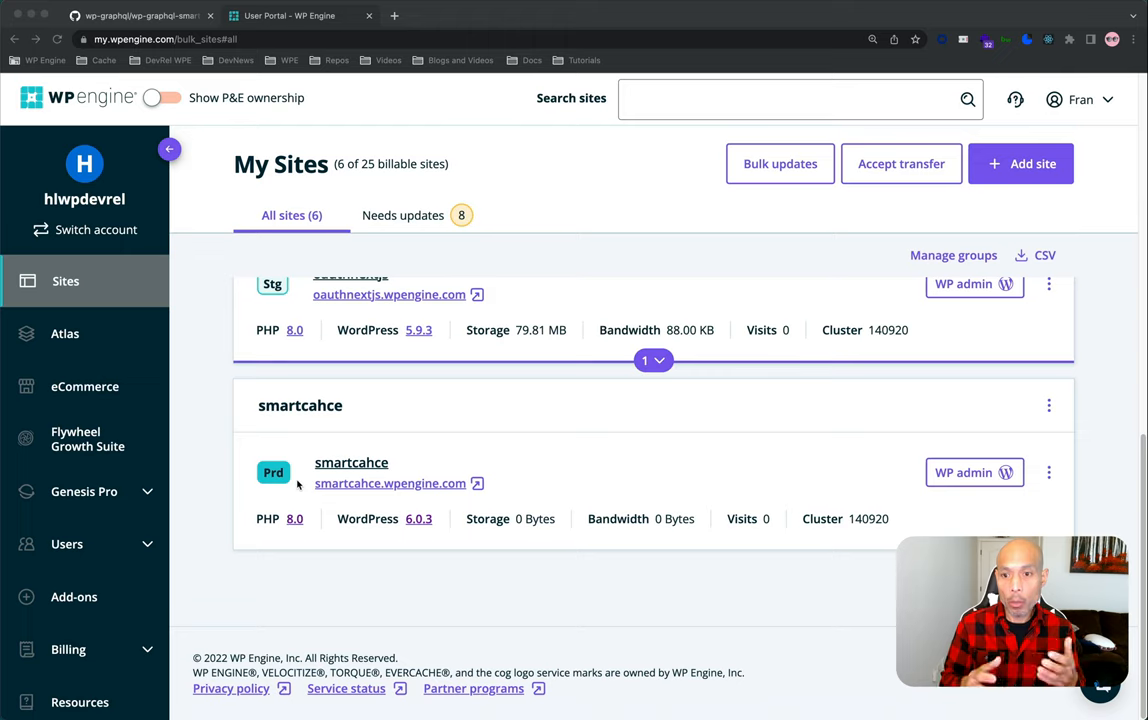
{"action": "mouse_move", "coordinate": [756, 470]}
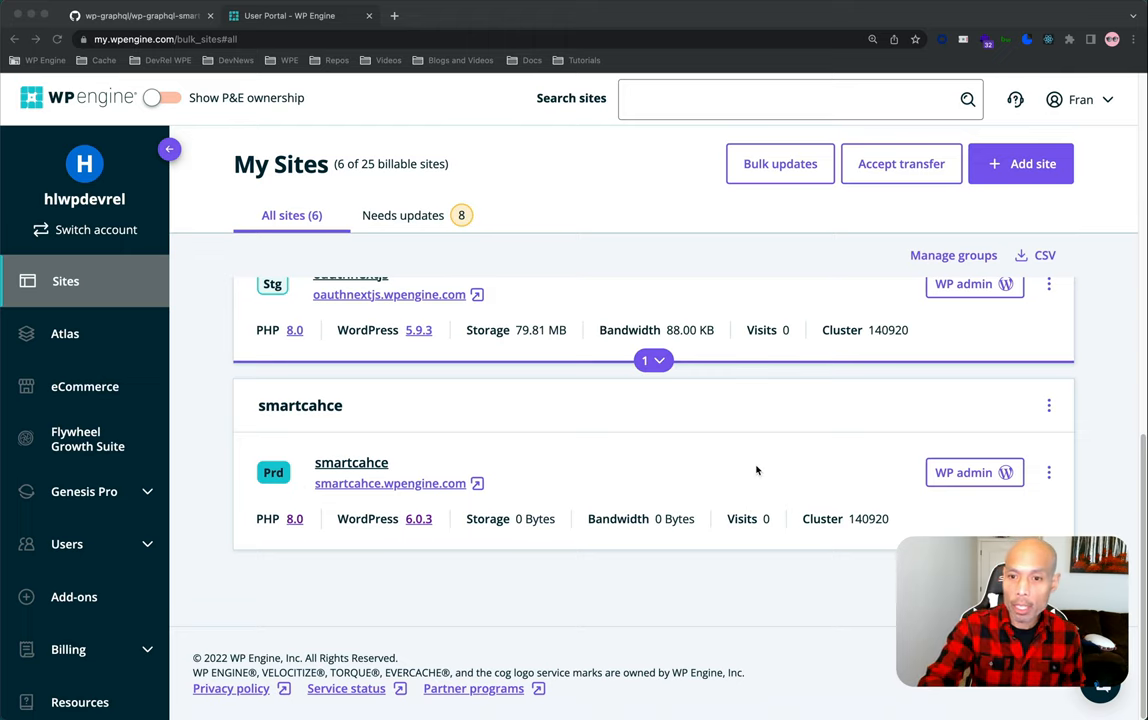
From the smartcahce site's WP admin plugins list, deactivate Genesis Blocks Pro, leaving no active plugins.
{"action": "left_click", "coordinate": [800, 98]}
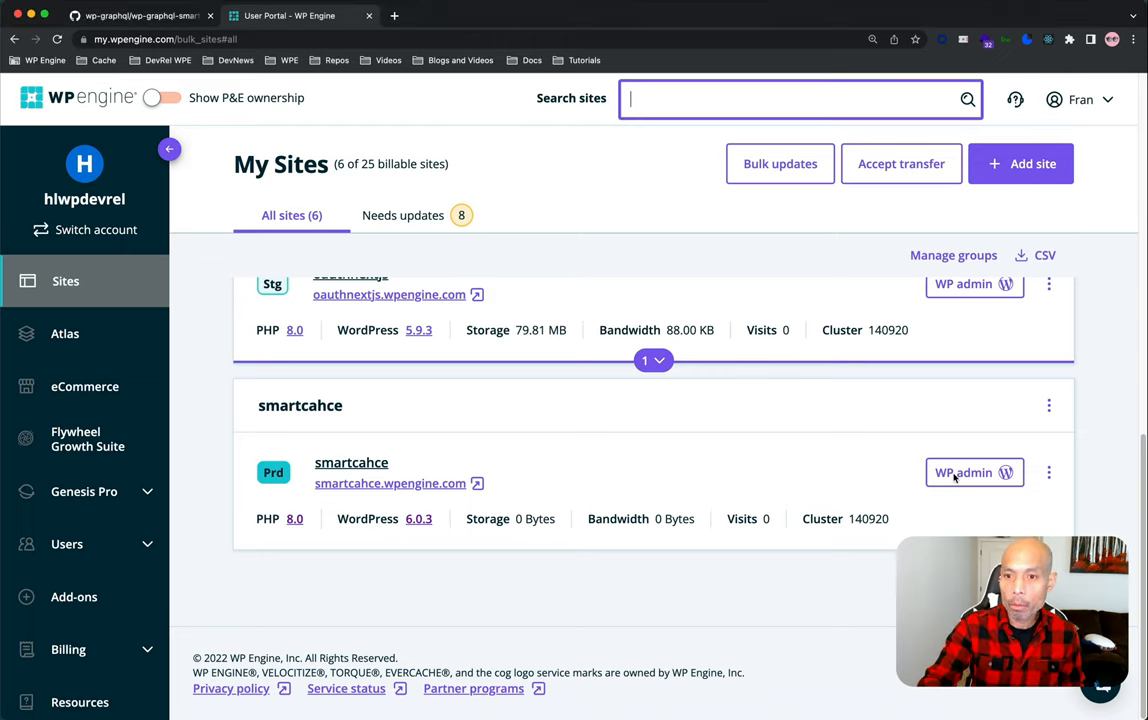
{"action": "left_click", "coordinate": [964, 472]}
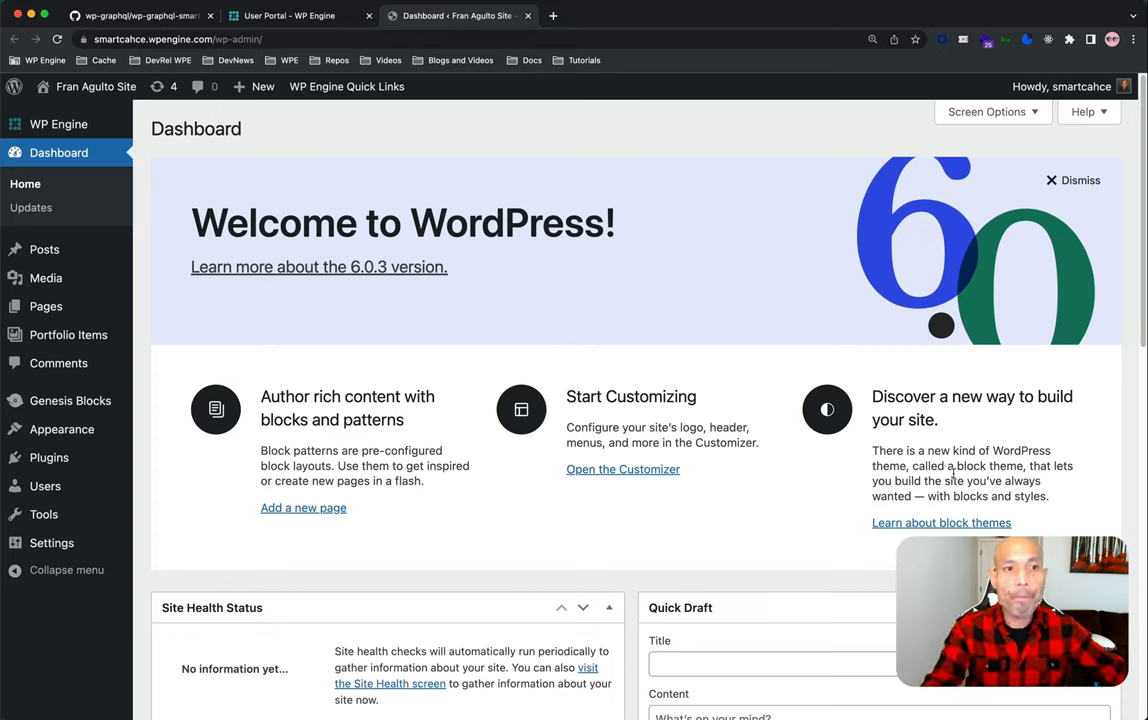
{"action": "mouse_move", "coordinate": [48, 456]}
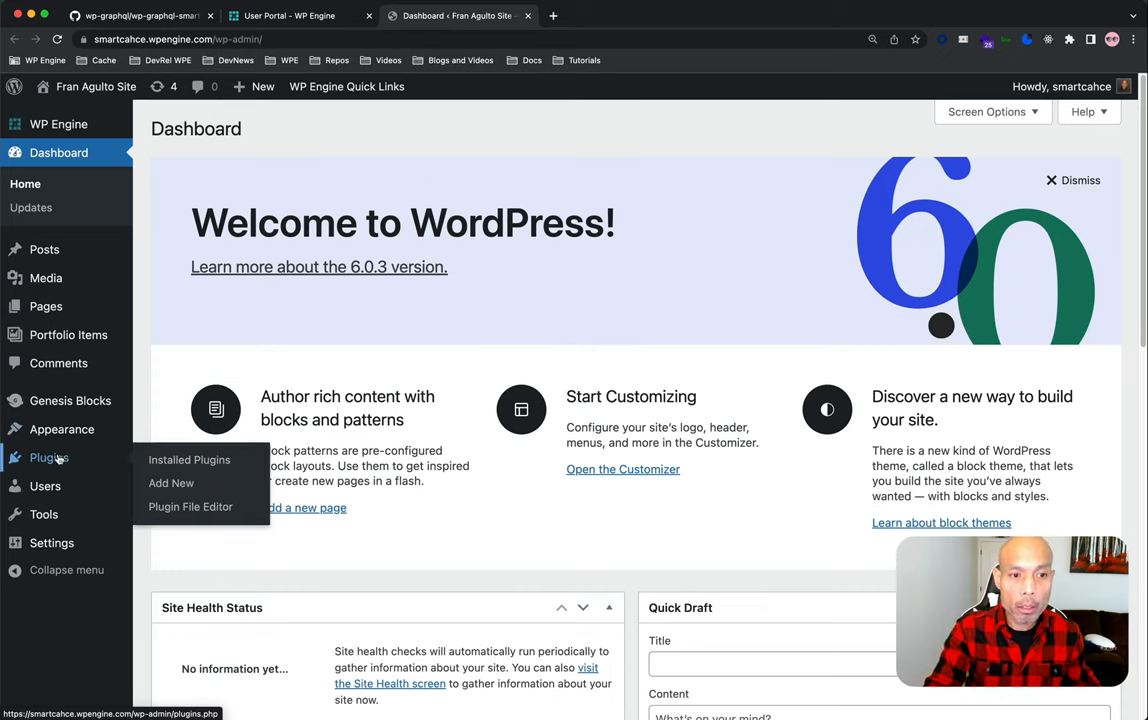
{"action": "left_click", "coordinate": [188, 458]}
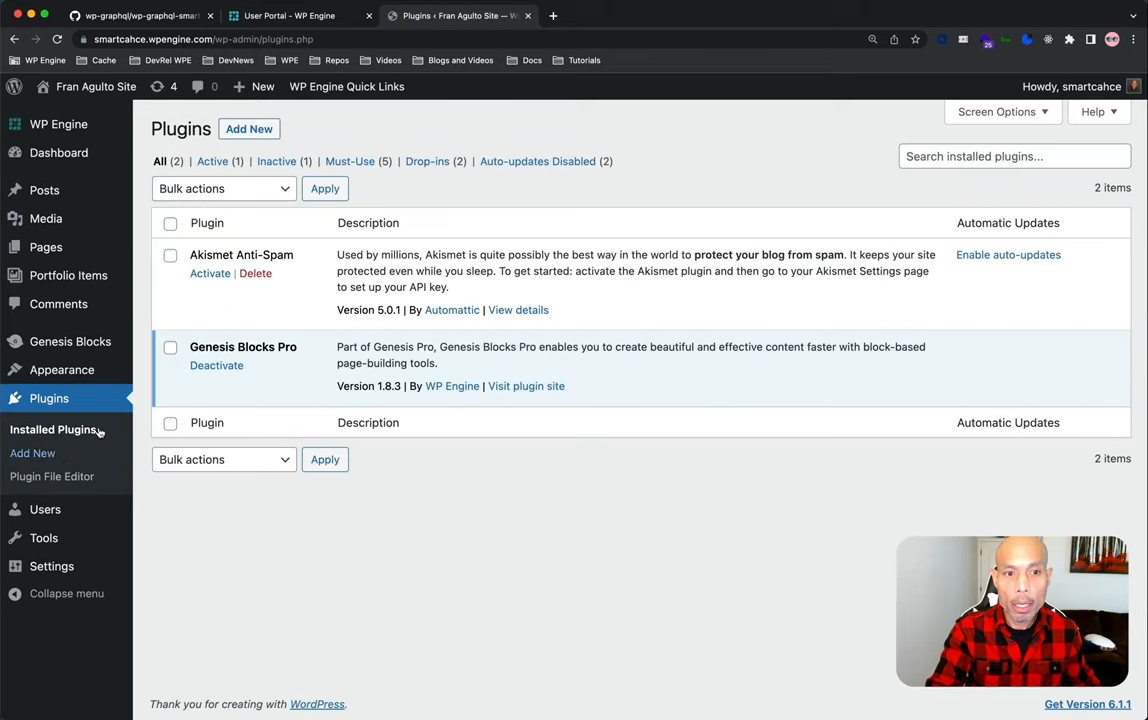
{"action": "left_click", "coordinate": [216, 364]}
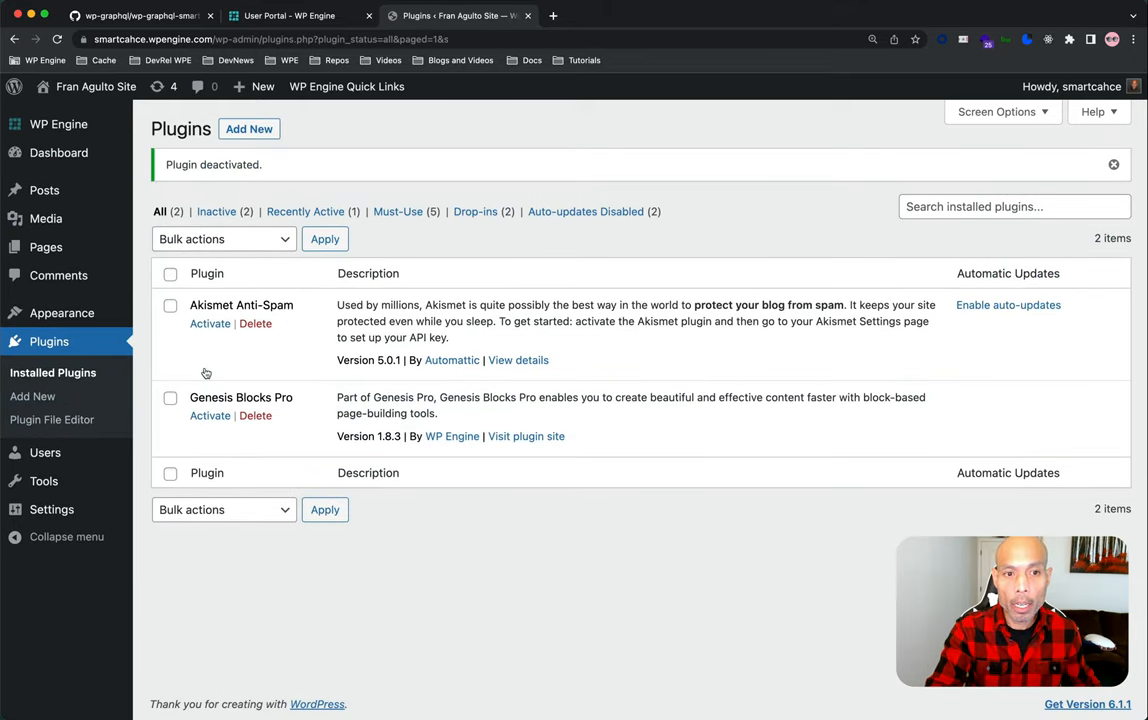
{"action": "mouse_move", "coordinate": [248, 128]}
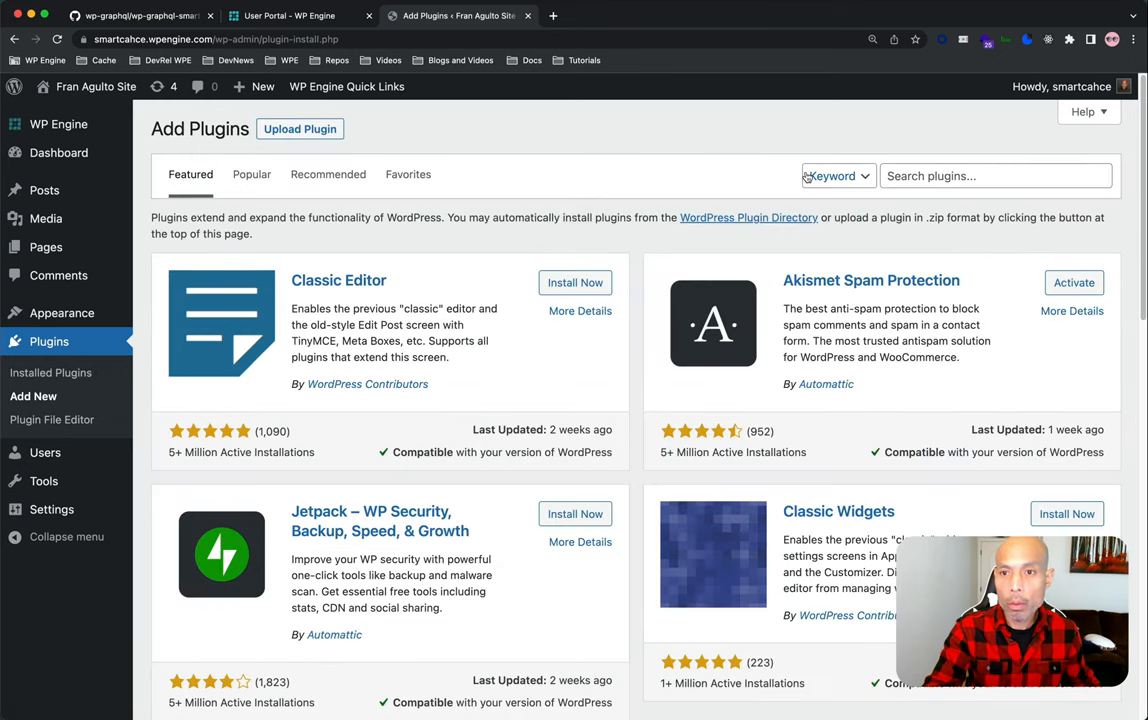
Search Add New for wpgraphql, install WPGraphQL and activate it as the only active plugin.
{"action": "type", "text": "wpgraphql"}
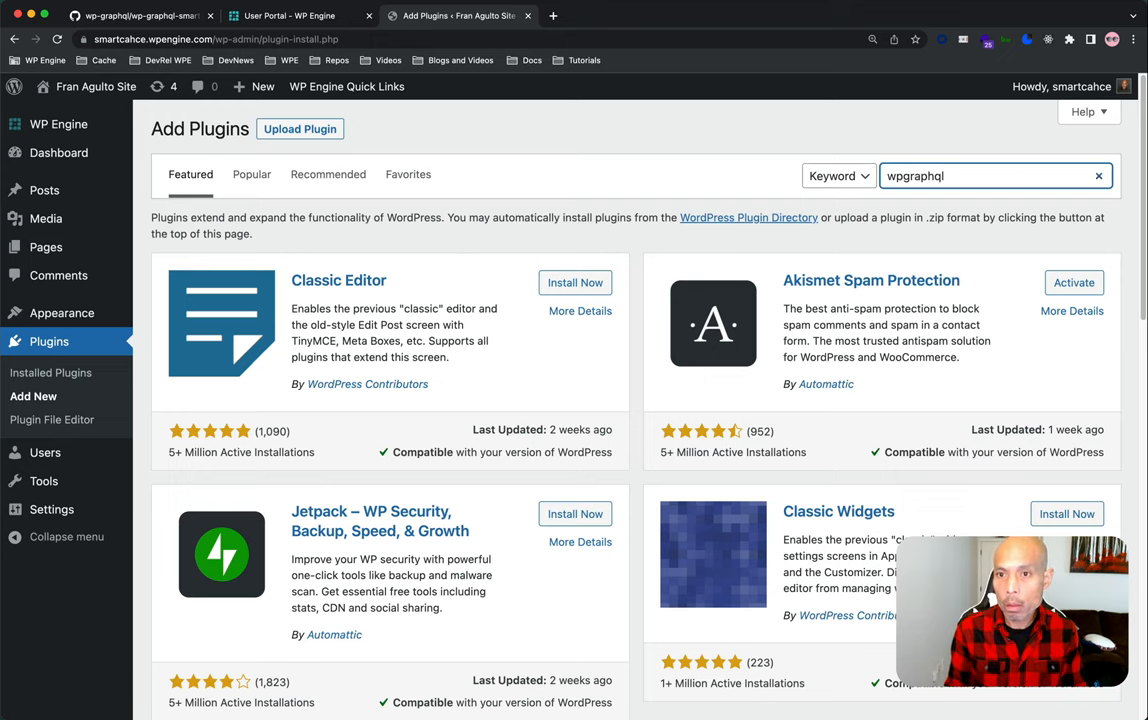
{"action": "key", "text": "Enter"}
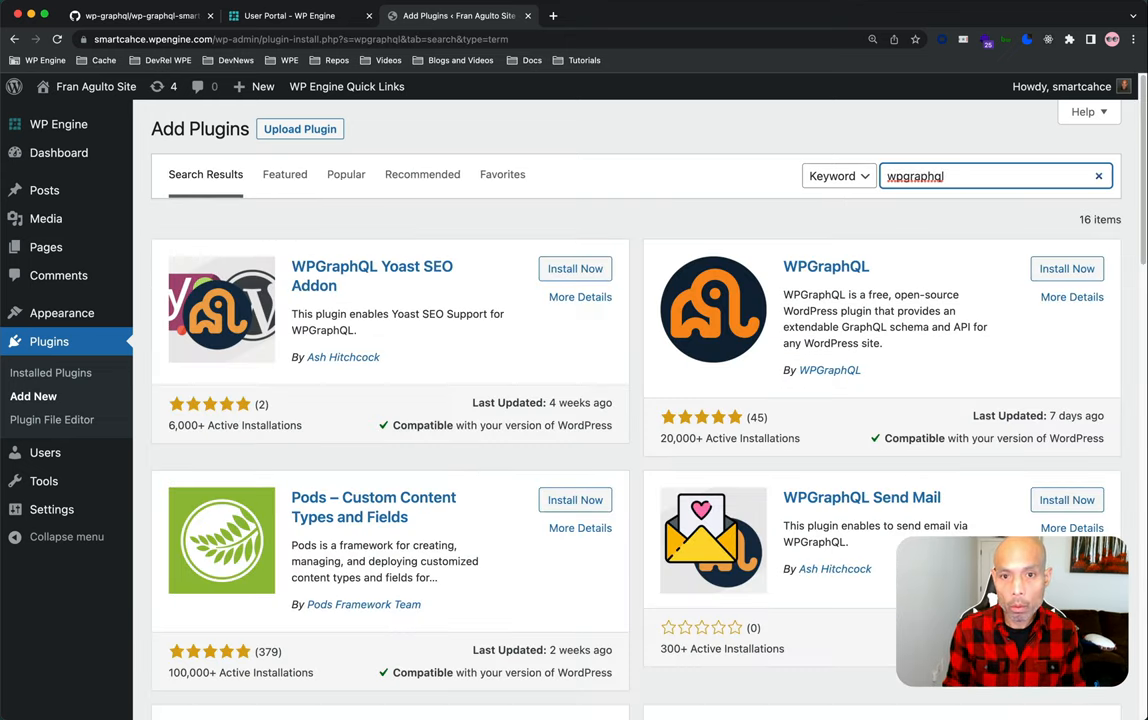
{"action": "left_click", "coordinate": [1066, 268]}
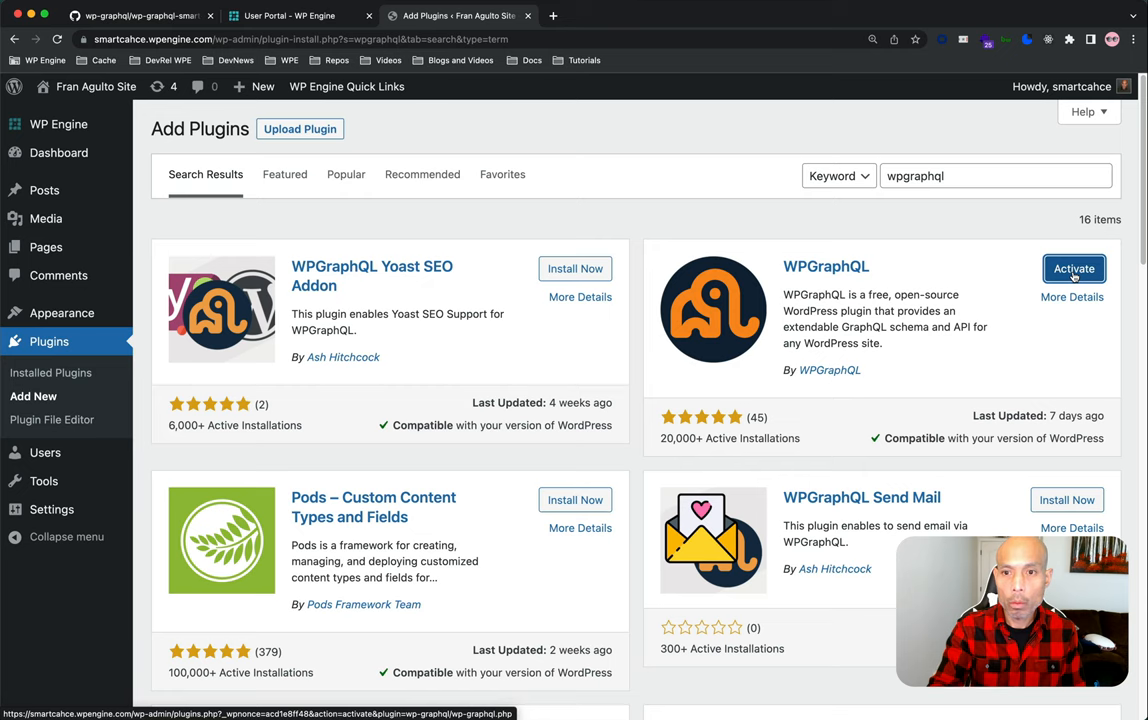
{"action": "left_click", "coordinate": [1072, 268]}
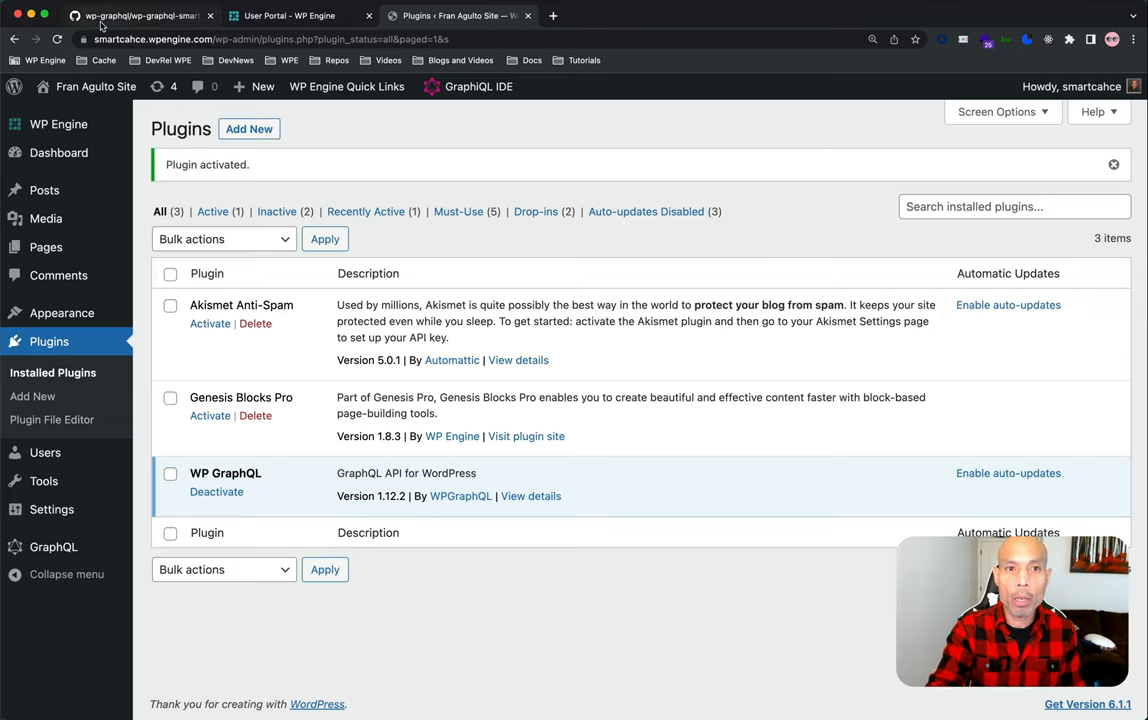
Show the clone and Download ZIP options for the wp-graphql-smart-cache v0.3.2 repository.
{"action": "left_click", "coordinate": [140, 16]}
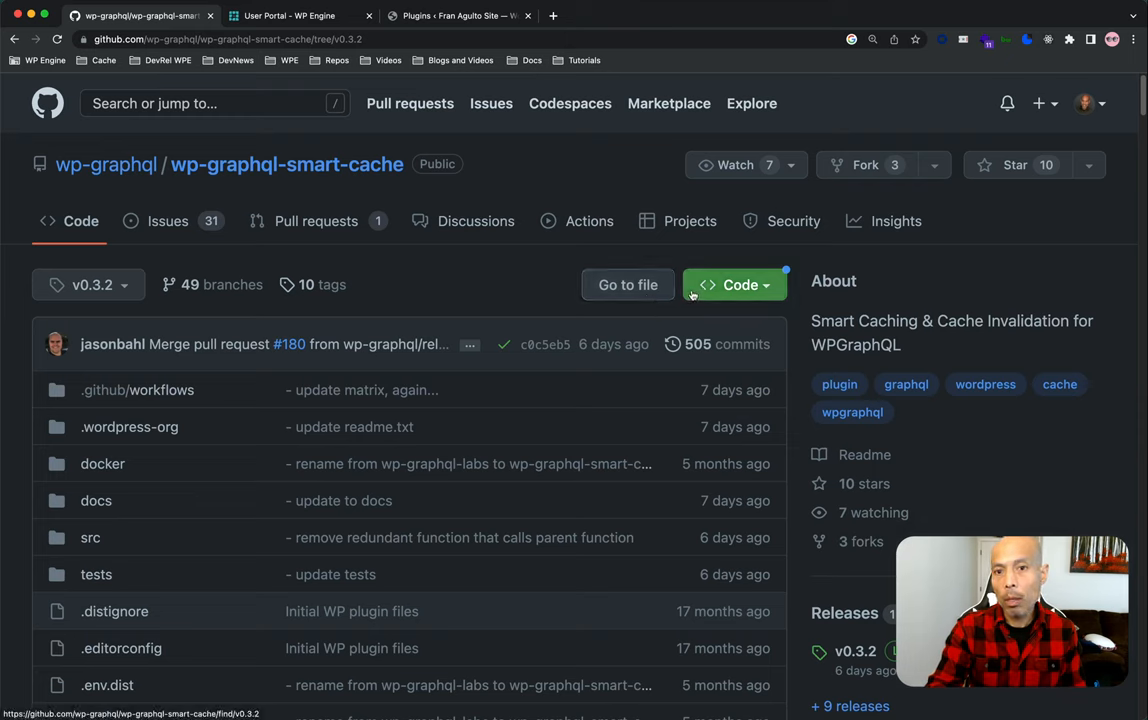
{"action": "left_click", "coordinate": [736, 284]}
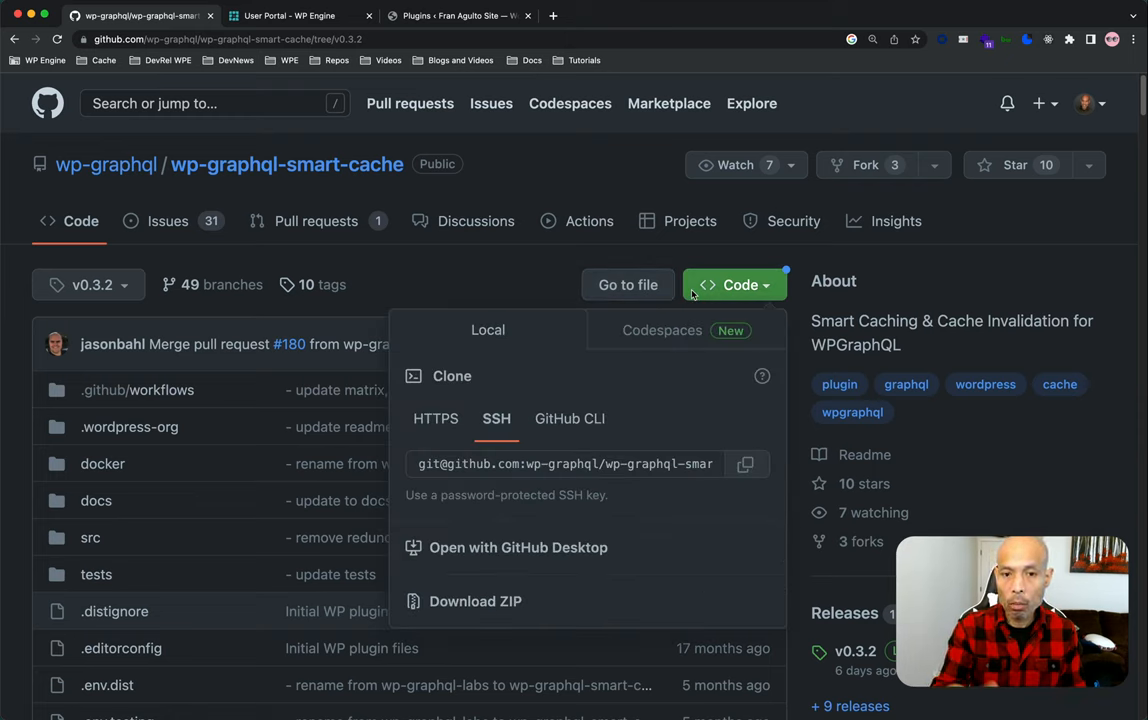
{"action": "mouse_move", "coordinate": [530, 602]}
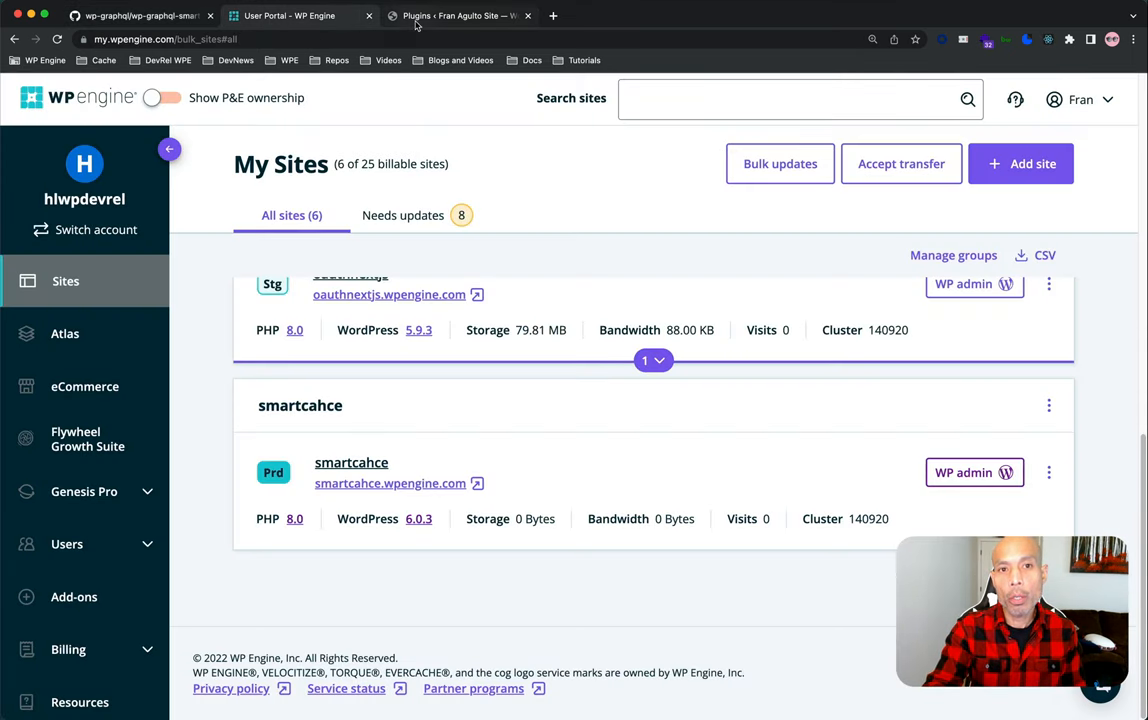
Upload wp-graphql-smart-cache-0.3.2.zip as a plugin, install it and activate WPGraphQL Smart Cache.
{"action": "left_click", "coordinate": [468, 16]}
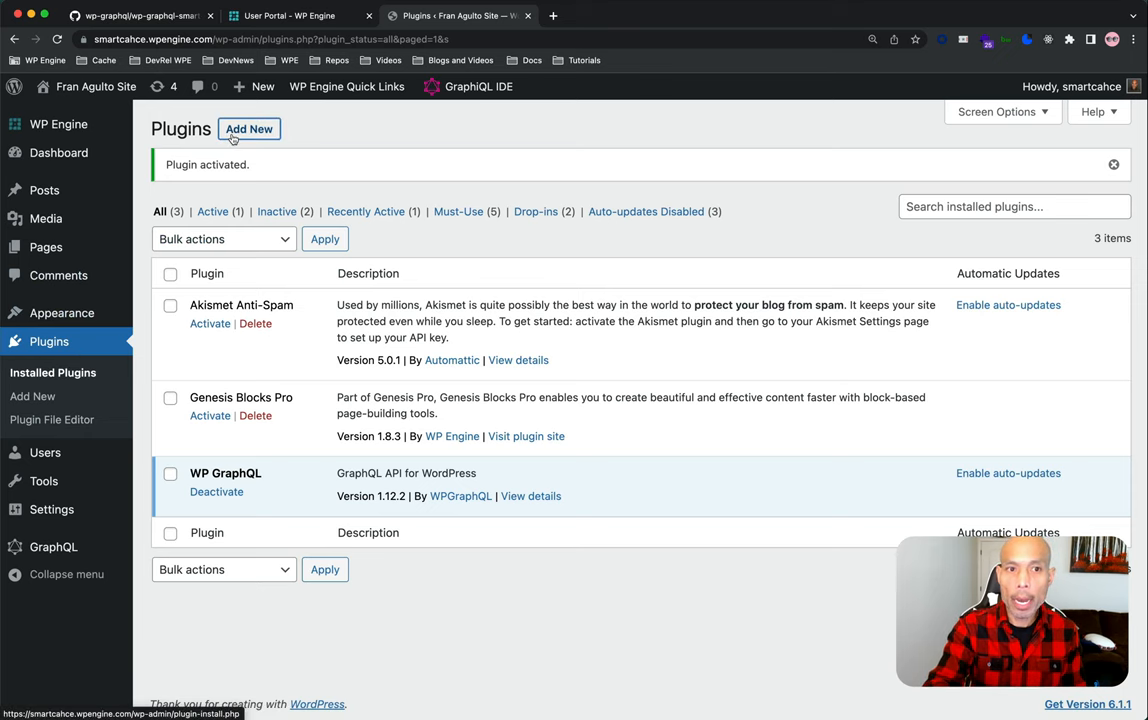
{"action": "left_click", "coordinate": [248, 128]}
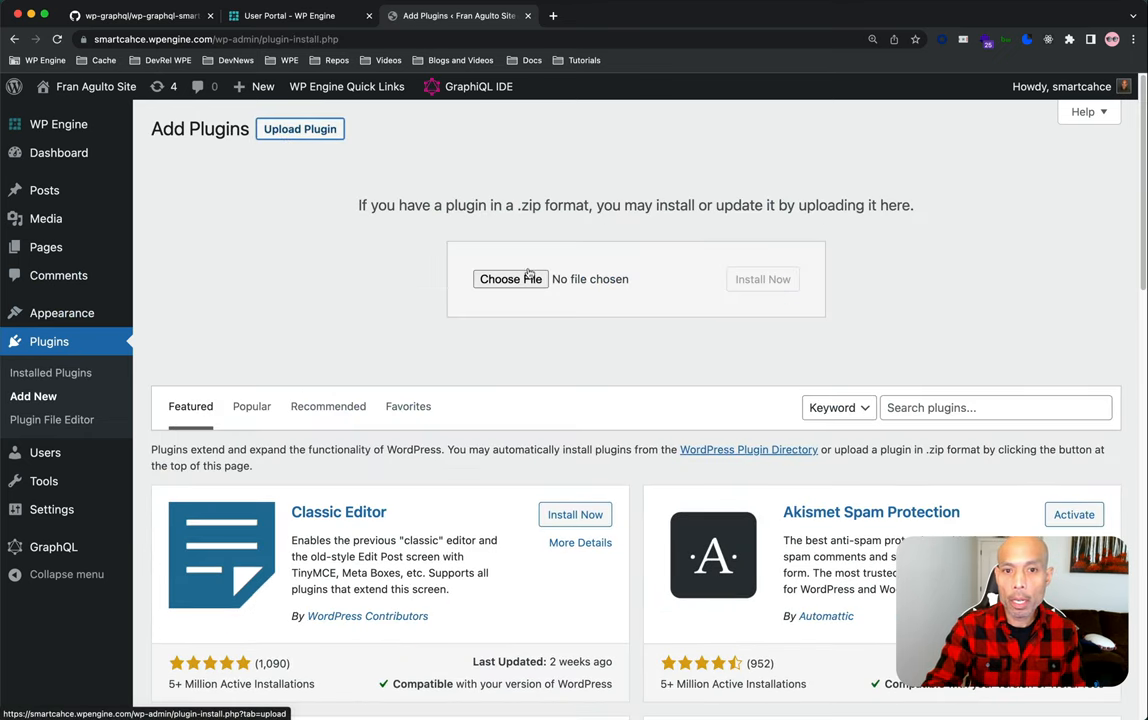
{"action": "left_click", "coordinate": [510, 280]}
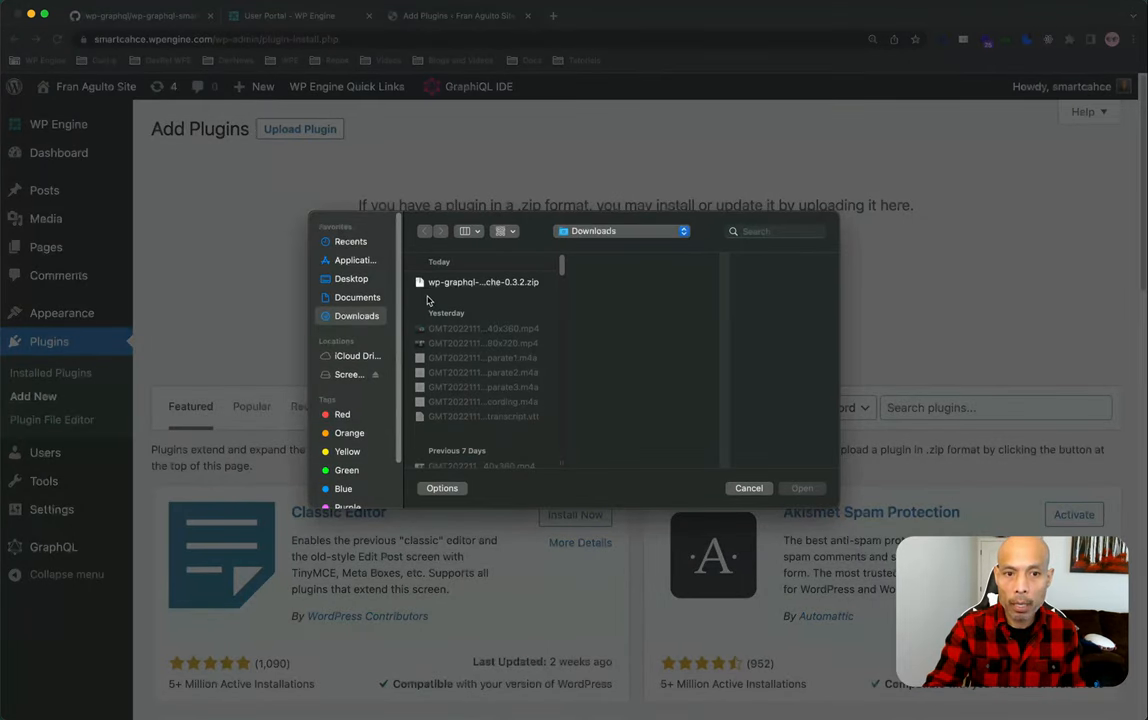
{"action": "left_click", "coordinate": [478, 280]}
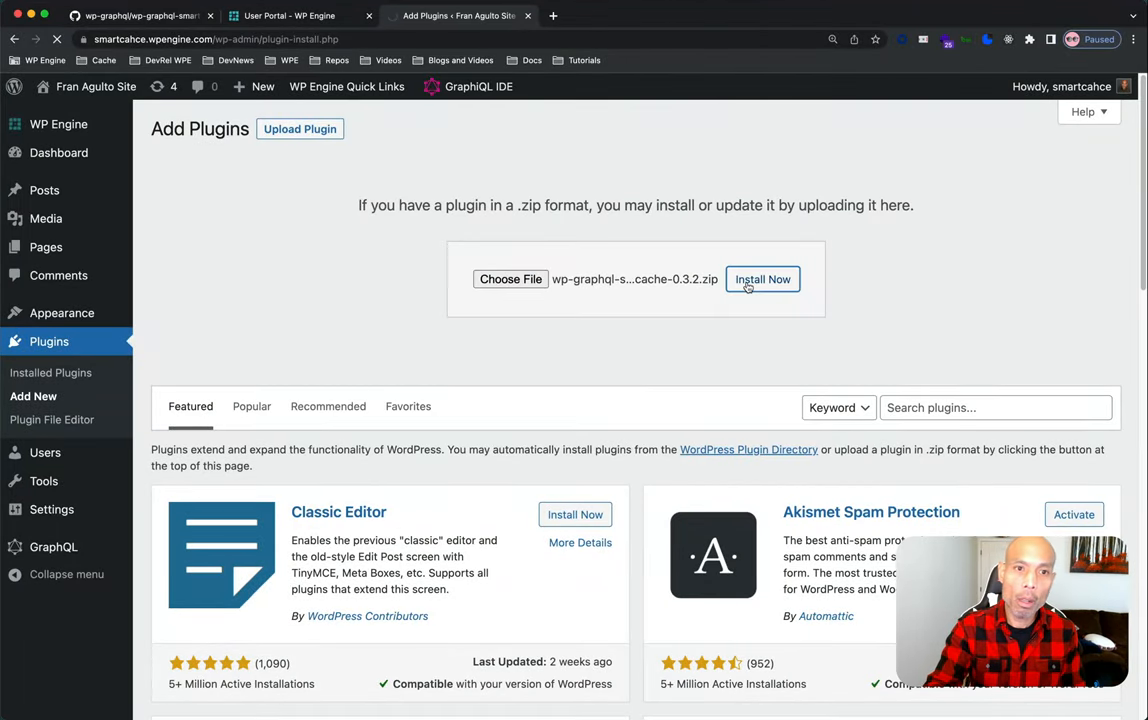
{"action": "left_click", "coordinate": [762, 280]}
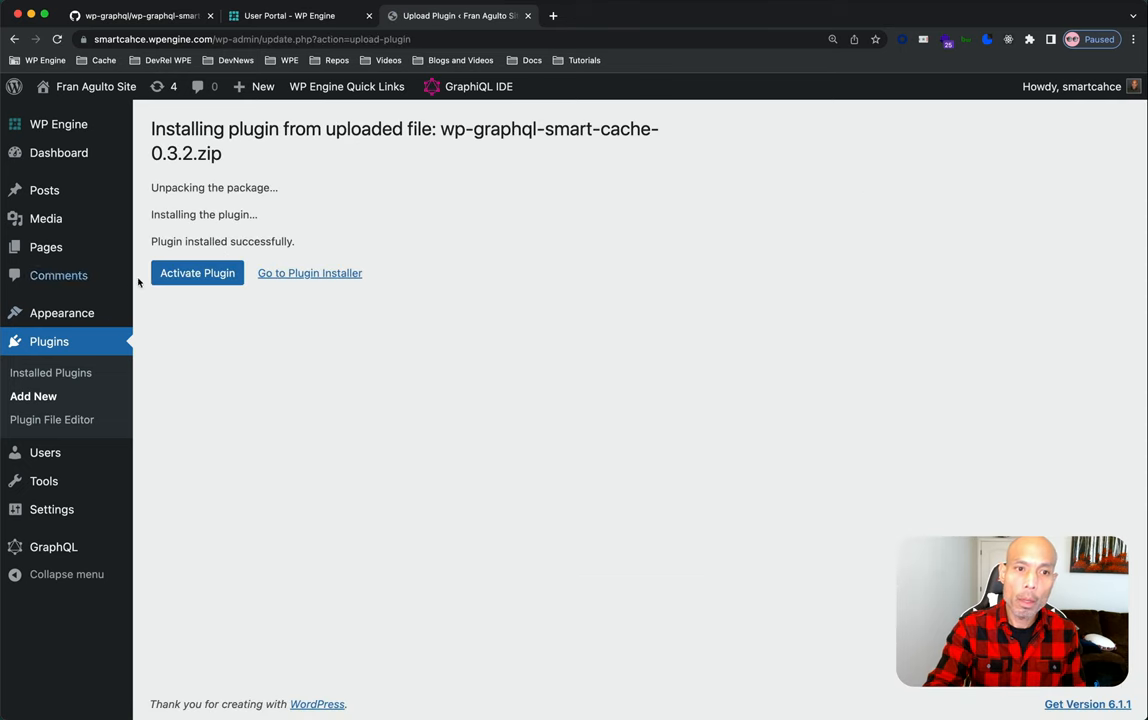
{"action": "left_click", "coordinate": [196, 272]}
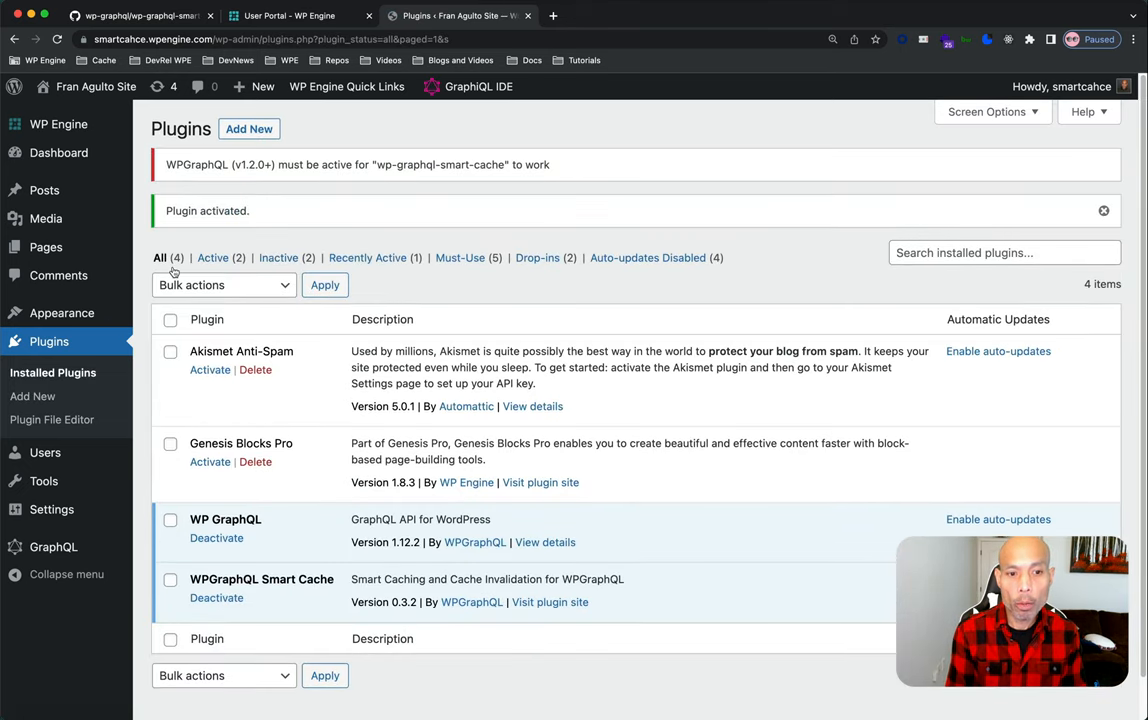
{"action": "scroll", "scroll_direction": "down", "scroll_amount": 3}
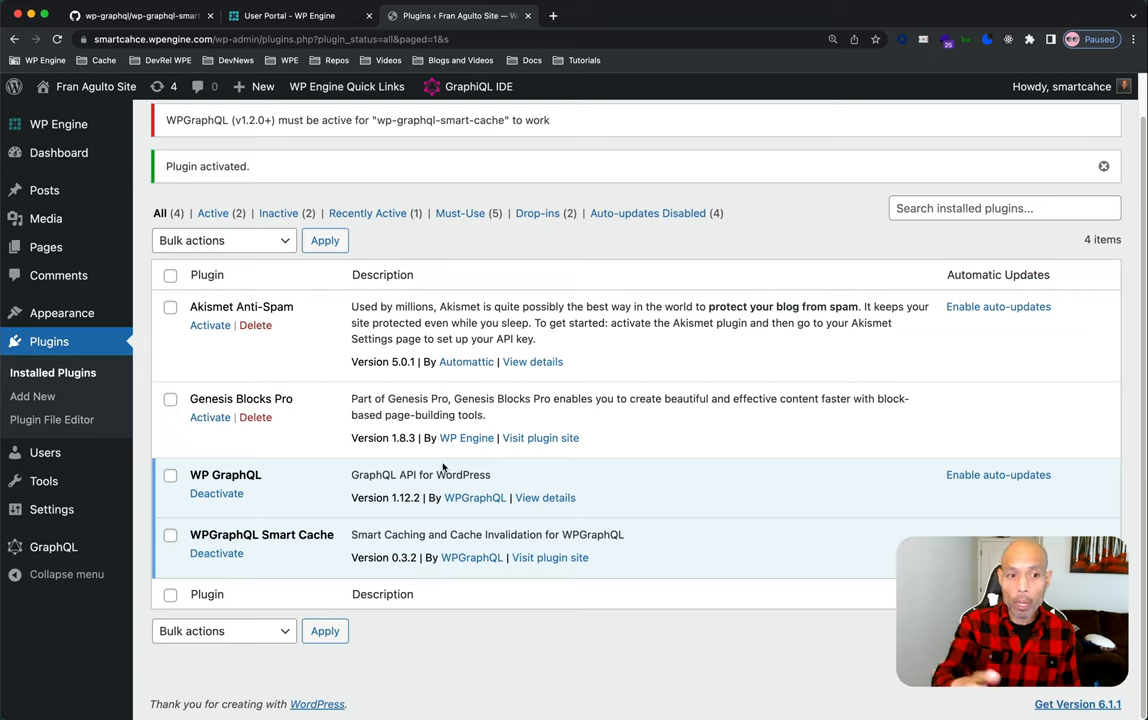
{"action": "left_click", "coordinate": [52, 548]}
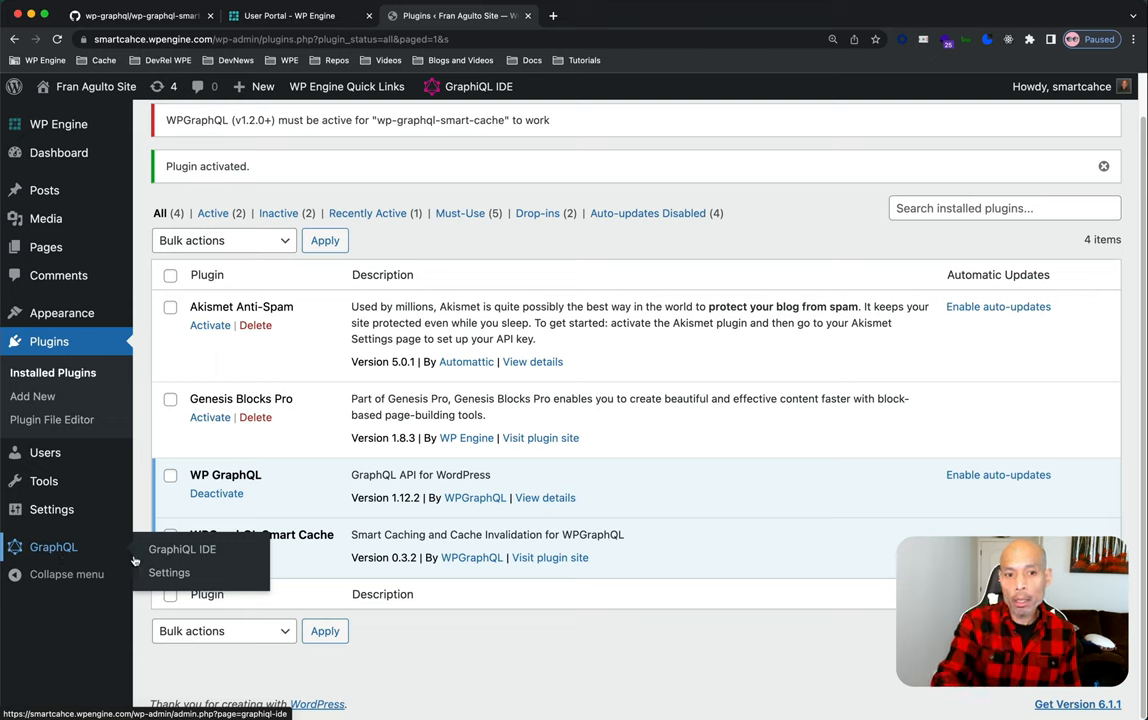
{"action": "mouse_move", "coordinate": [476, 88]}
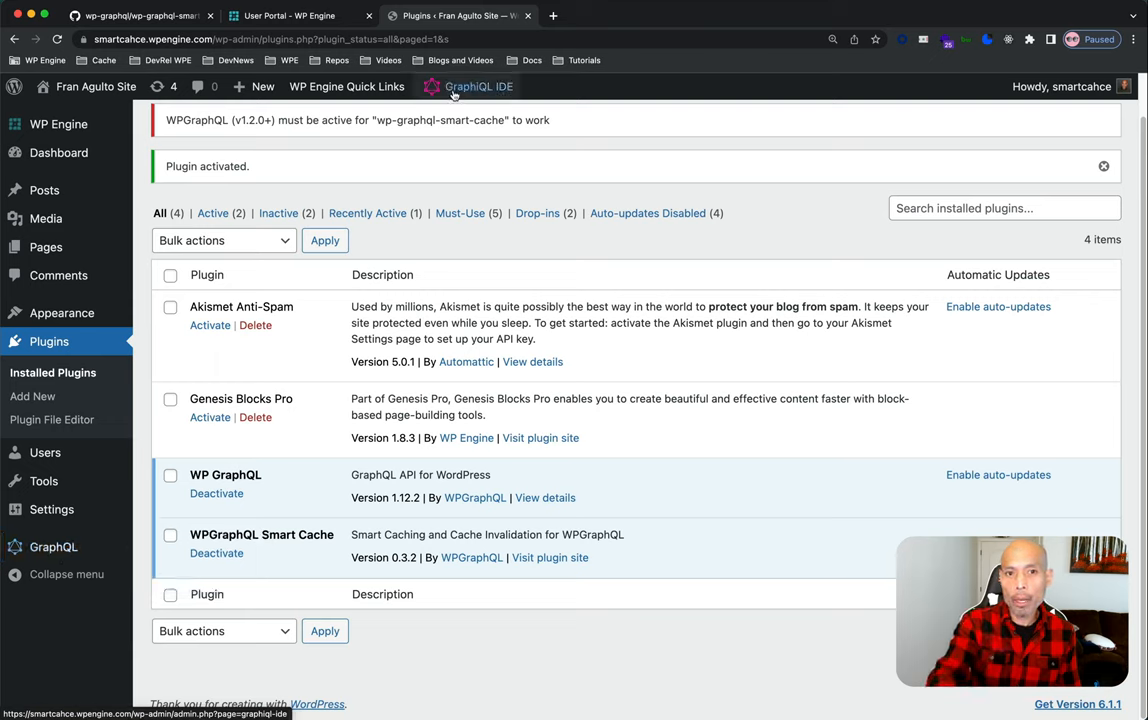
Bring up the GraphiQL IDE with the Query Composer listing root query fields.
{"action": "left_click", "coordinate": [480, 86]}
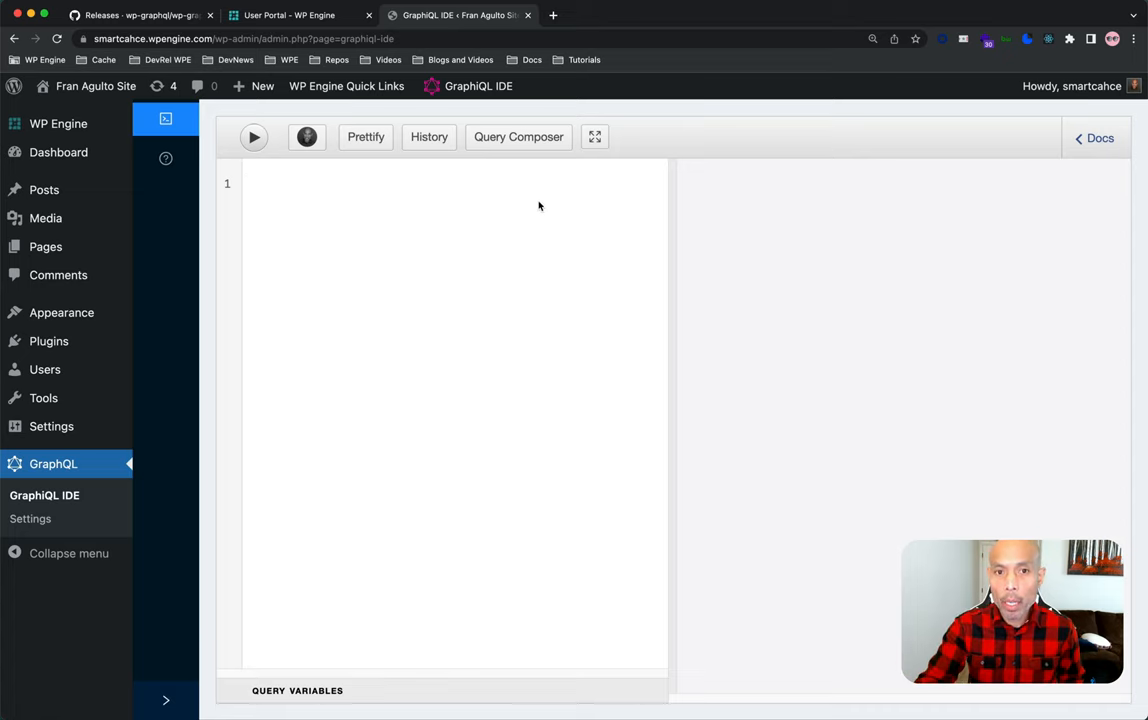
{"action": "left_click", "coordinate": [518, 136]}
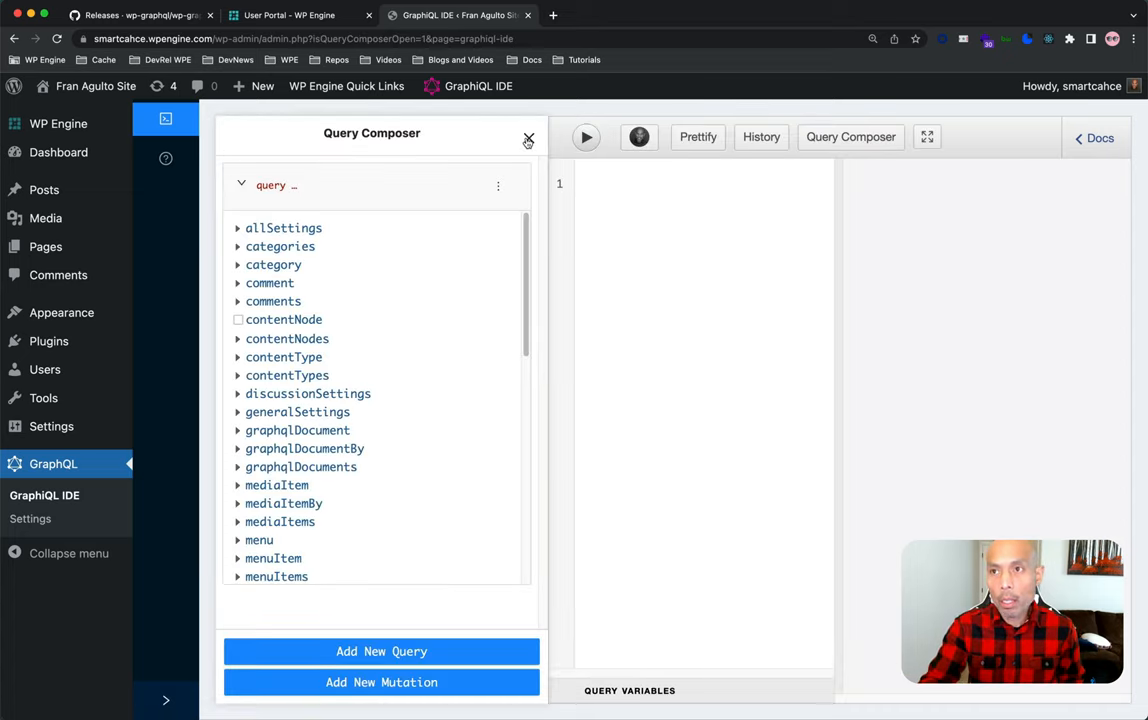
{"action": "mouse_move", "coordinate": [362, 320]}
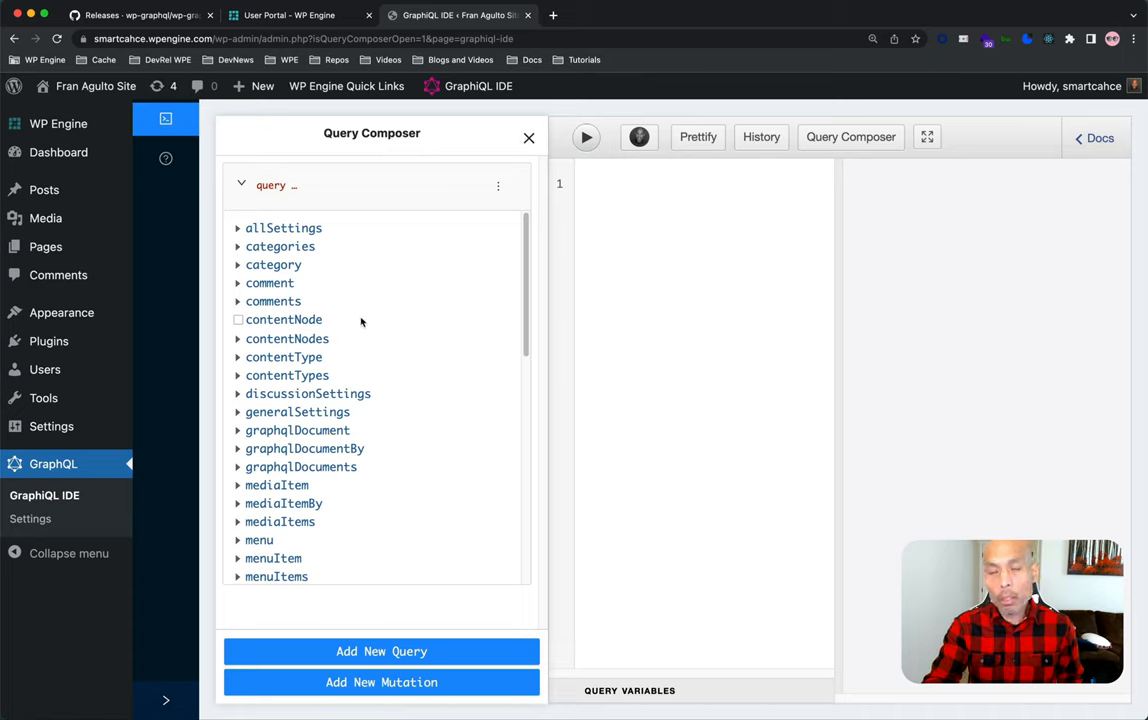
{"action": "scroll", "scroll_direction": "down", "scroll_amount": 3}
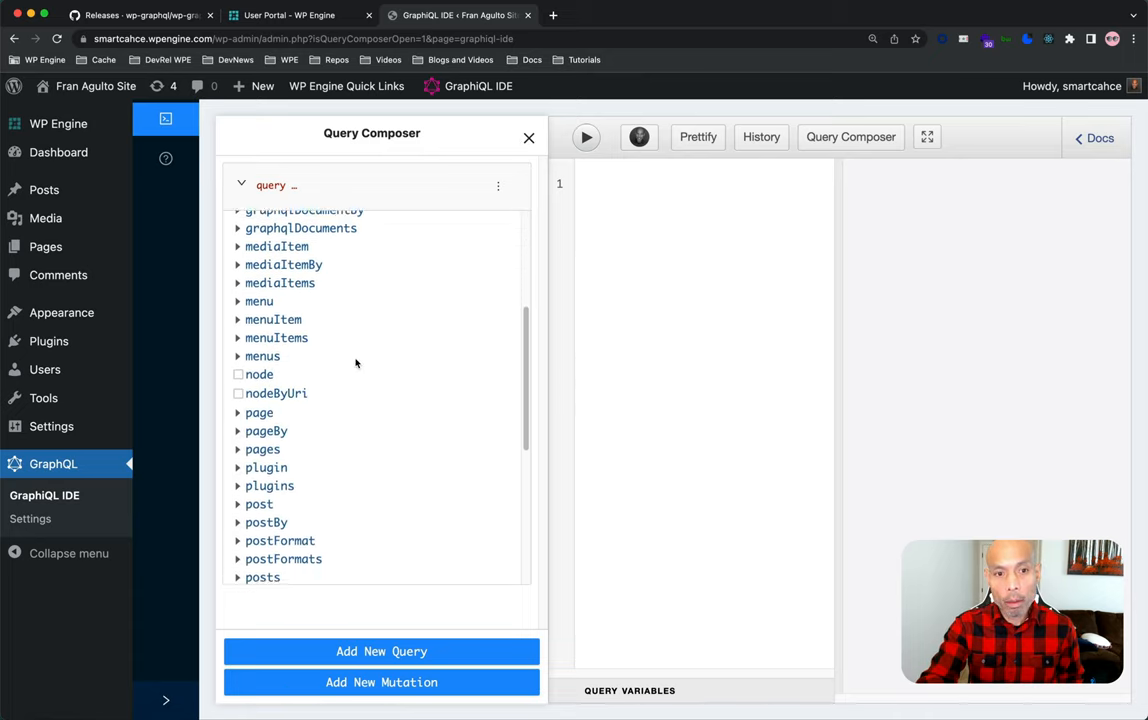
{"action": "scroll", "scroll_direction": "down", "scroll_amount": 3}
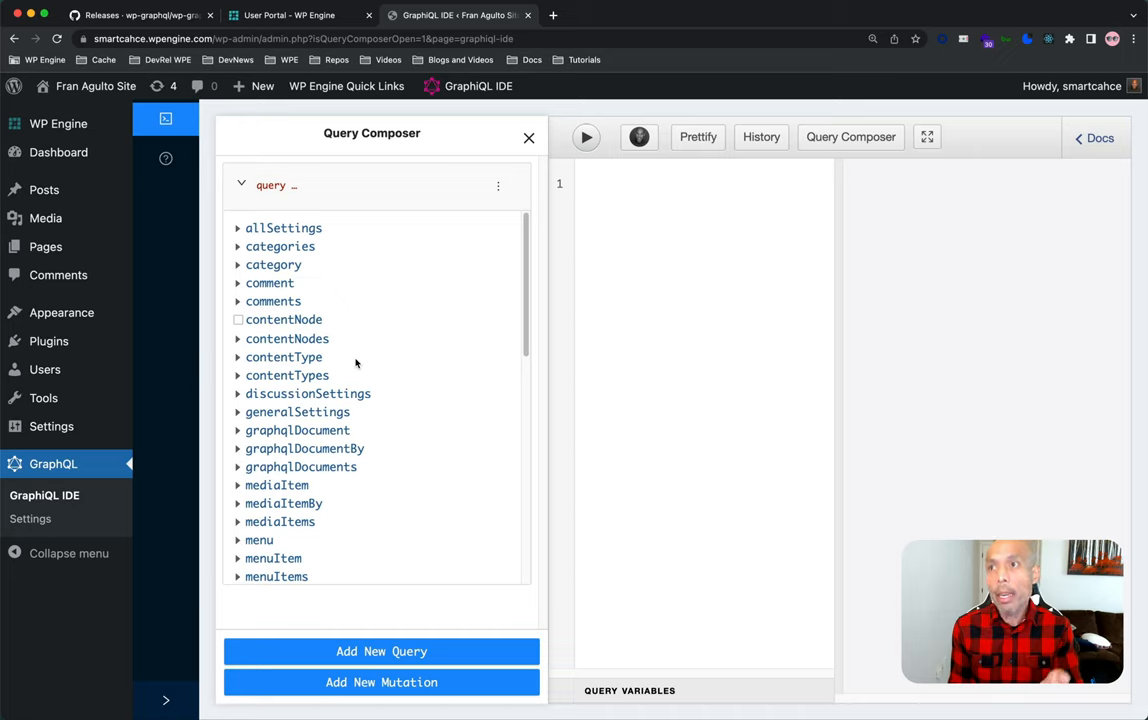
{"action": "mouse_move", "coordinate": [724, 234]}
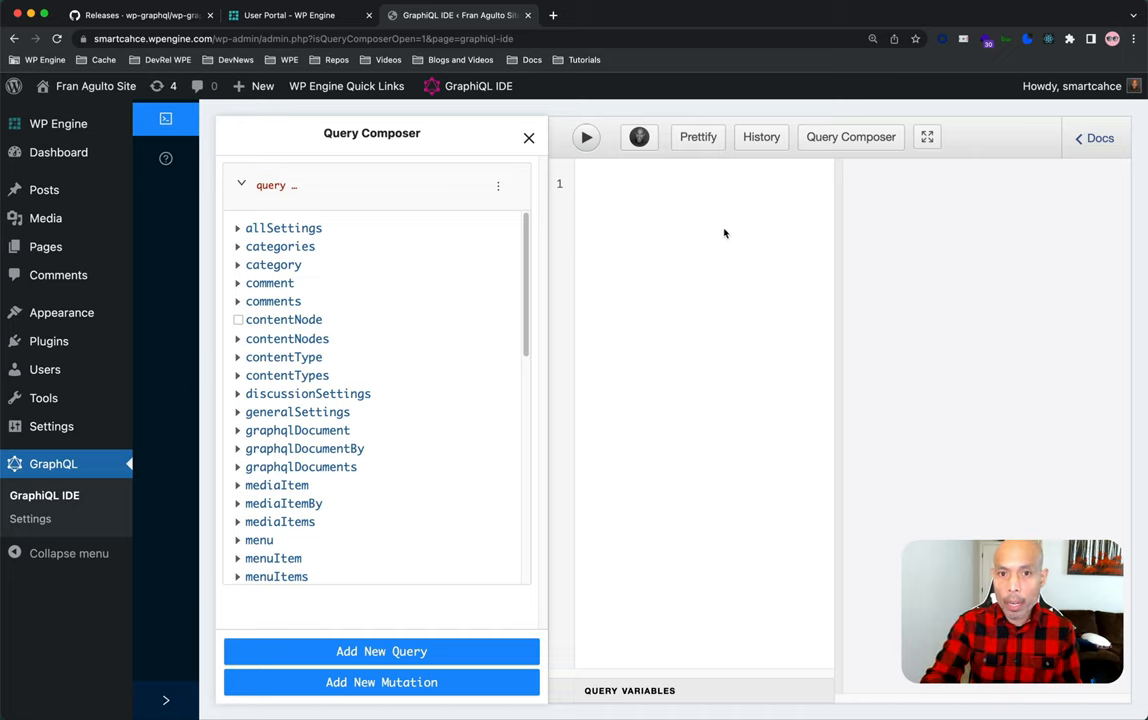
{"action": "mouse_move", "coordinate": [716, 224]}
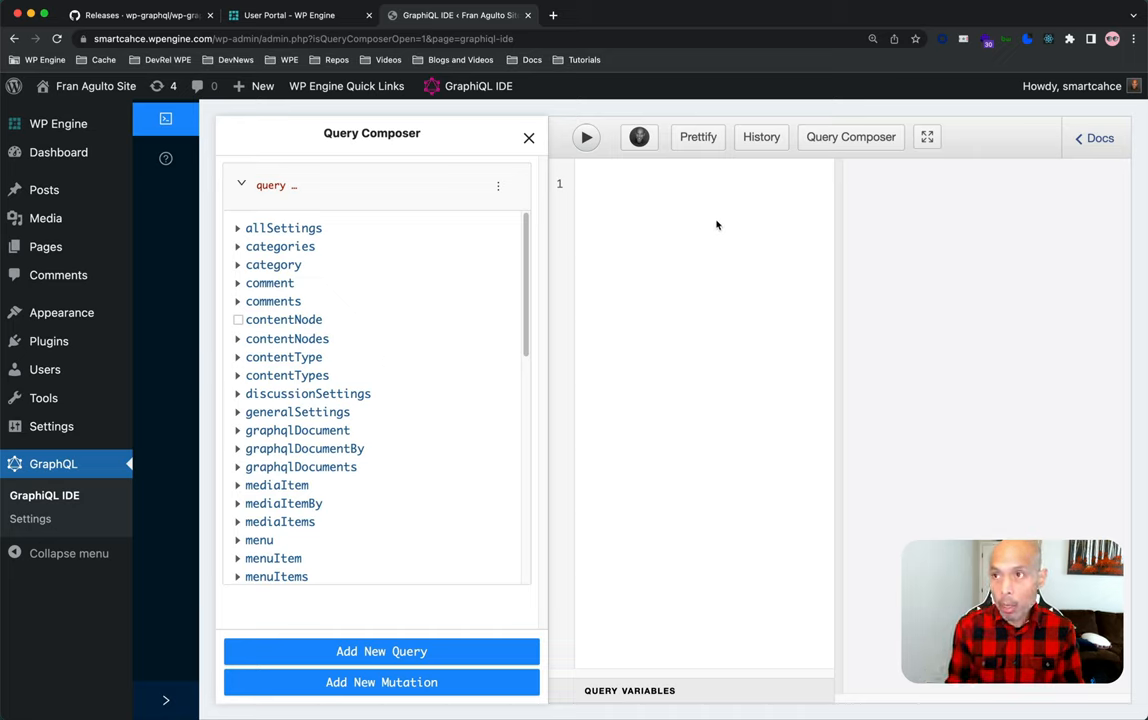
Compose query MyQuery { posts { nodes { title } } }, choosing title from autocomplete.
{"action": "type", "text": "query MyQuer"}
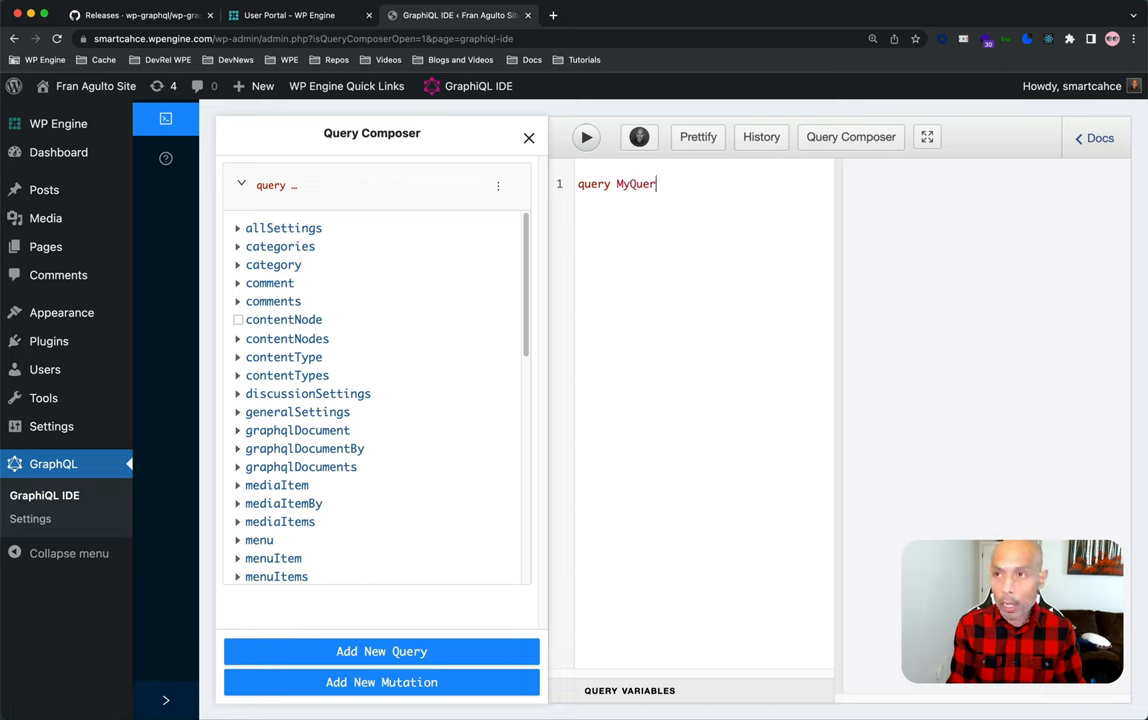
{"action": "type", "text": "{}"}
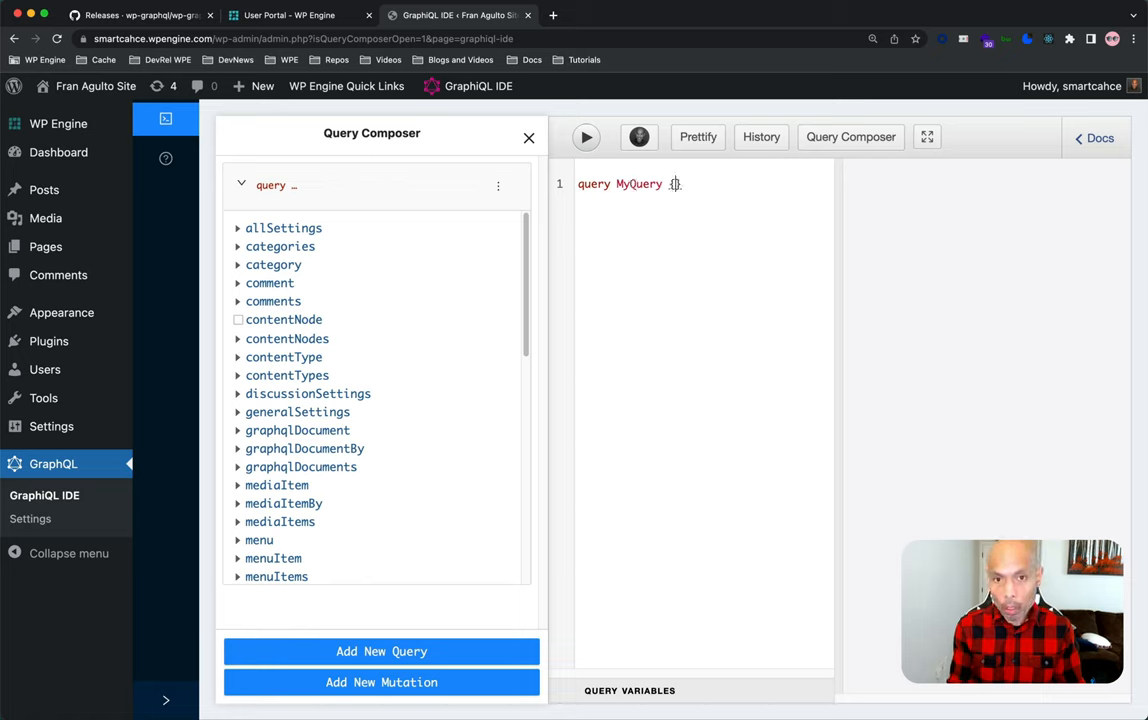
{"action": "type", "text": "{"}
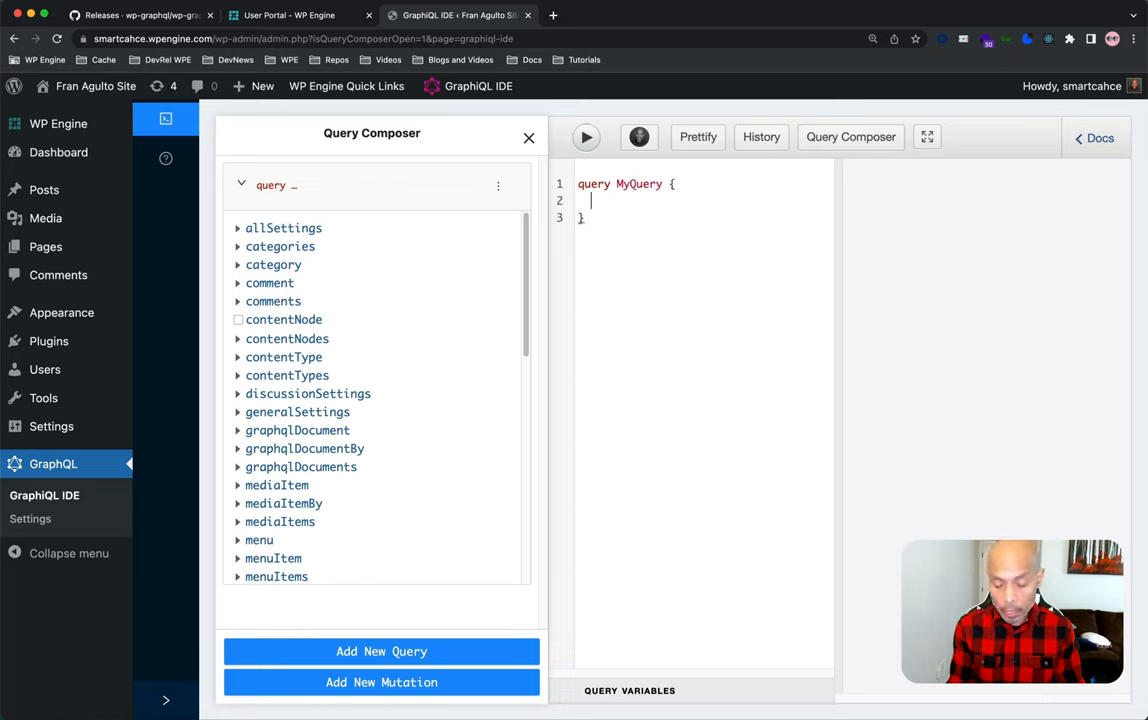
{"action": "type", "text": "pos"}
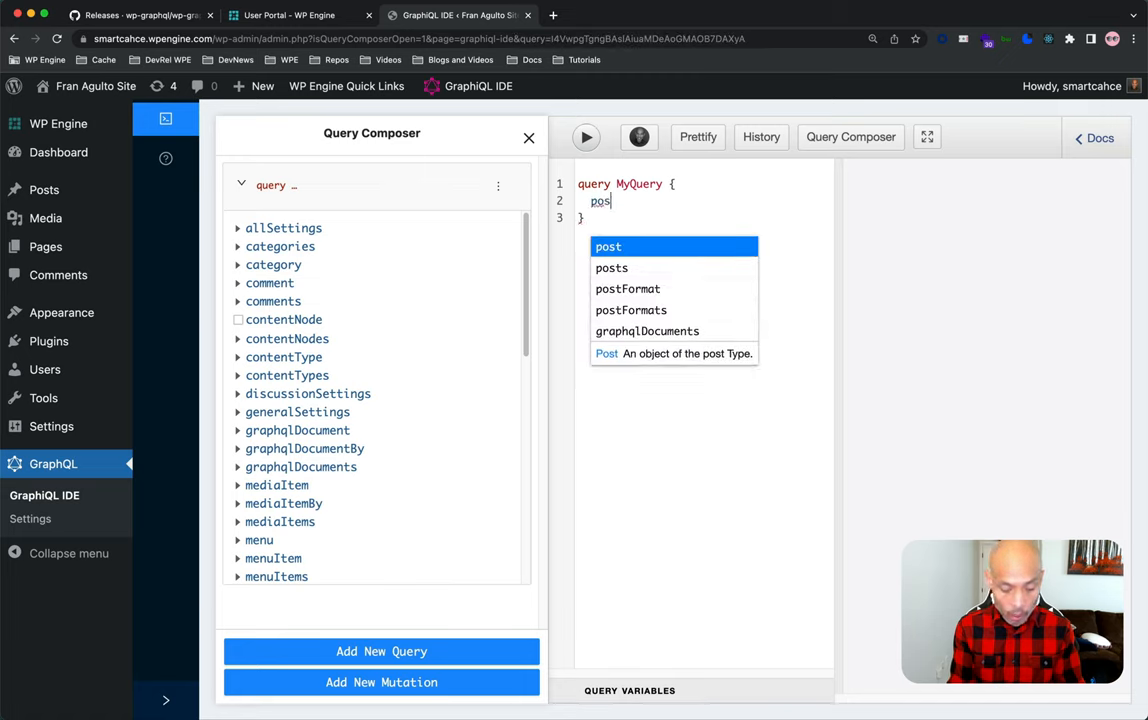
{"action": "type", "text": "s {"}
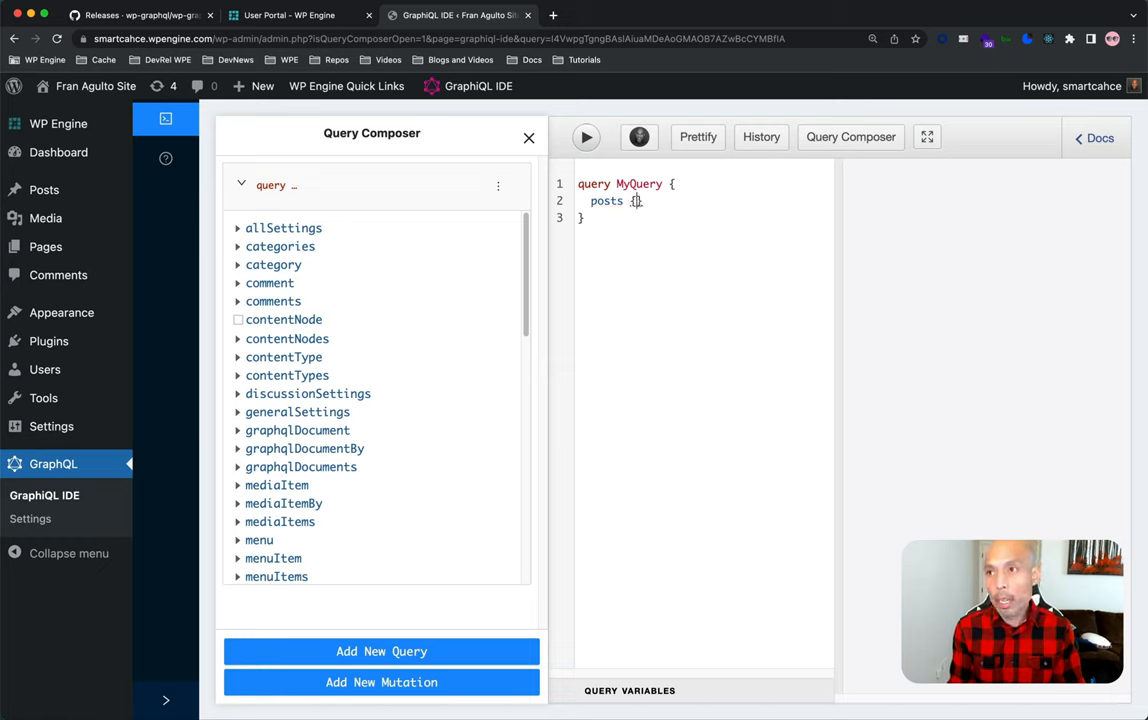
{"action": "type", "text": "nodes"}
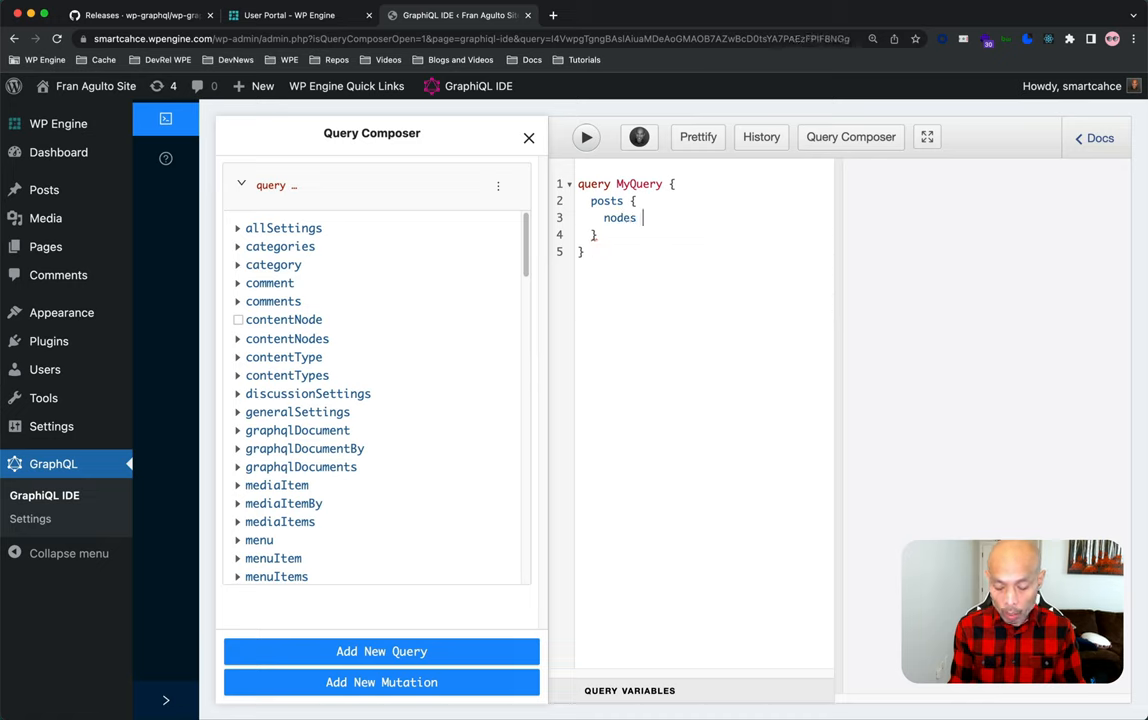
{"action": "type", "text": "t"}
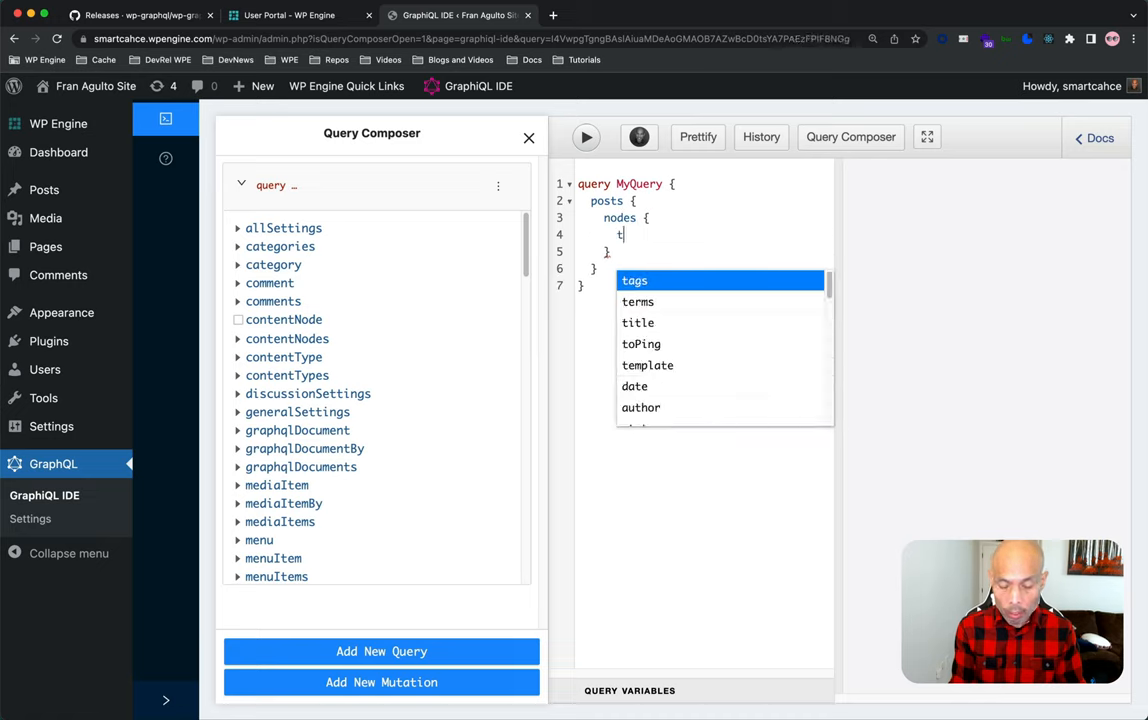
{"action": "left_click", "coordinate": [638, 322]}
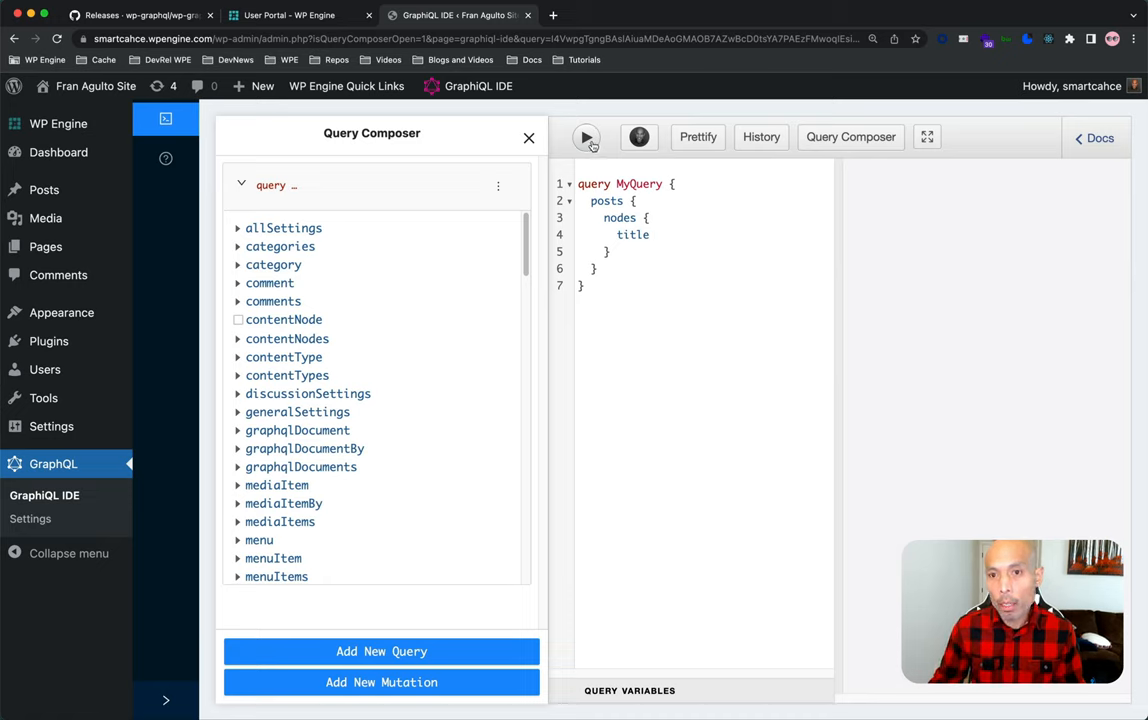
Execute MyQuery and highlight the returned titles 'WPGraphQL Smart Cache Rocks!!!!' and 'Hello world!'.
{"action": "left_click", "coordinate": [584, 136]}
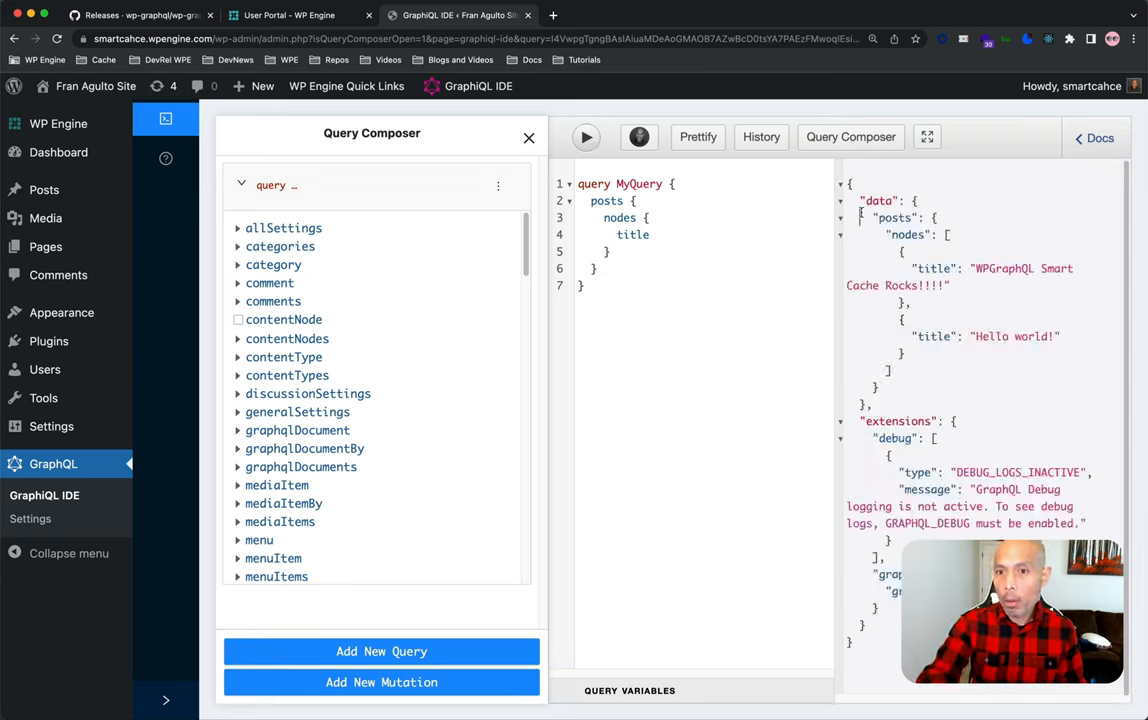
{"action": "left_click_drag", "start_coordinate": [876, 216], "coordinate": [1060, 336]}
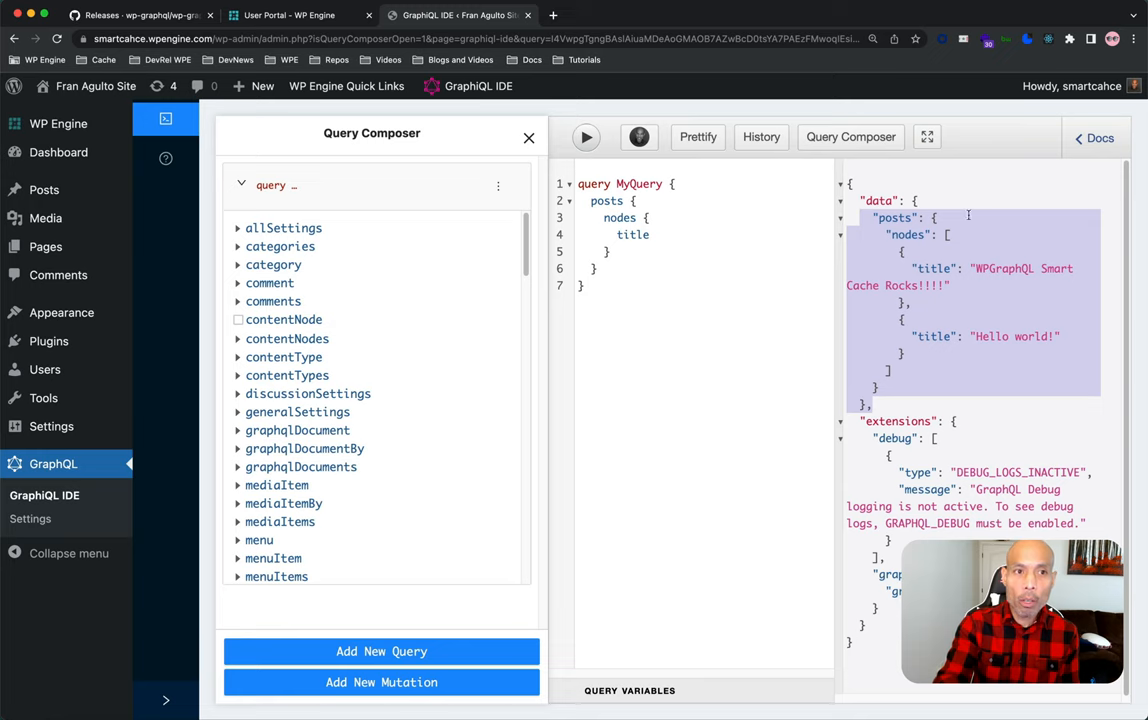
From the releases page, go to the wp-graphql-smart-cache repo and scroll to its WPGraphQL Smart Cache (BETA) README.
{"action": "left_click", "coordinate": [130, 16]}
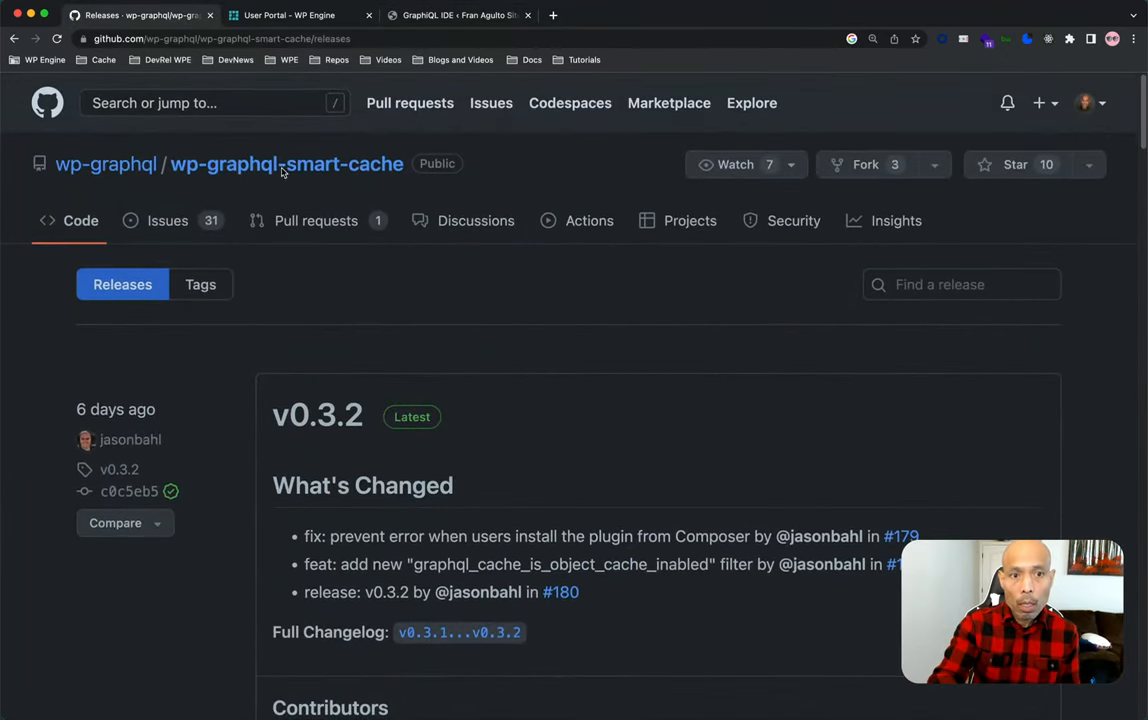
{"action": "left_click", "coordinate": [288, 164]}
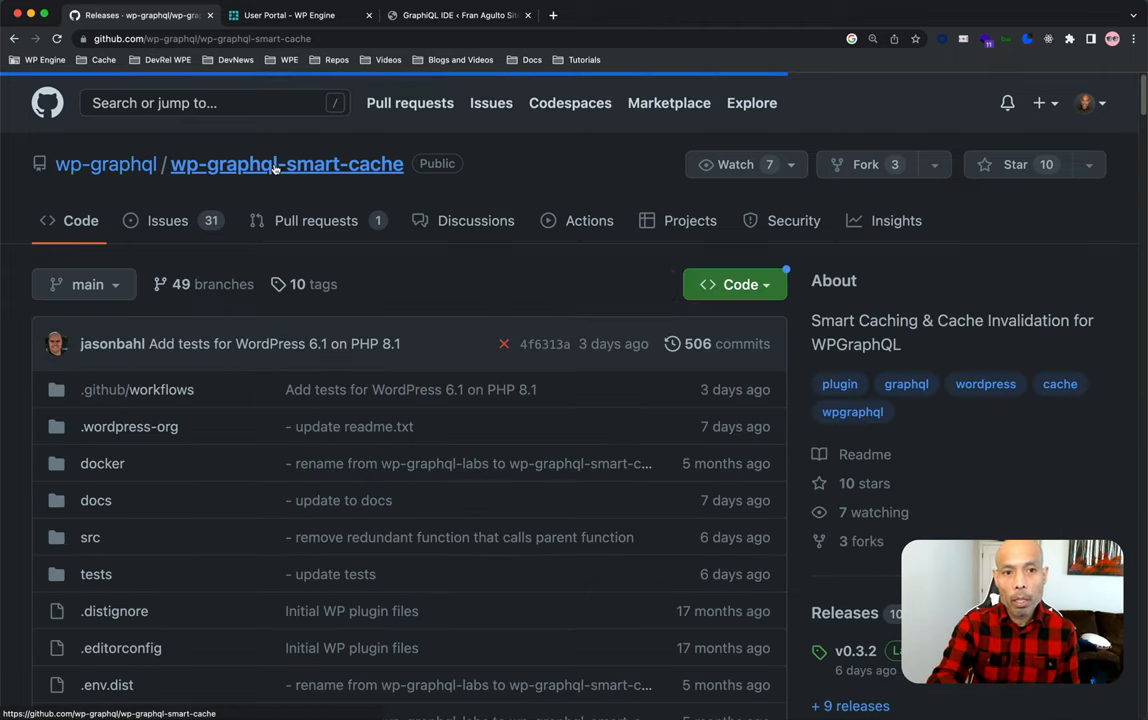
{"action": "scroll", "scroll_direction": "down", "scroll_amount": 3}
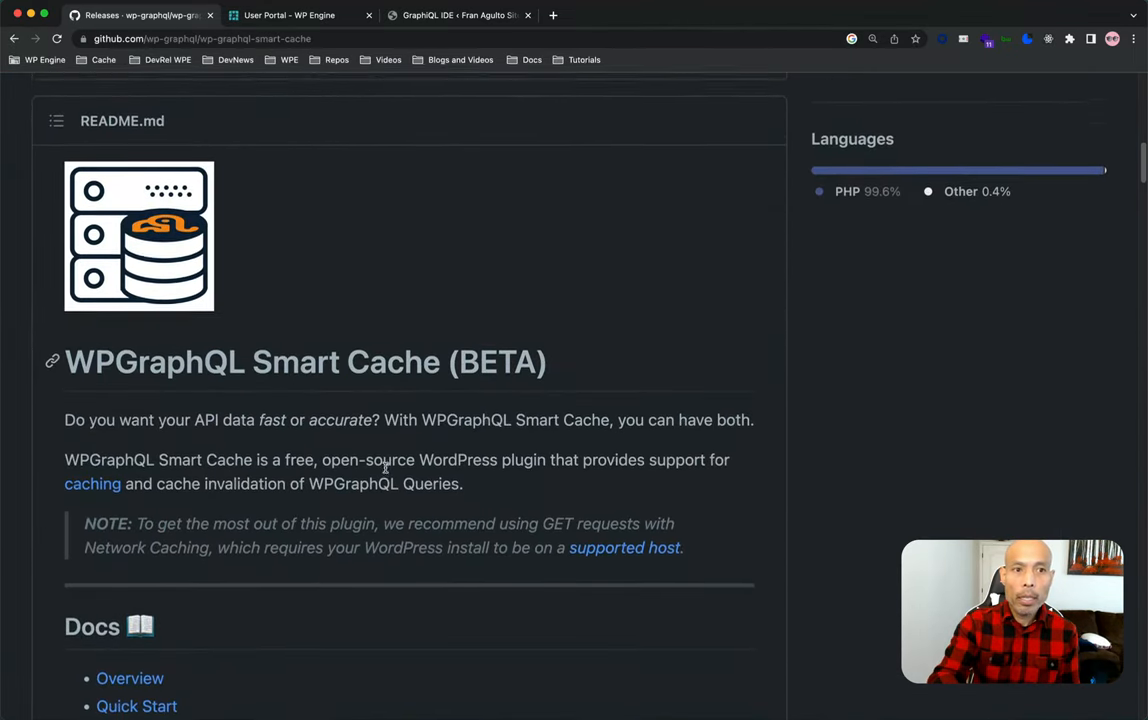
{"action": "scroll", "scroll_direction": "down", "scroll_amount": 3}
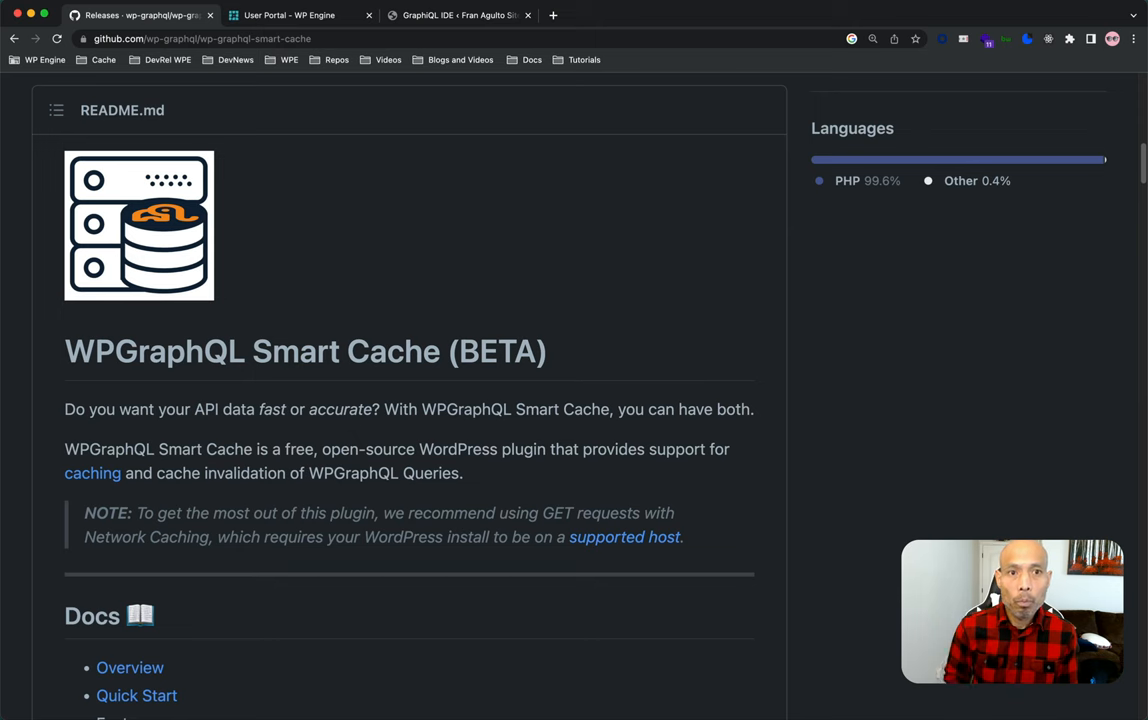
Return to the GraphiQL IDE tab showing MyQuery's two post titles.
{"action": "left_click", "coordinate": [468, 16]}
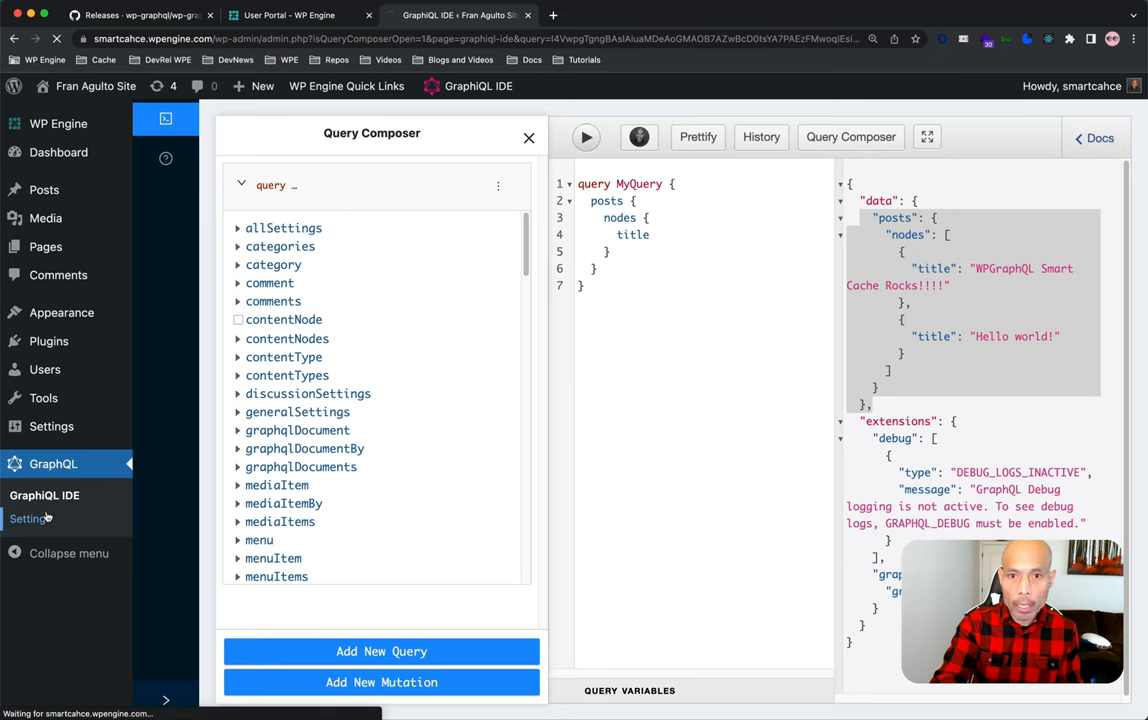
Copy the GraphQL endpoint link address from WPGraphQL Settings and start a fresh browser tab.
{"action": "left_click", "coordinate": [30, 520]}
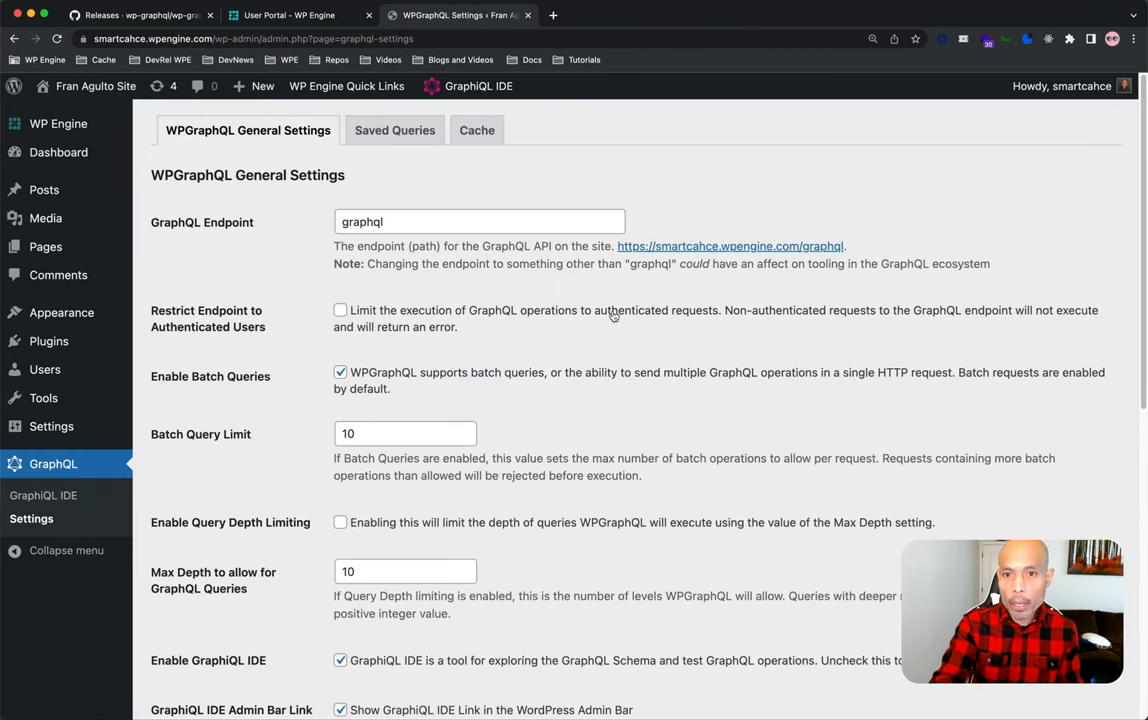
{"action": "mouse_move", "coordinate": [666, 258]}
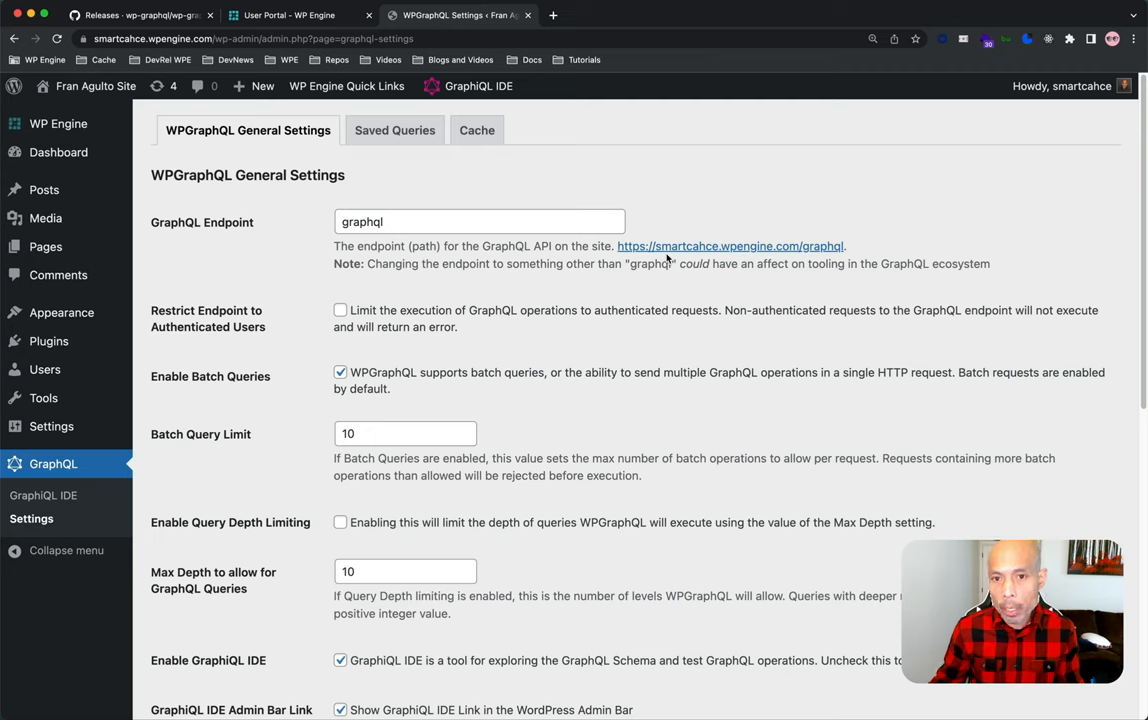
{"action": "right_click", "coordinate": [730, 246]}
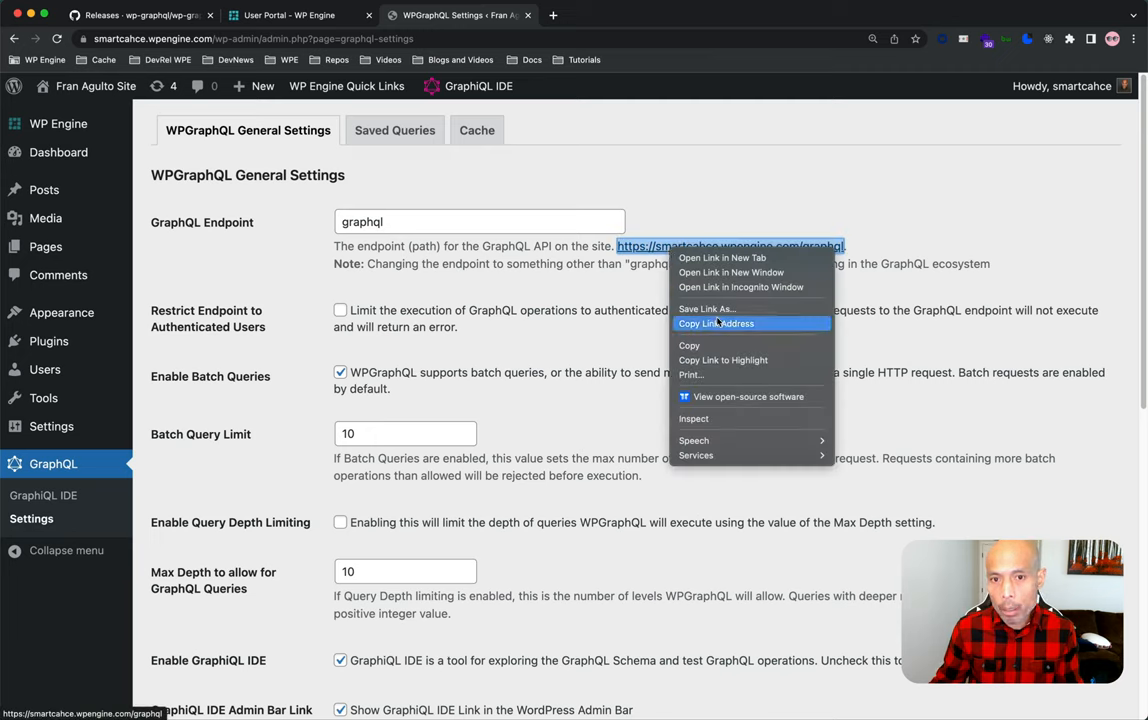
{"action": "left_click", "coordinate": [716, 324]}
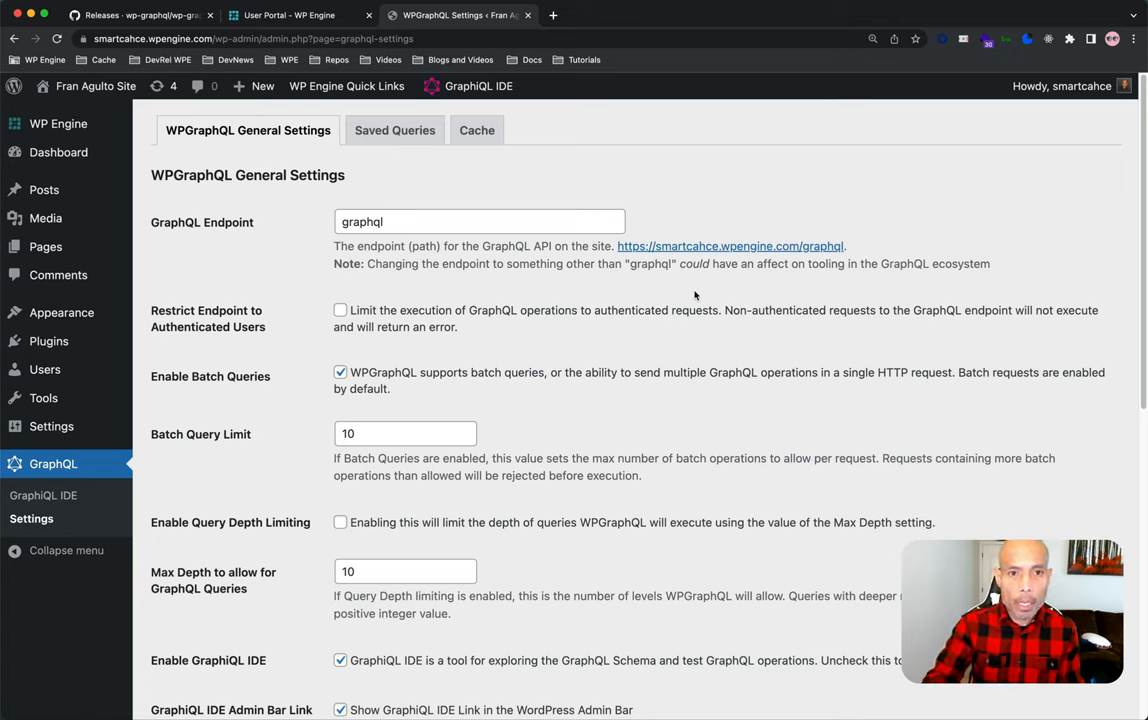
{"action": "mouse_move", "coordinate": [1122, 64]}
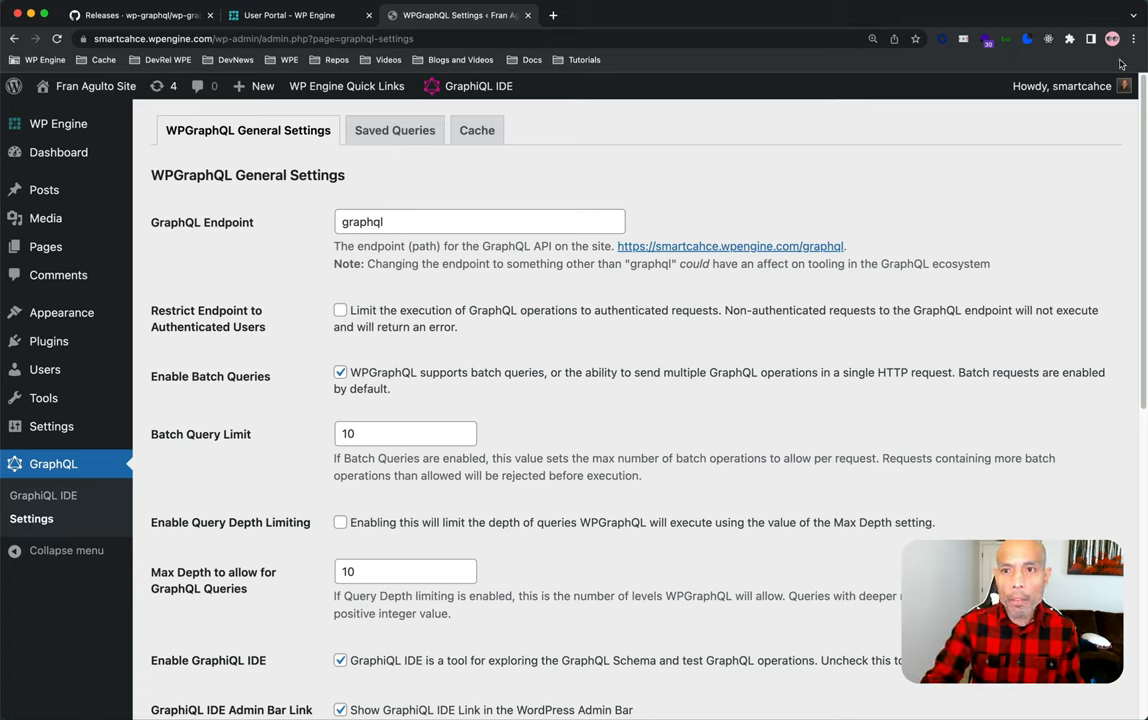
{"action": "left_click", "coordinate": [1112, 36]}
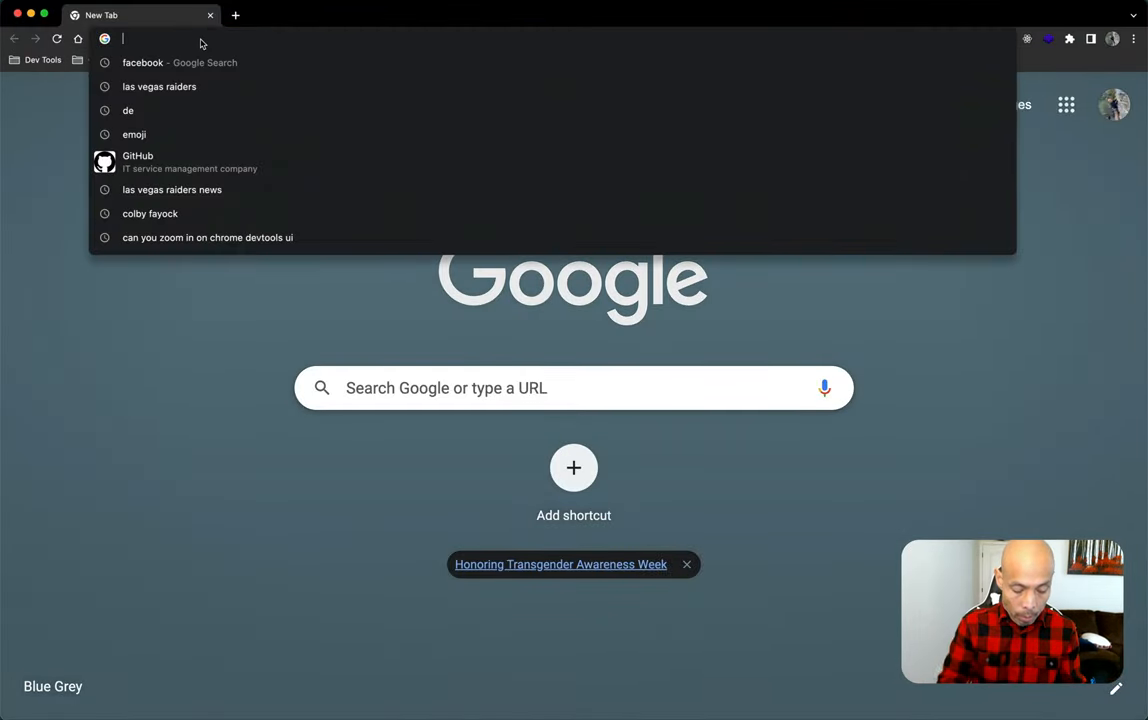
Request the smartcache site's /graphql endpoint with query={posts{nodes{title}}} in the address bar.
{"action": "type", "text": "https://smartcahce.wpengine.com/graphql"}
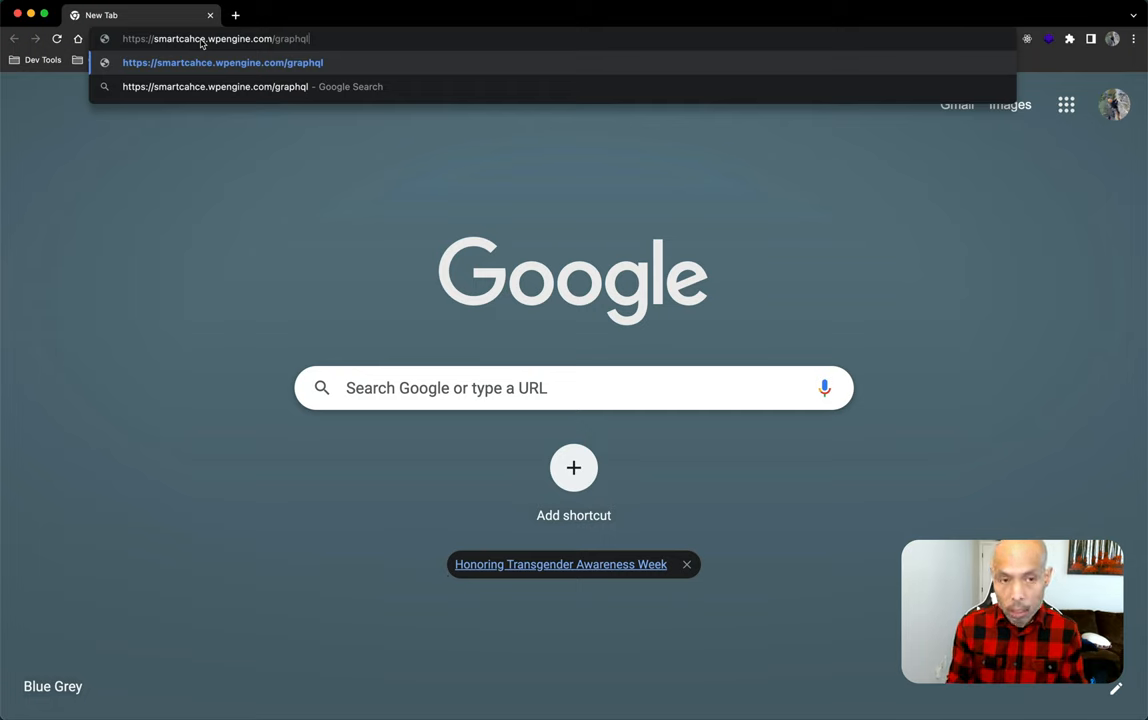
{"action": "type", "text": "?"}
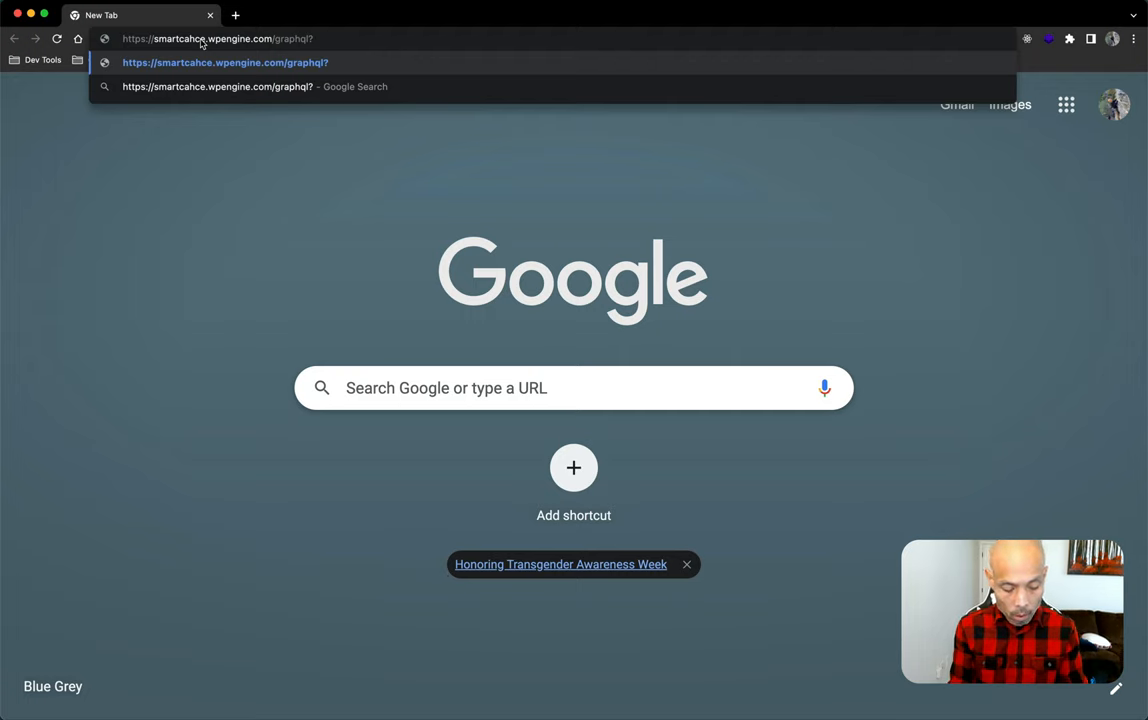
{"action": "type", "text": "query"}
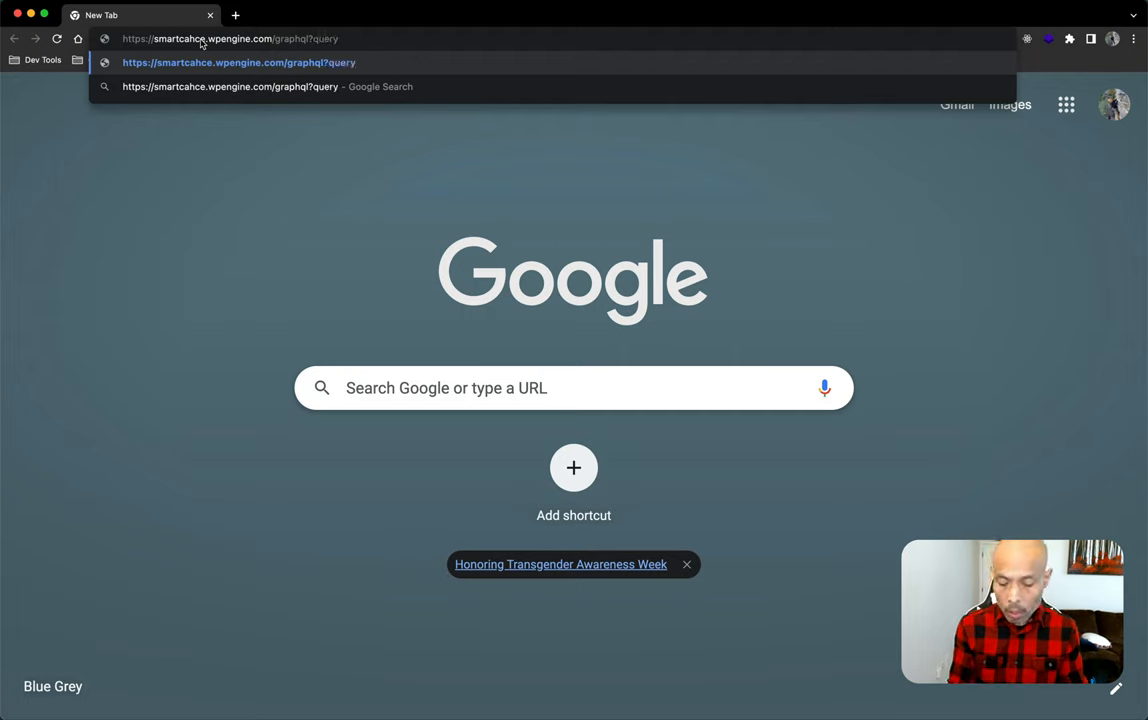
{"action": "type", "text": "="}
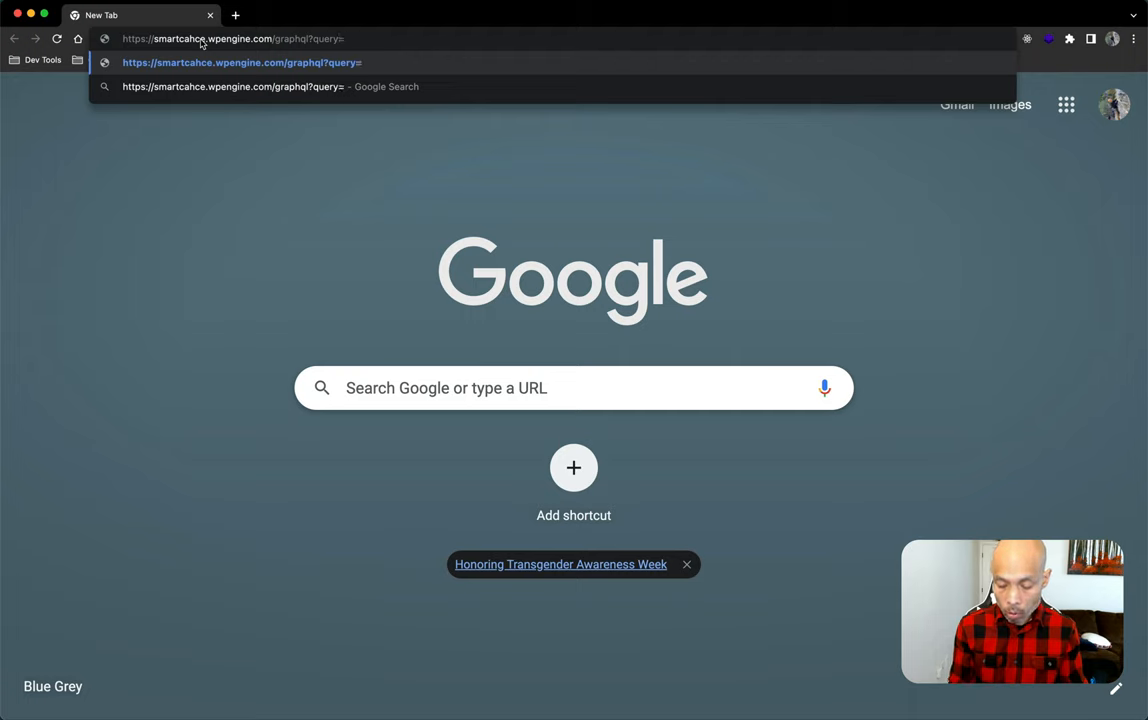
{"action": "type", "text": "{}"}
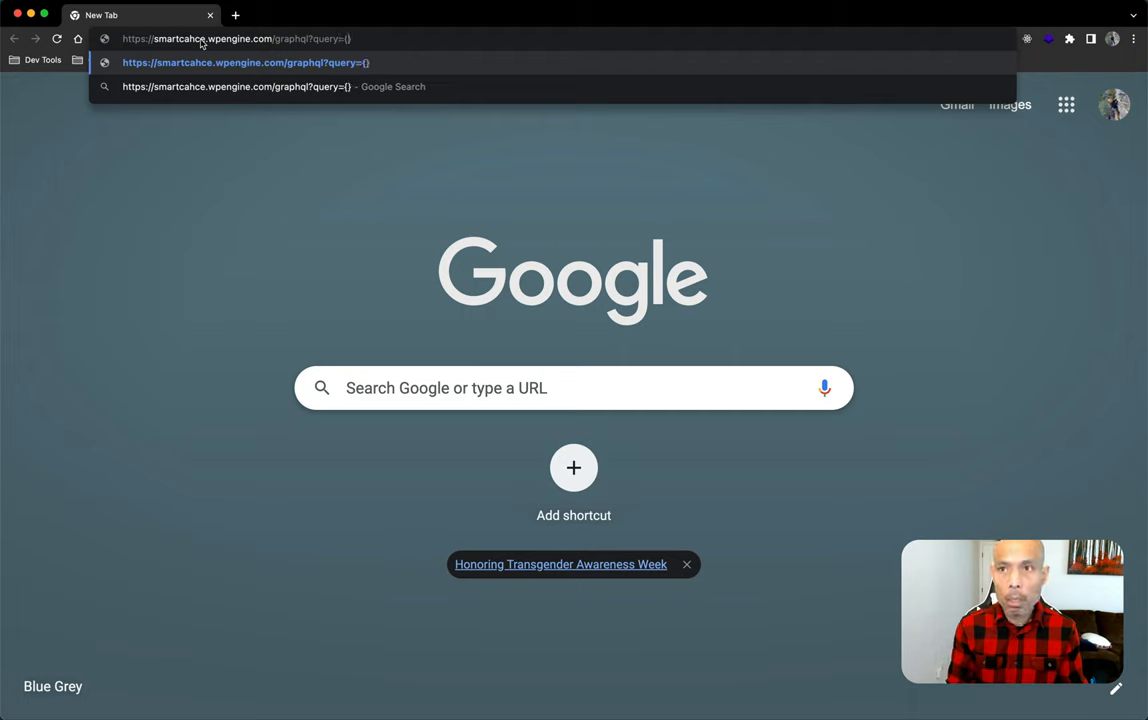
{"action": "type", "text": "post"}
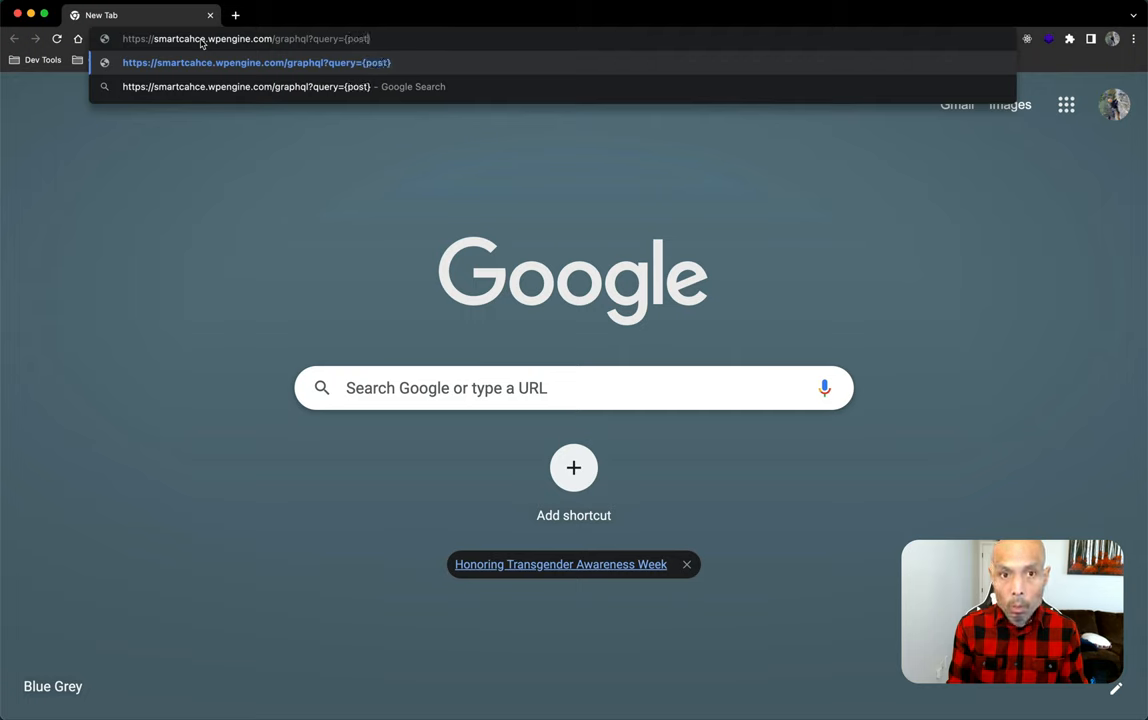
{"action": "type", "text": "s{"}
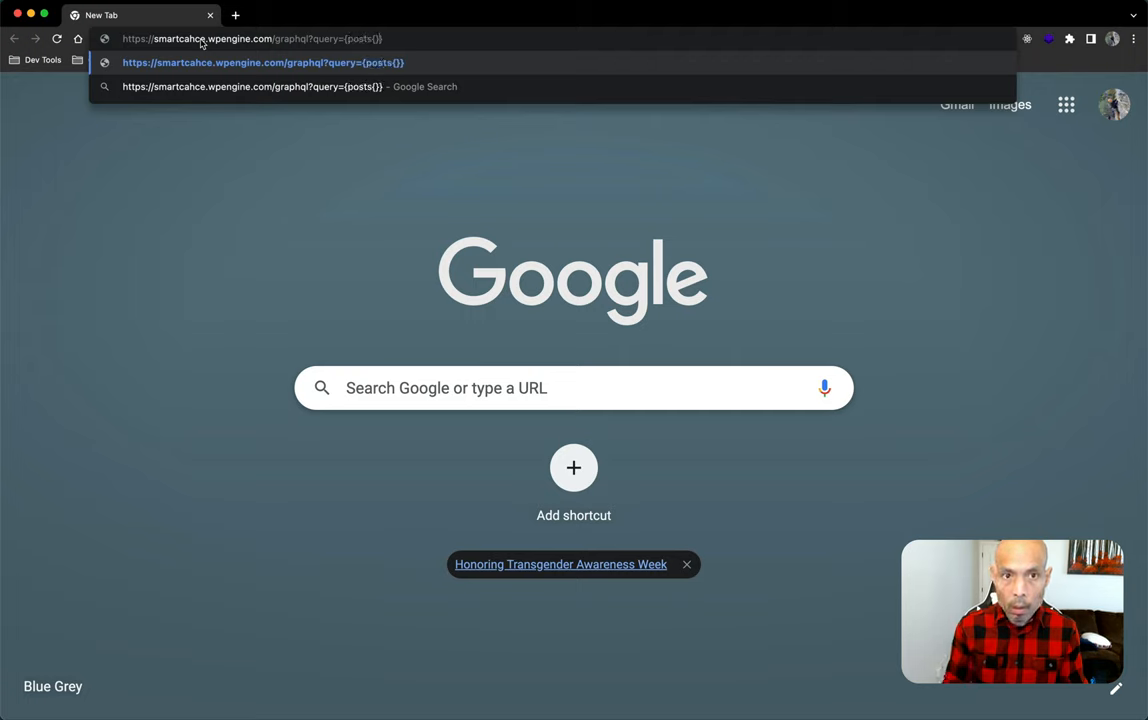
{"action": "type", "text": "nodes{"}
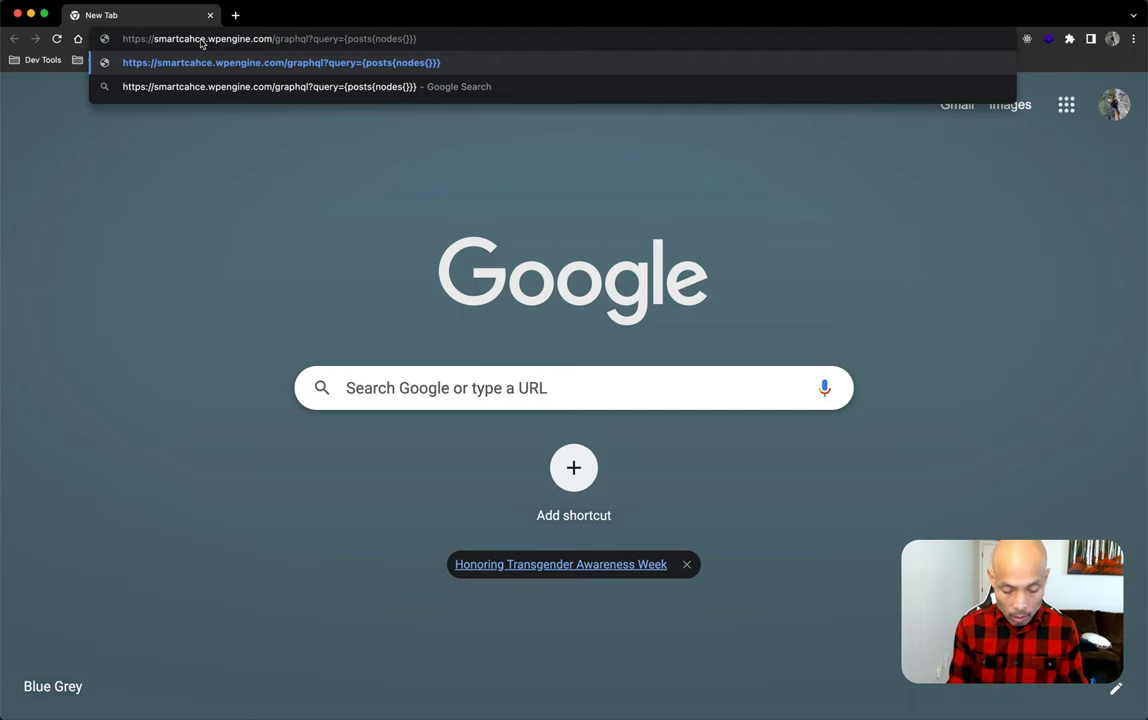
{"action": "type", "text": "title"}
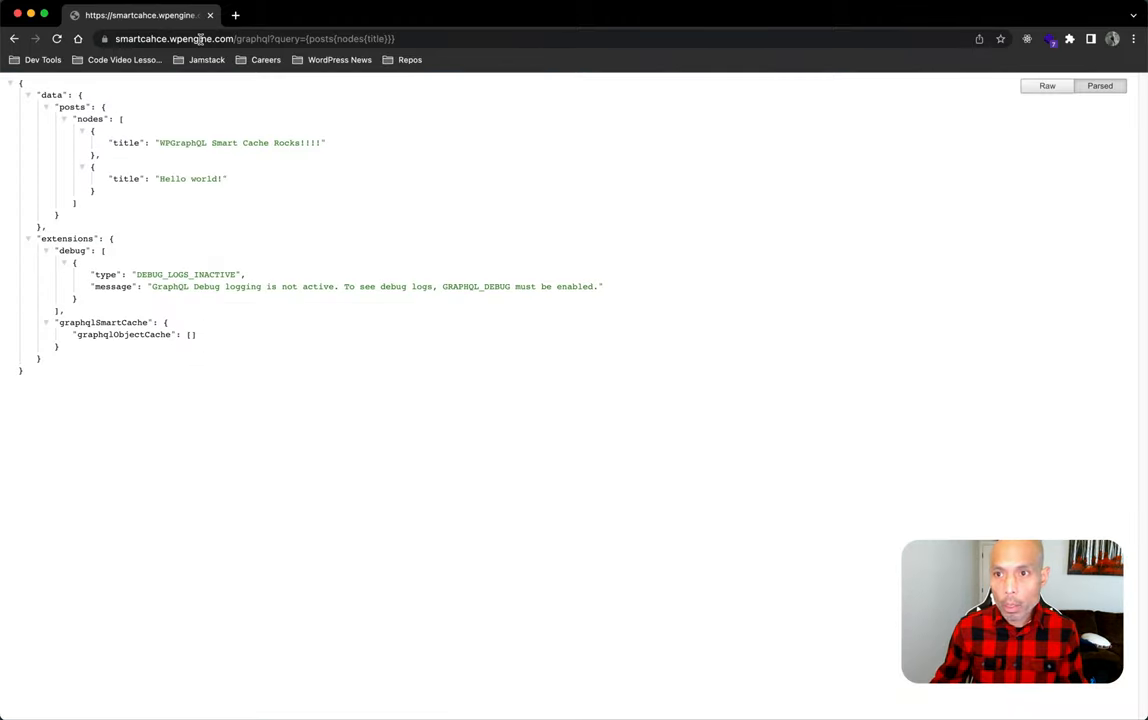
Zoom the page in from the Chrome menu so the JSON titles read larger.
{"action": "left_click", "coordinate": [1136, 40]}
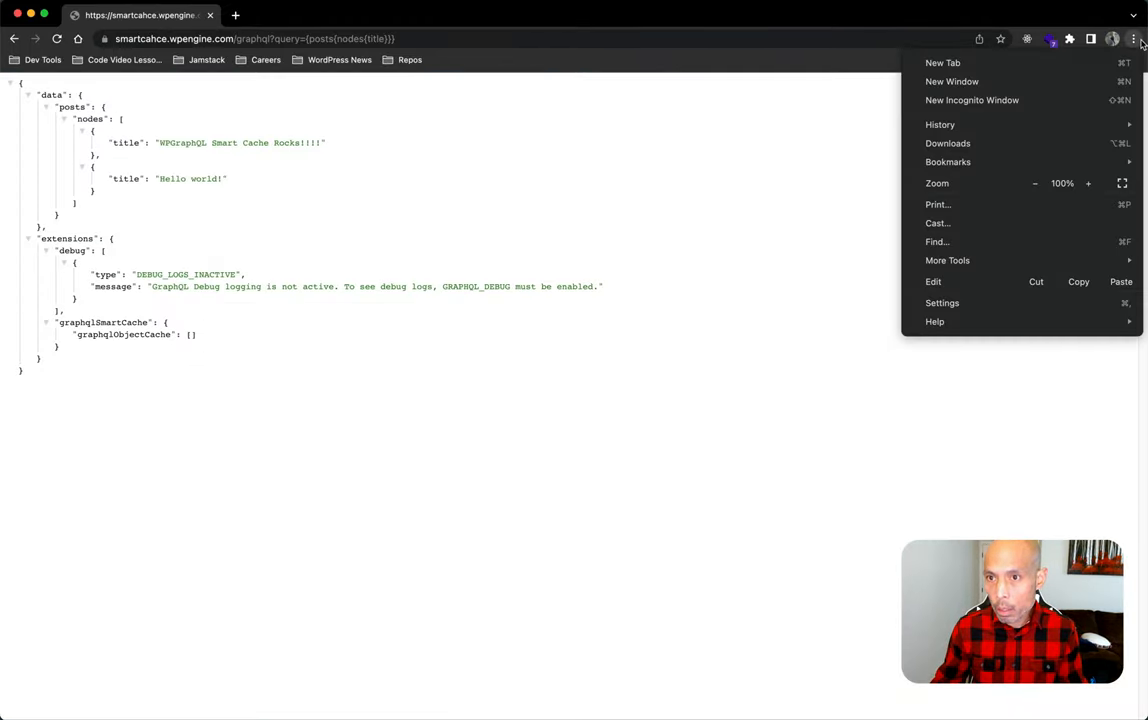
{"action": "left_click", "coordinate": [1088, 184]}
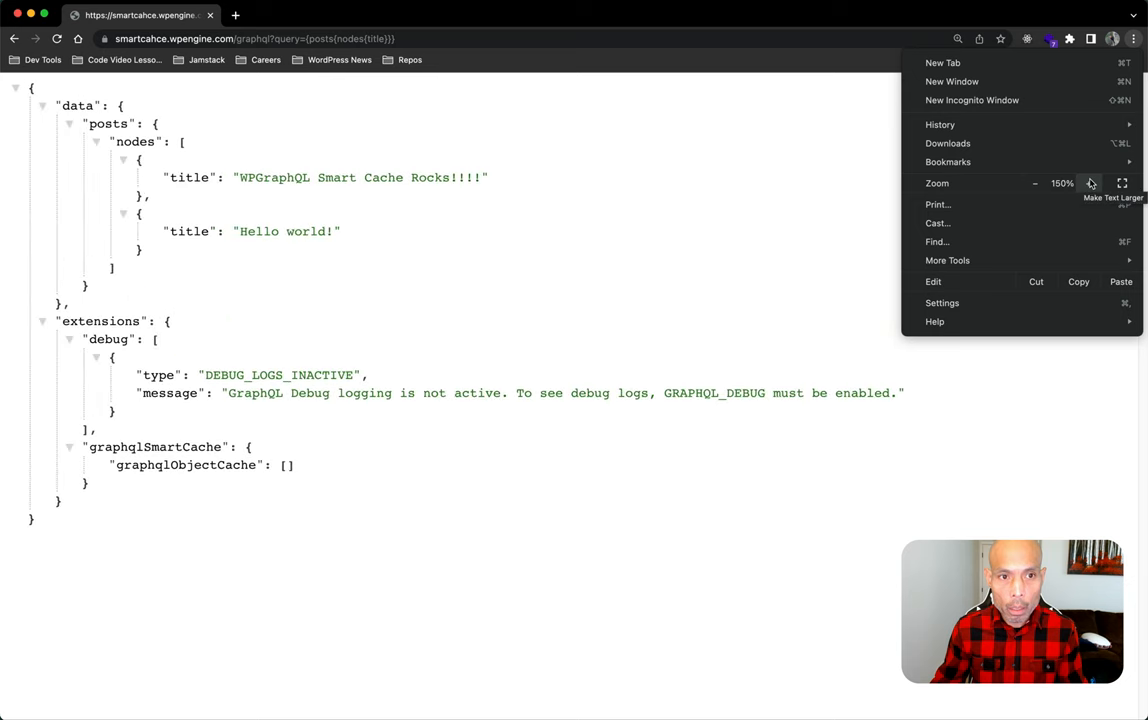
{"action": "left_click", "coordinate": [632, 300]}
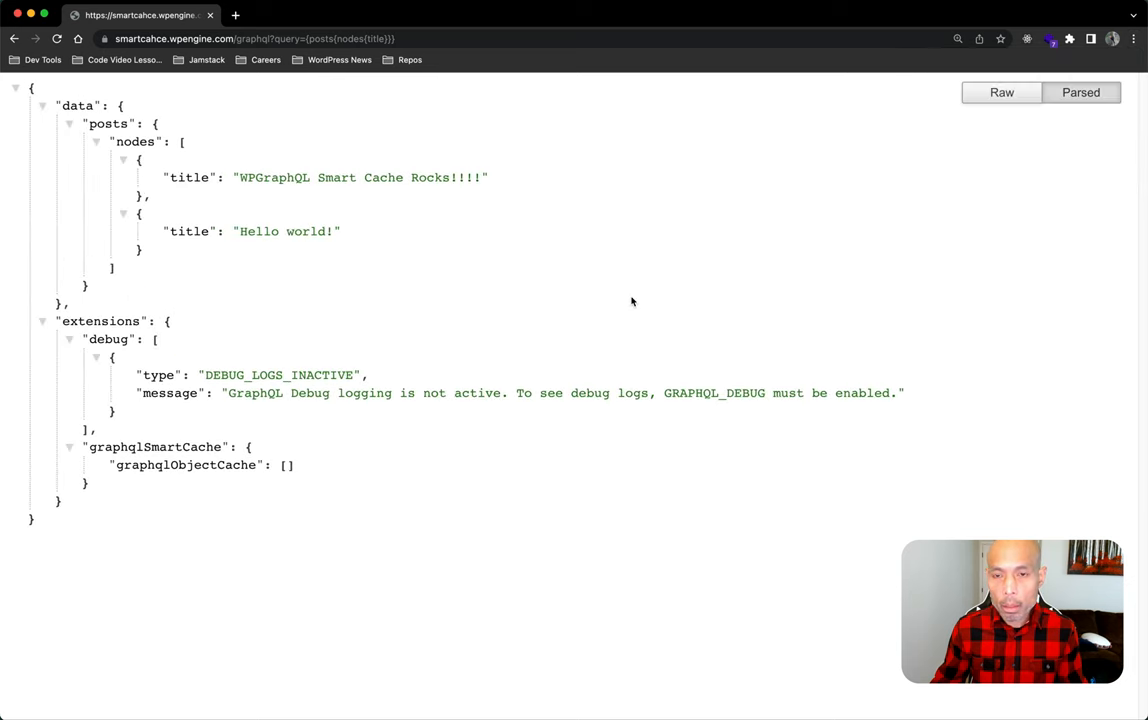
{"action": "left_click", "coordinate": [1136, 38]}
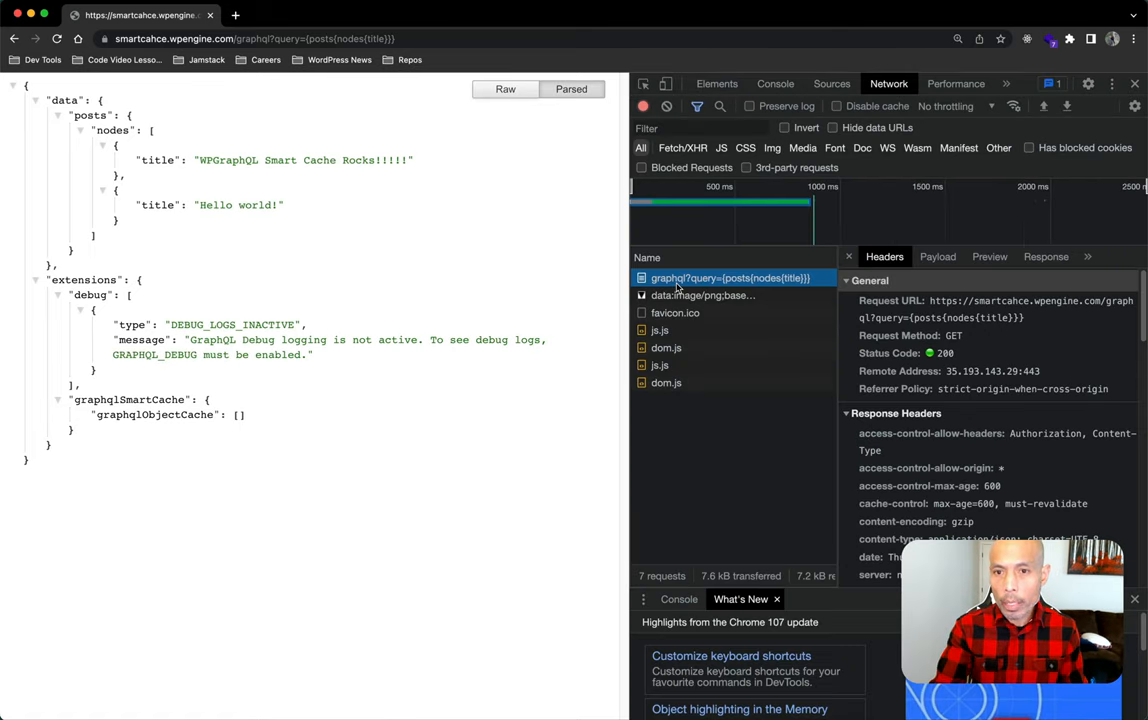
{"action": "mouse_move", "coordinate": [682, 284]}
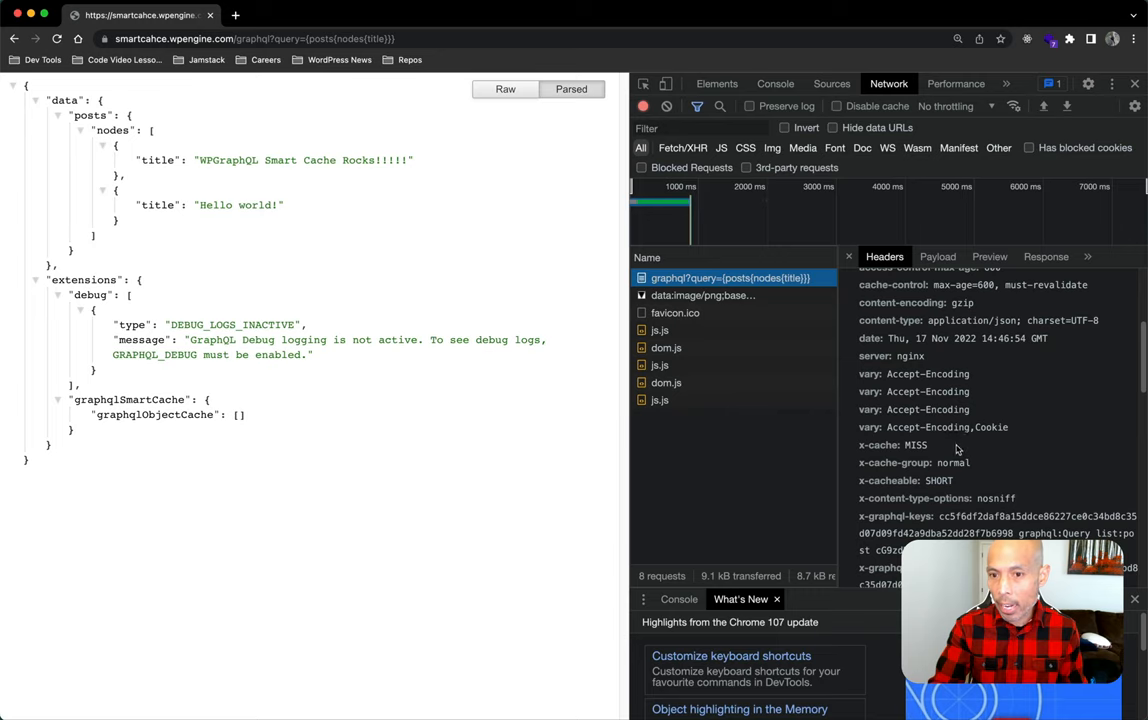
Highlight the x-cache response header reporting MISS for the GraphQL request.
{"action": "left_click", "coordinate": [908, 444]}
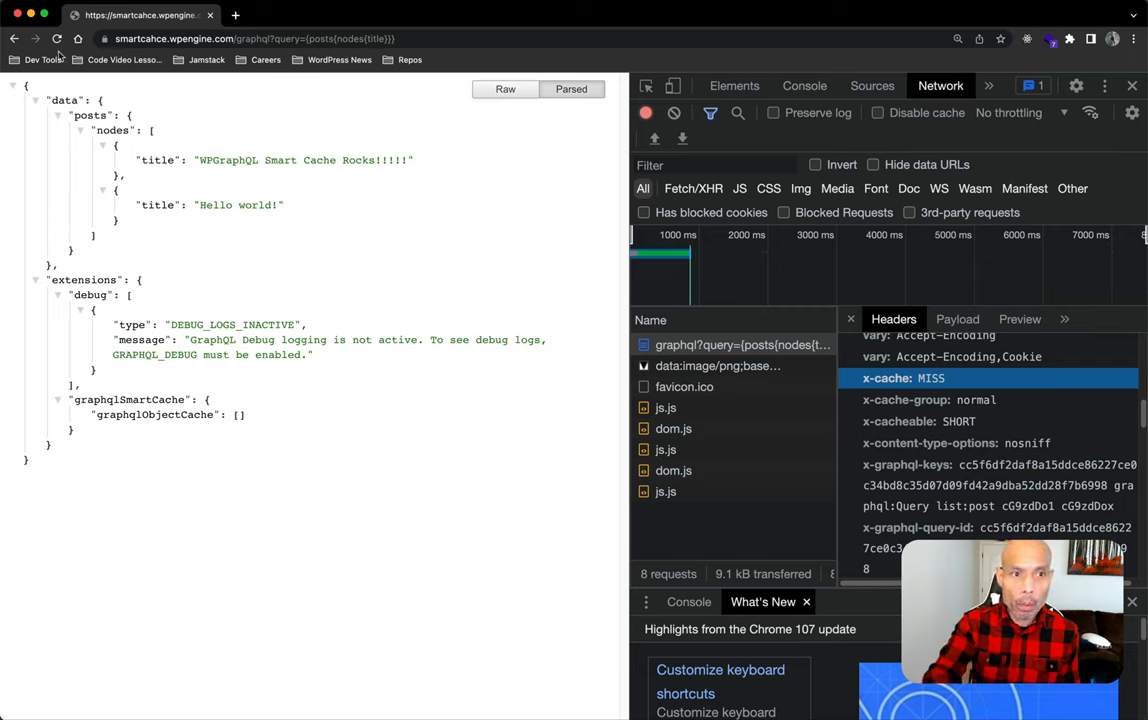
Reload the query and view the graphql request's headers, now showing x-cache HIT: 10.
{"action": "left_click", "coordinate": [40, 48]}
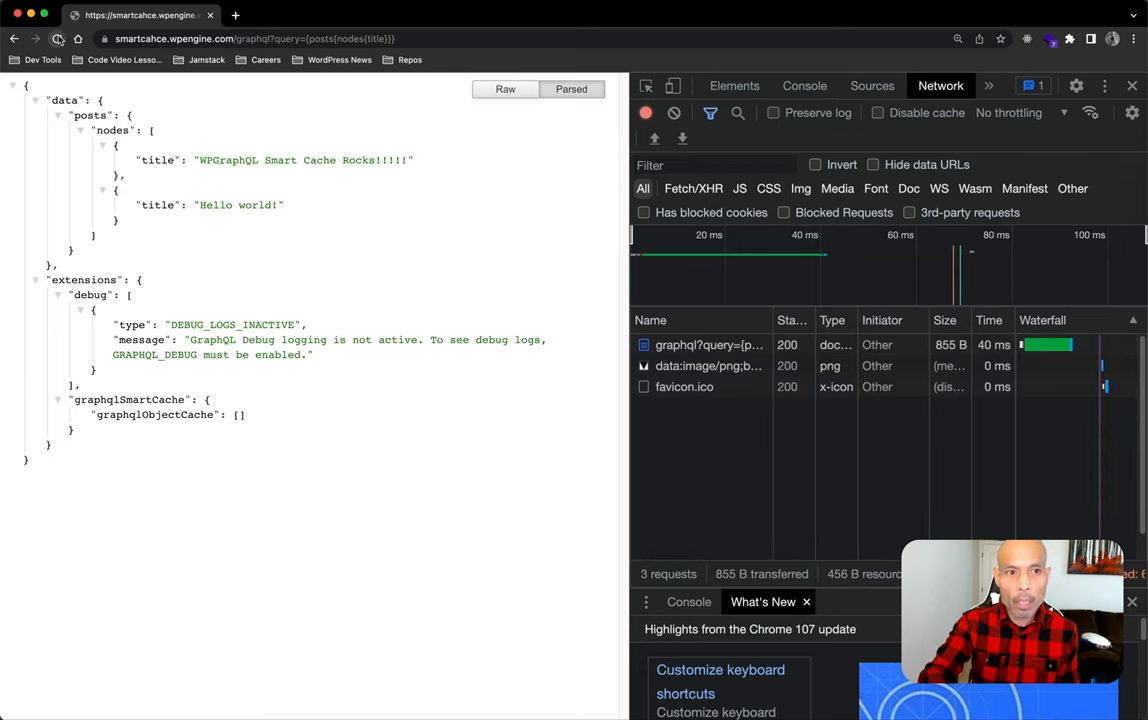
{"action": "left_click", "coordinate": [708, 344]}
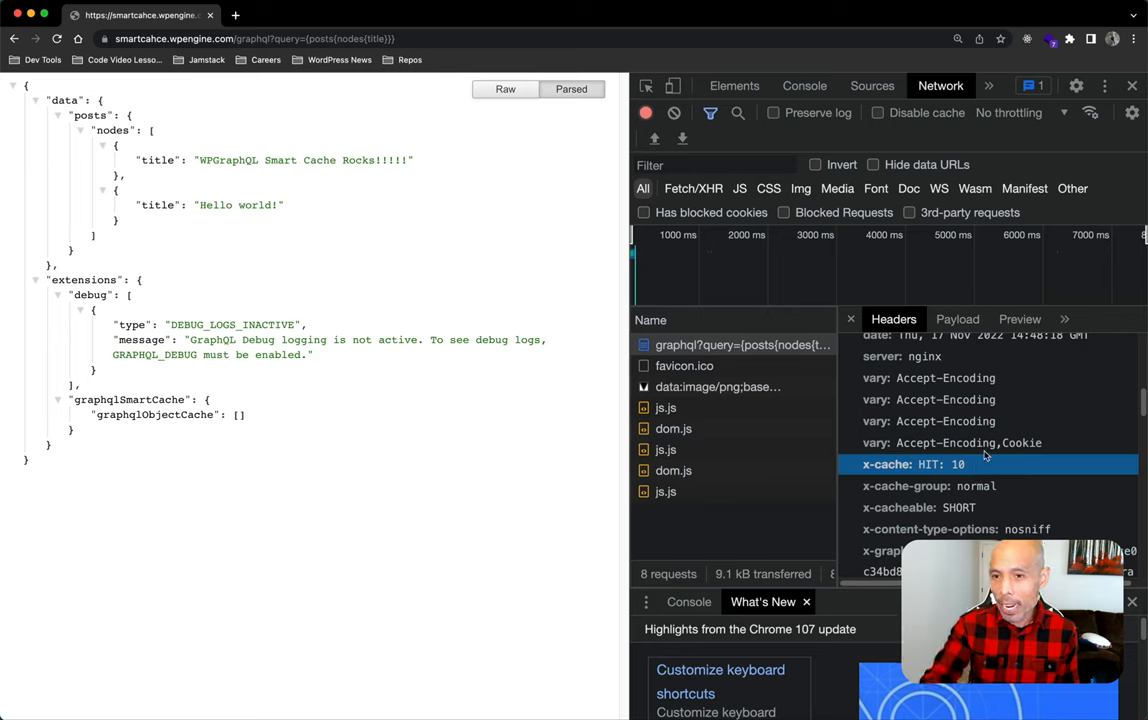
Review the request's Timing breakdown, select the 'WPGraphQL Smart Cache Rocks' title, and switch to the Edit Post tab.
{"action": "left_click", "coordinate": [1064, 320]}
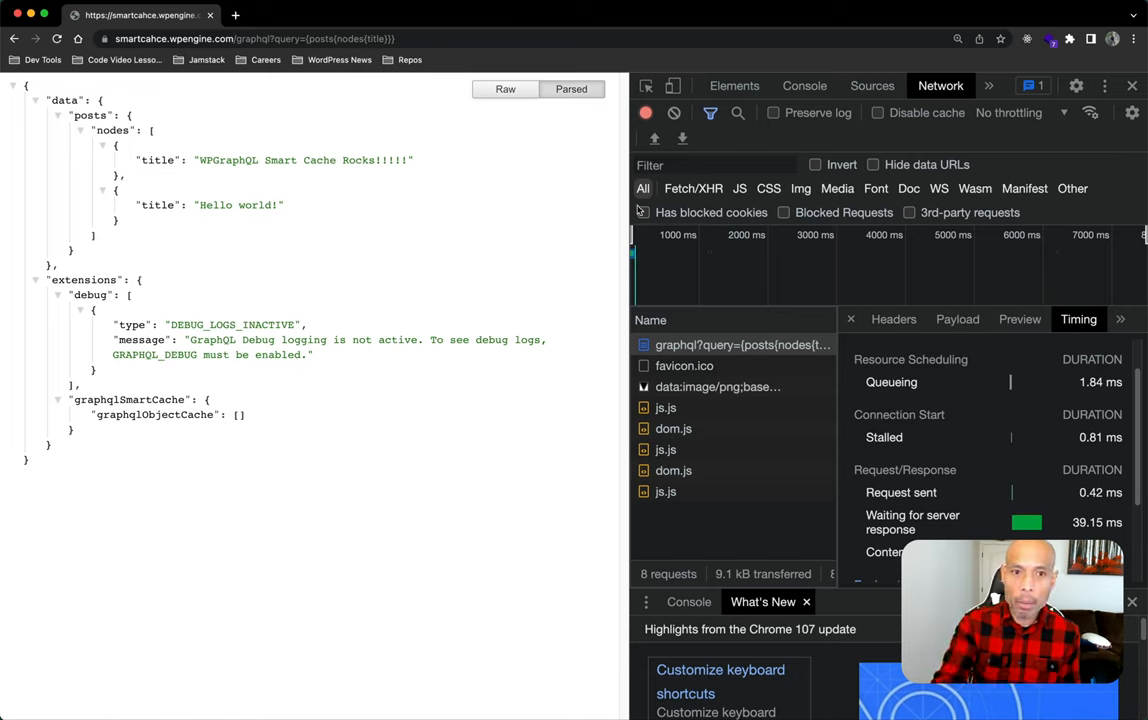
{"action": "left_click_drag", "start_coordinate": [264, 160], "coordinate": [412, 160]}
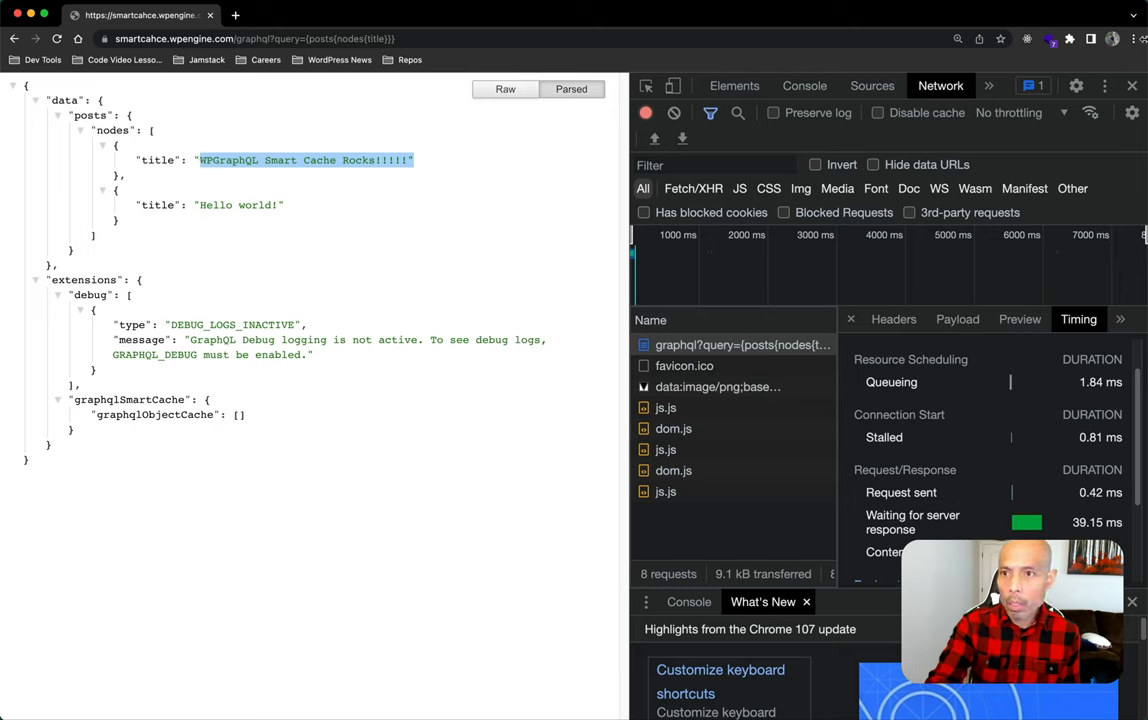
{"action": "left_click", "coordinate": [1136, 40]}
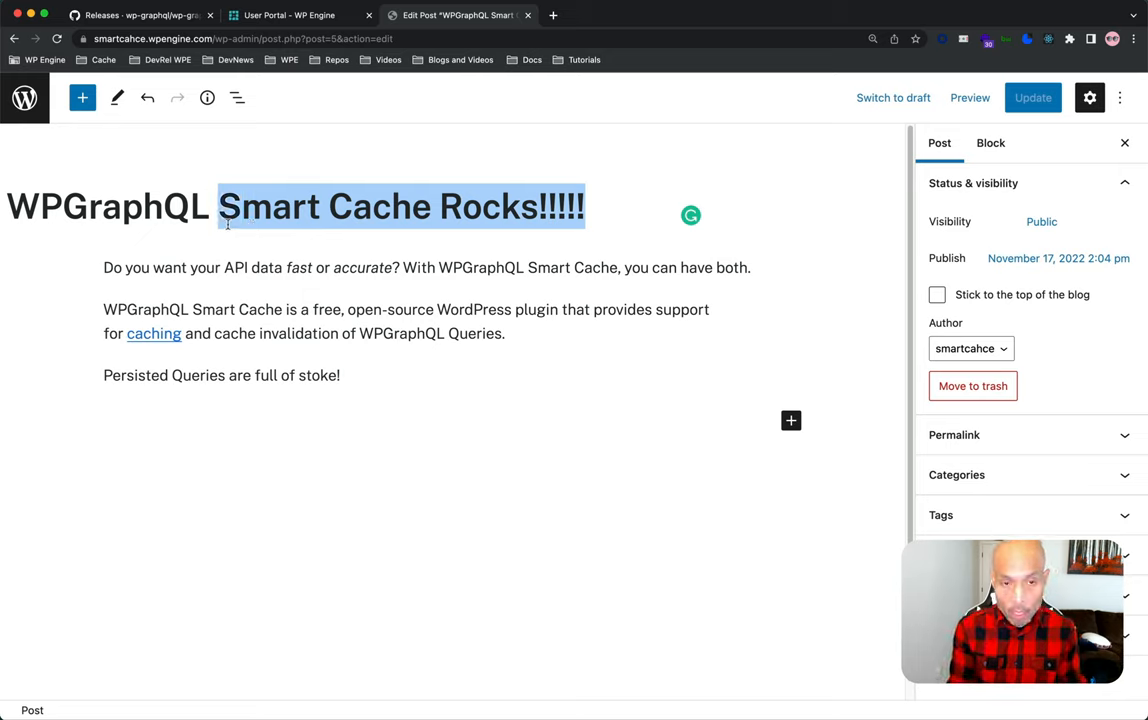
Retitle the post 'WPGraphQL Smart Cache Stoke!', update it, and return to the GraphQL results tab.
{"action": "type", "text": "V"}
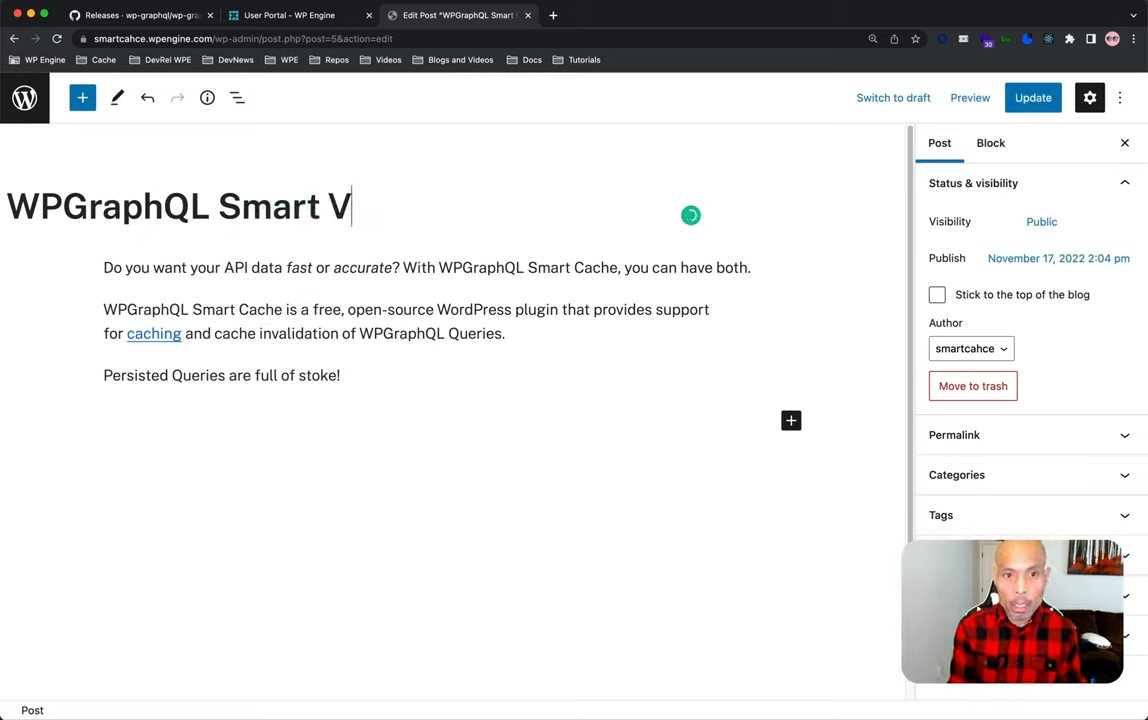
{"action": "type", "text": "Cache Stoke!~"}
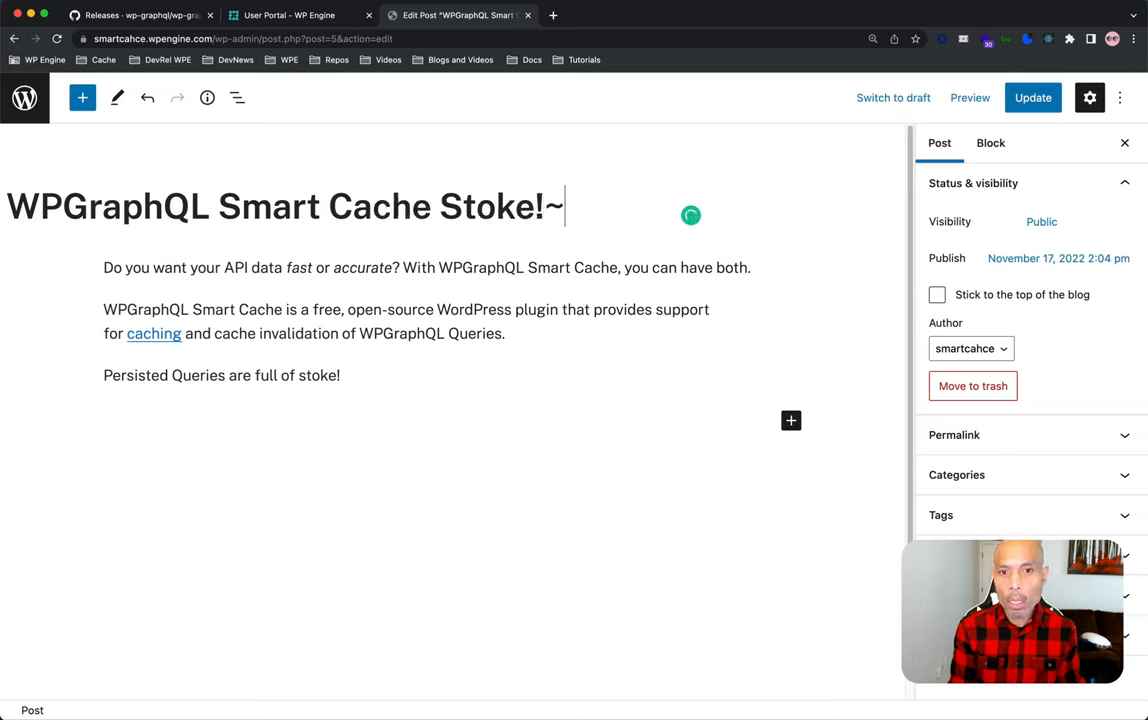
{"action": "key", "text": "Backspace"}
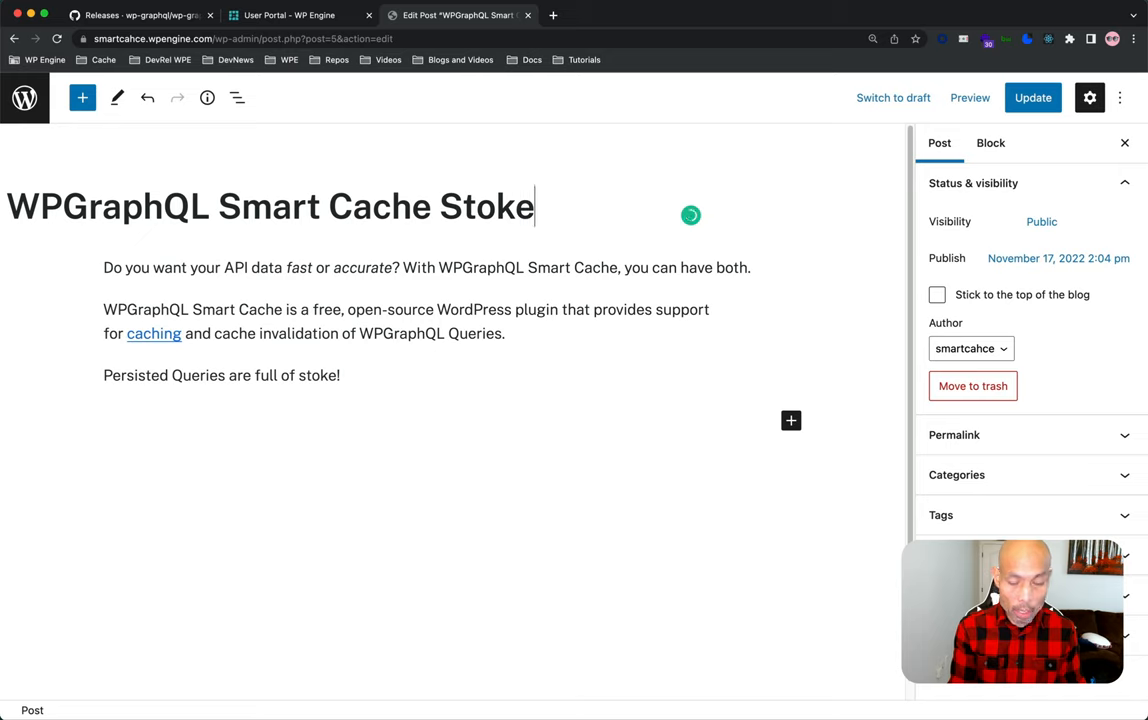
{"action": "type", "text": "!!"}
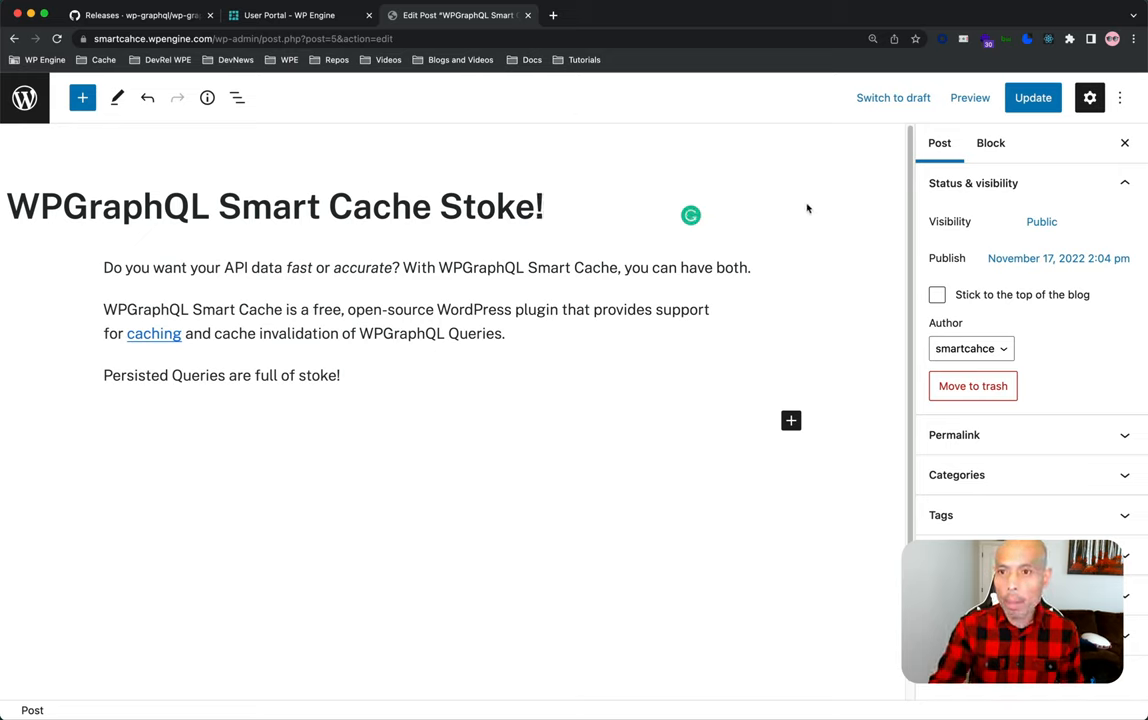
{"action": "left_click", "coordinate": [1034, 98]}
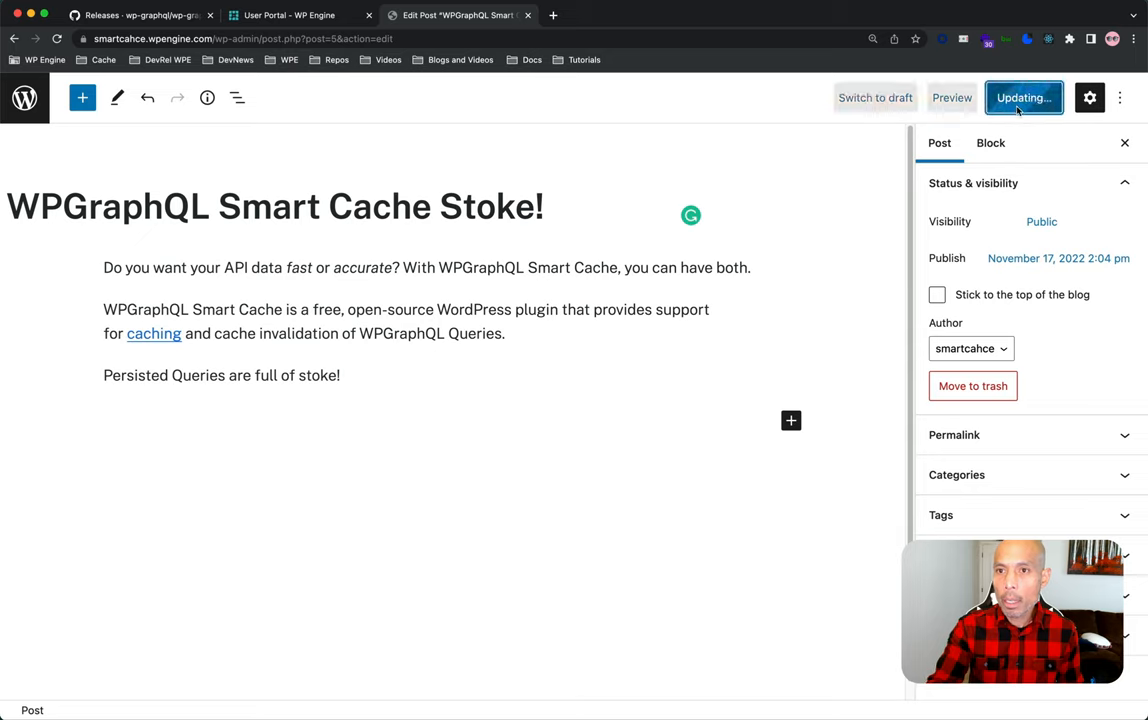
{"action": "left_click", "coordinate": [1030, 96]}
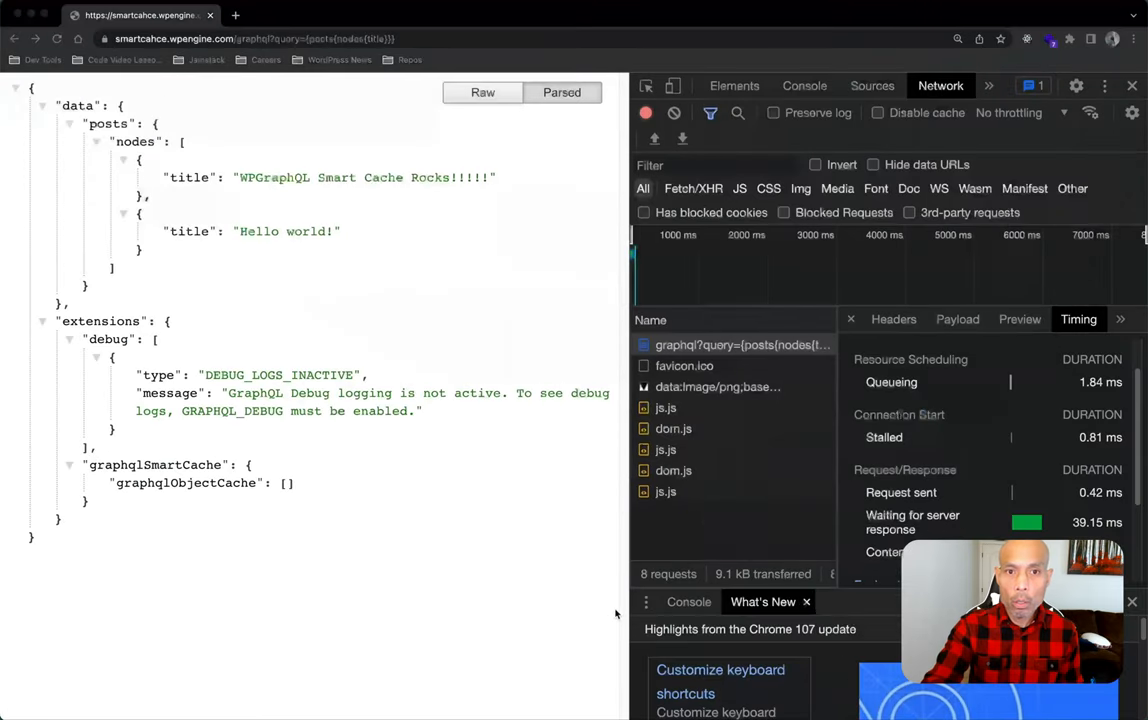
{"action": "mouse_move", "coordinate": [444, 578]}
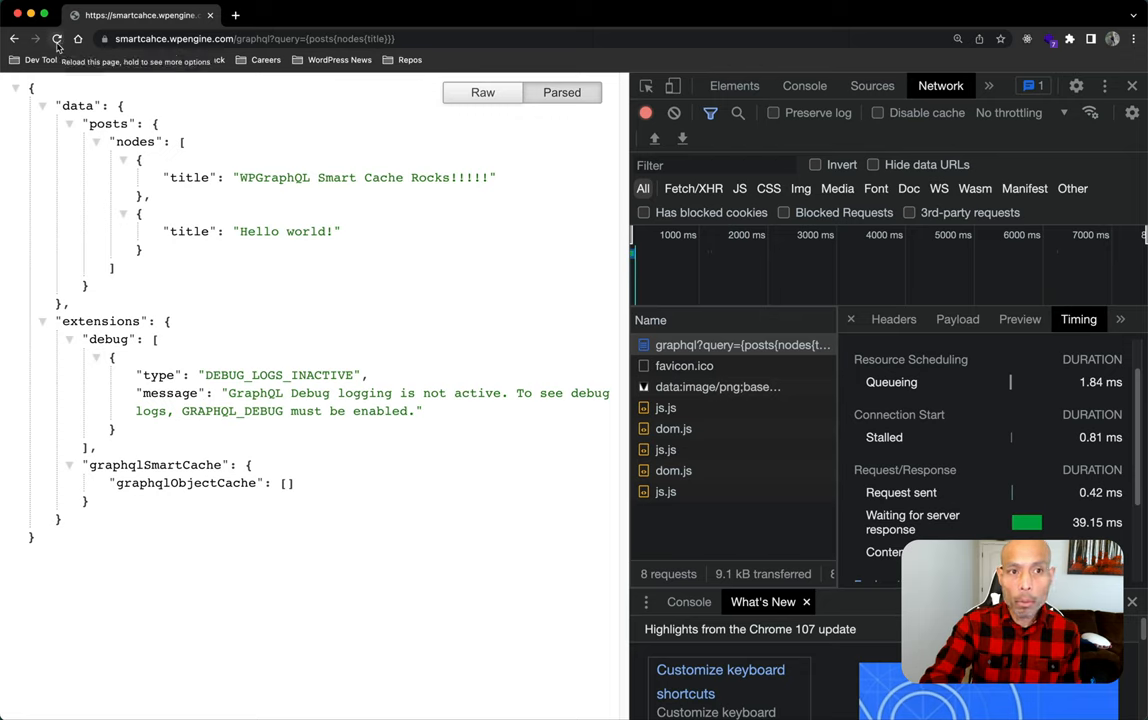
Reload the posts query and scroll the graphql request's headers to x-cache, now MISS with the Stoke! title.
{"action": "left_click", "coordinate": [56, 44]}
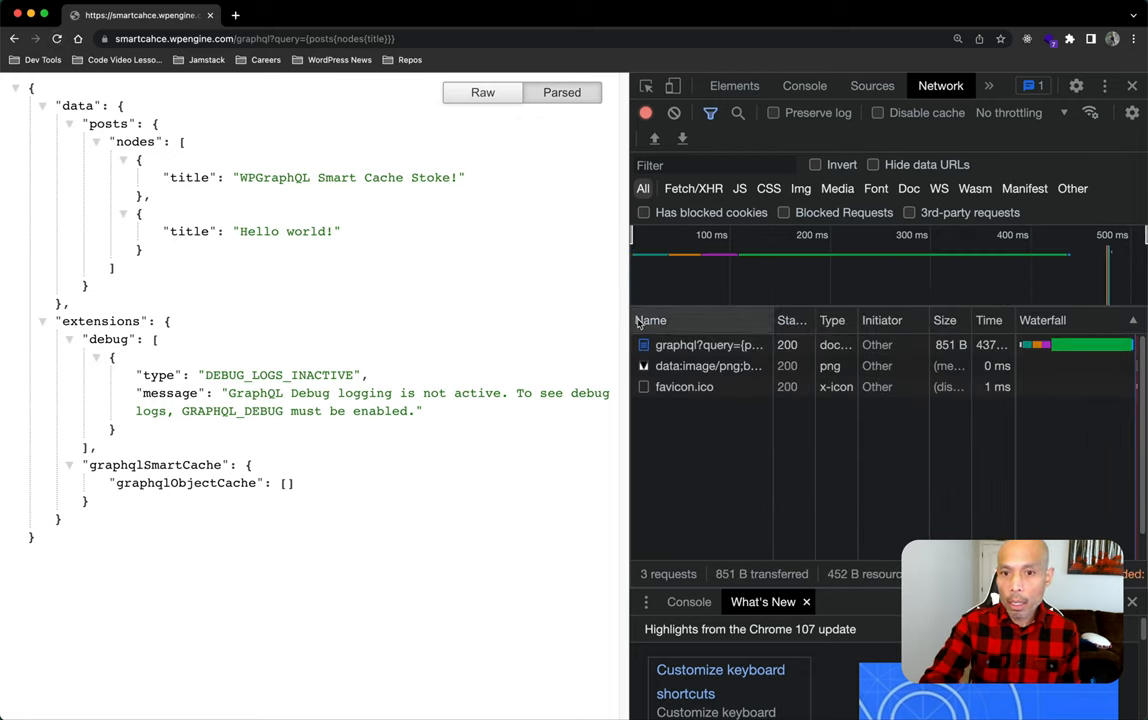
{"action": "left_click", "coordinate": [708, 344]}
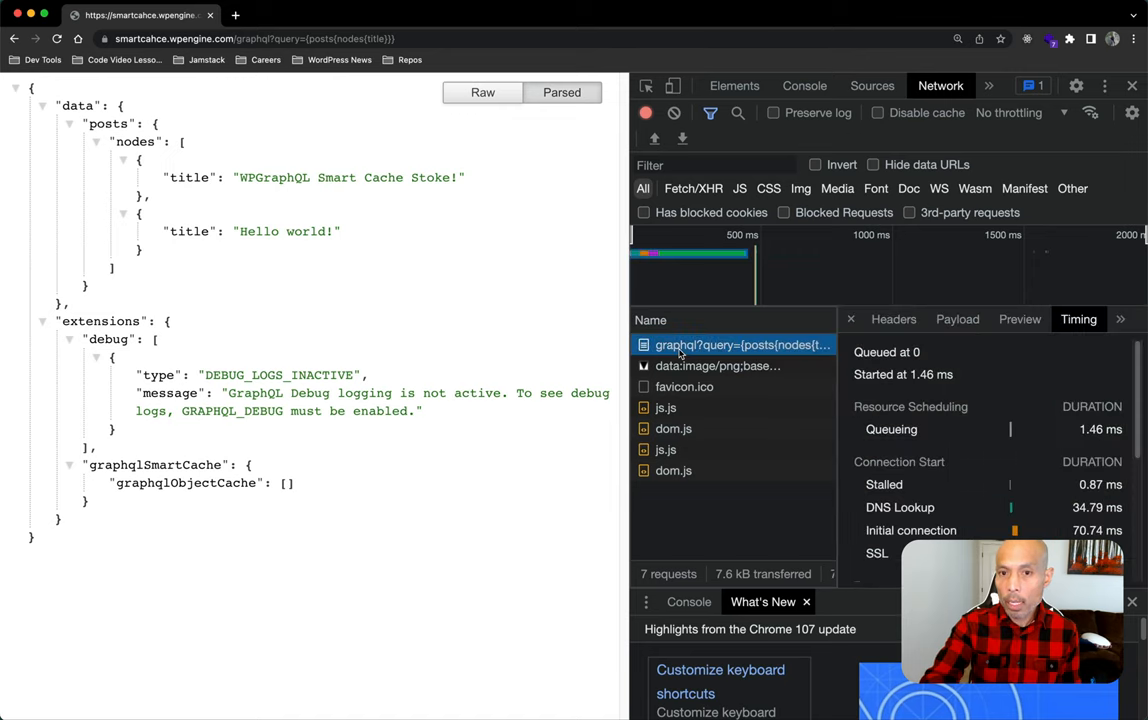
{"action": "left_click", "coordinate": [894, 320]}
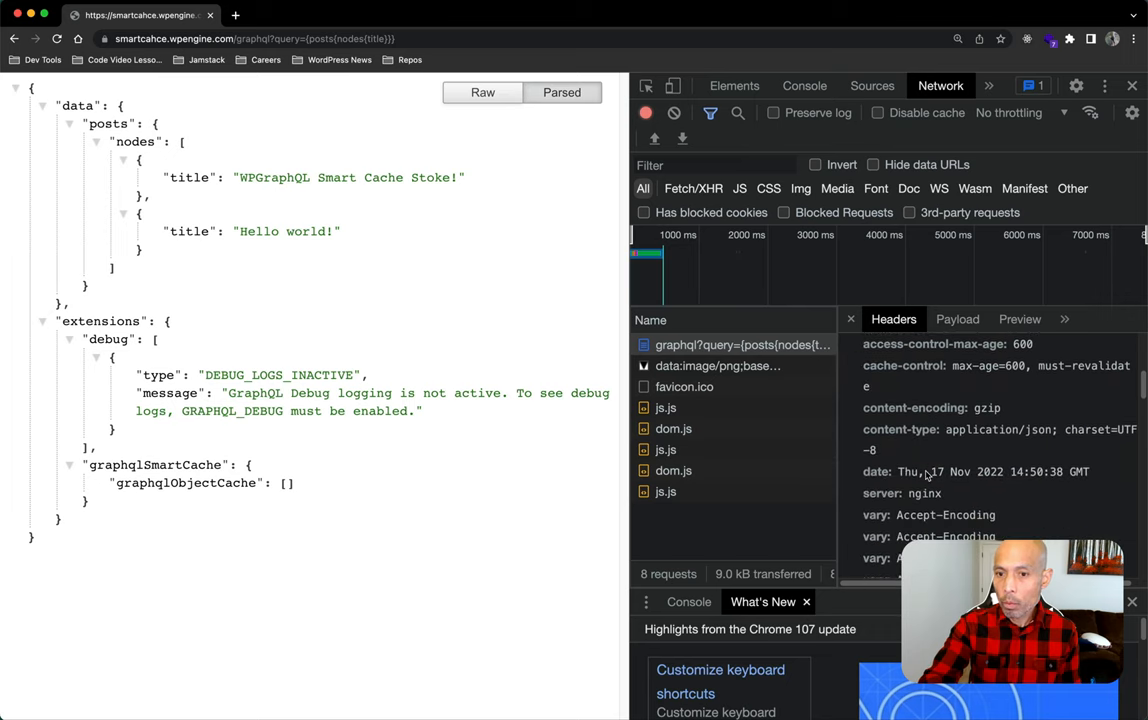
{"action": "scroll", "scroll_direction": "down", "scroll_amount": 3}
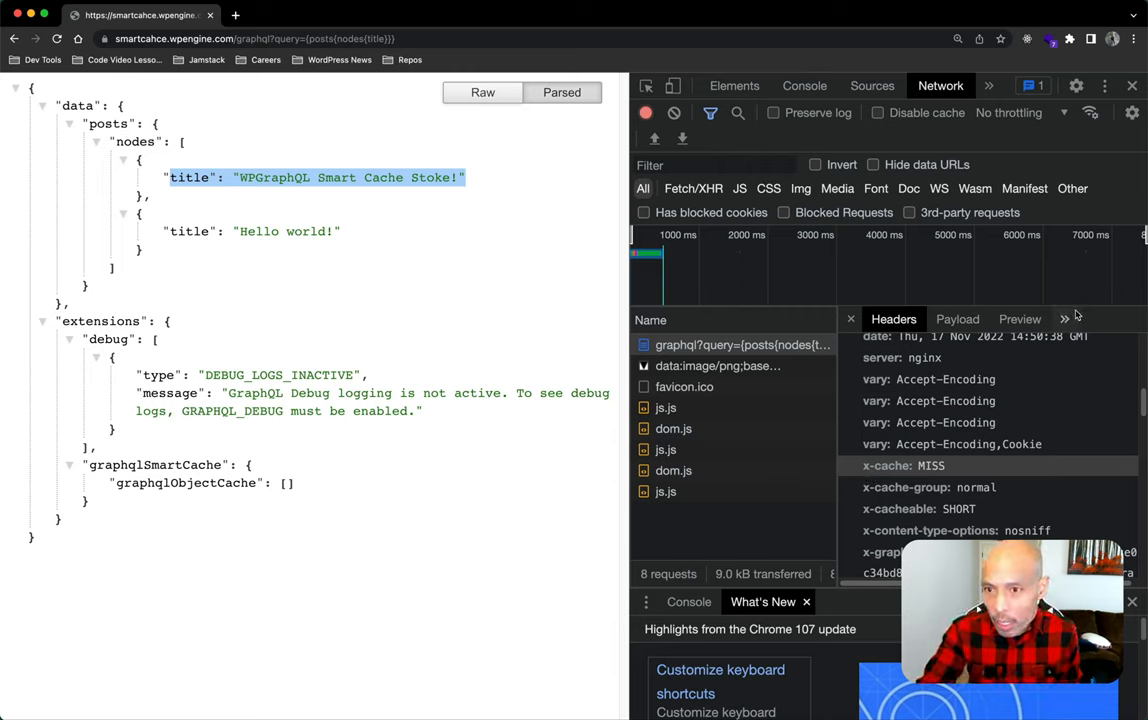
View the request's Timing breakdown before leaving DevTools for the Posts list.
{"action": "left_click", "coordinate": [1064, 318]}
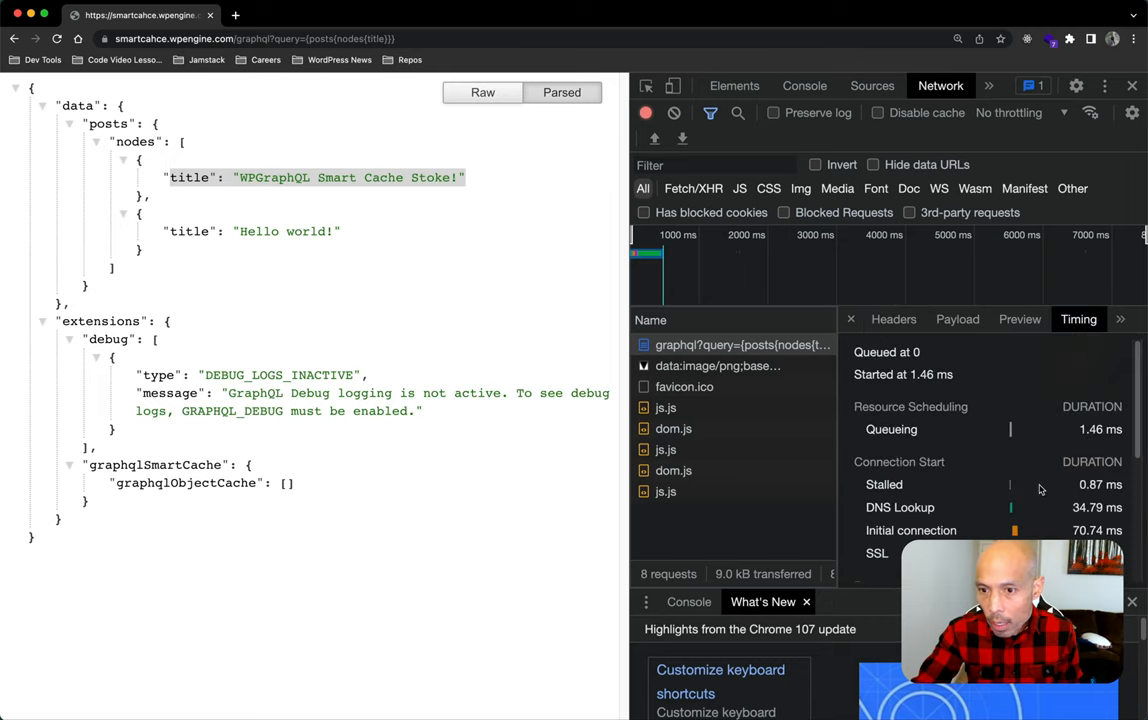
{"action": "scroll", "scroll_direction": "down", "scroll_amount": 3}
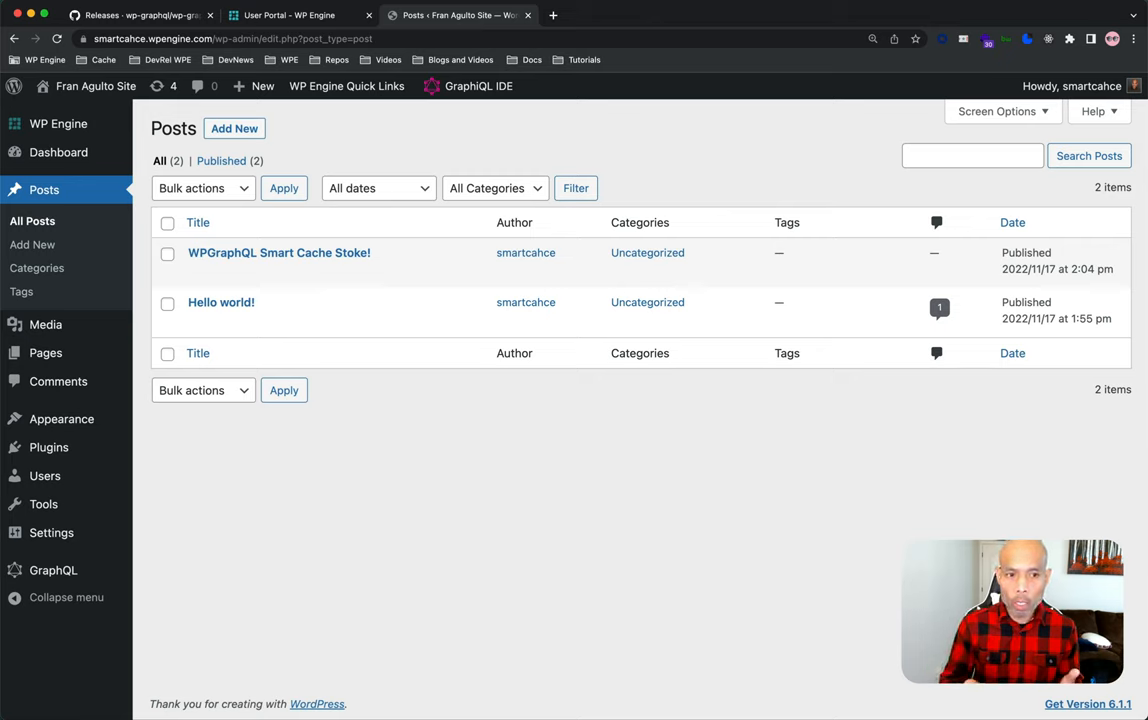
Enable 'Display saved query documents in admin editor' under GraphQL Settings > Saved Queries and save changes.
{"action": "left_click", "coordinate": [46, 532]}
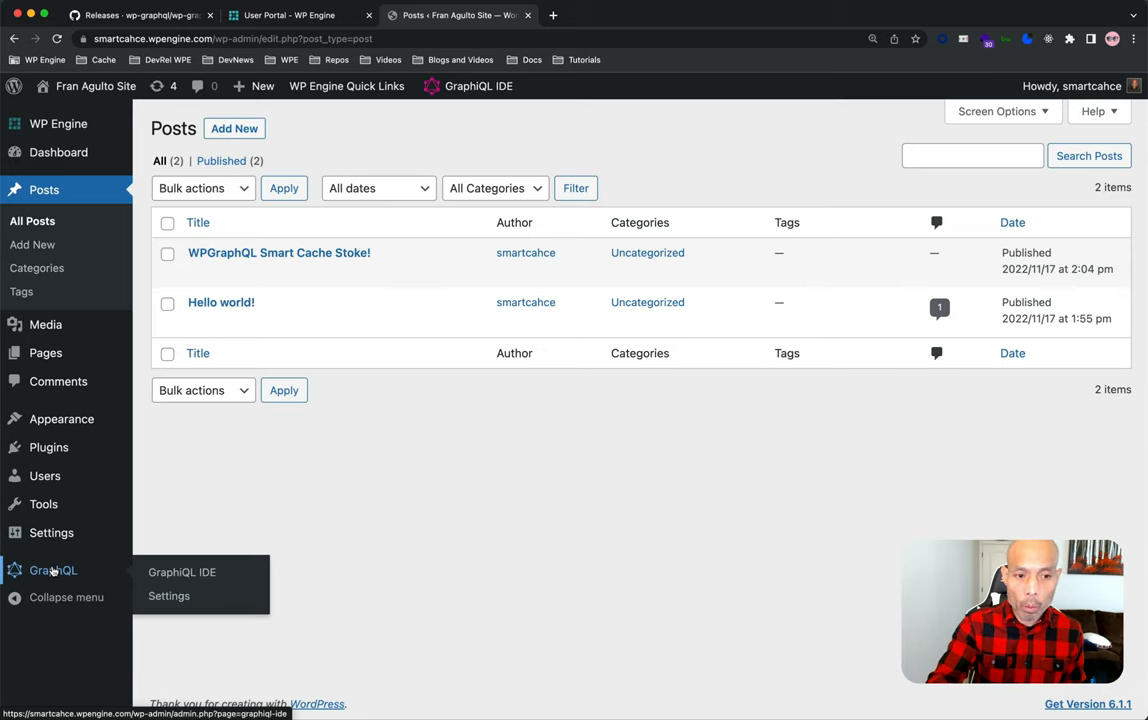
{"action": "mouse_move", "coordinate": [168, 596]}
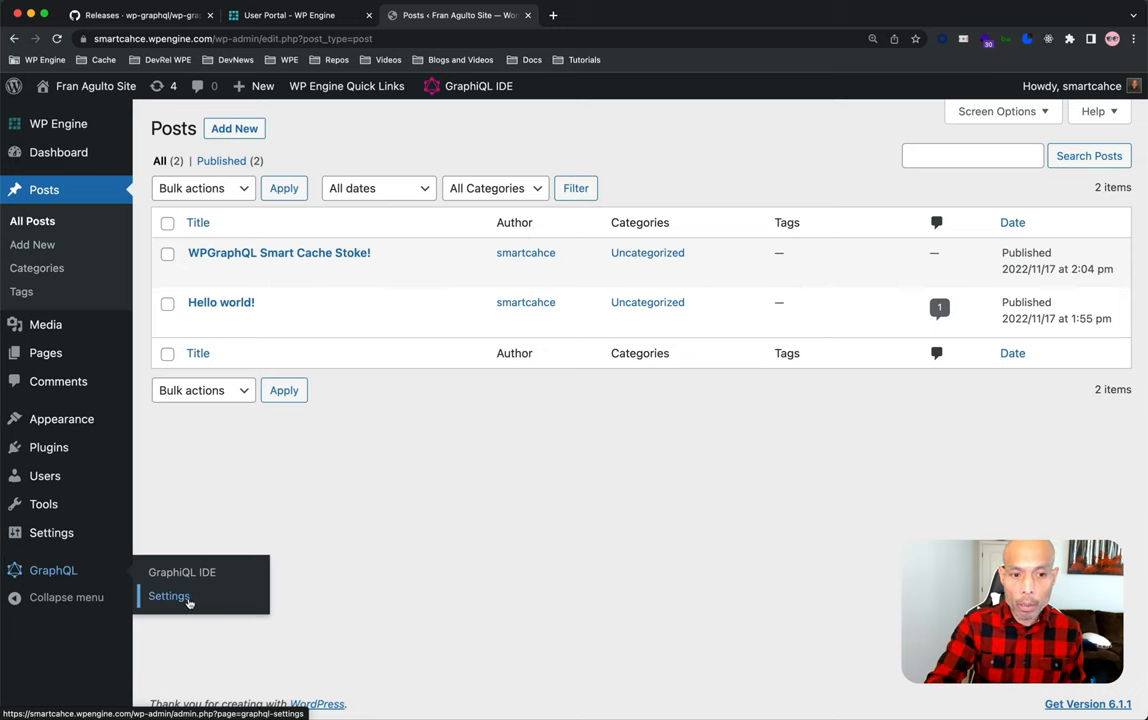
{"action": "left_click", "coordinate": [168, 596]}
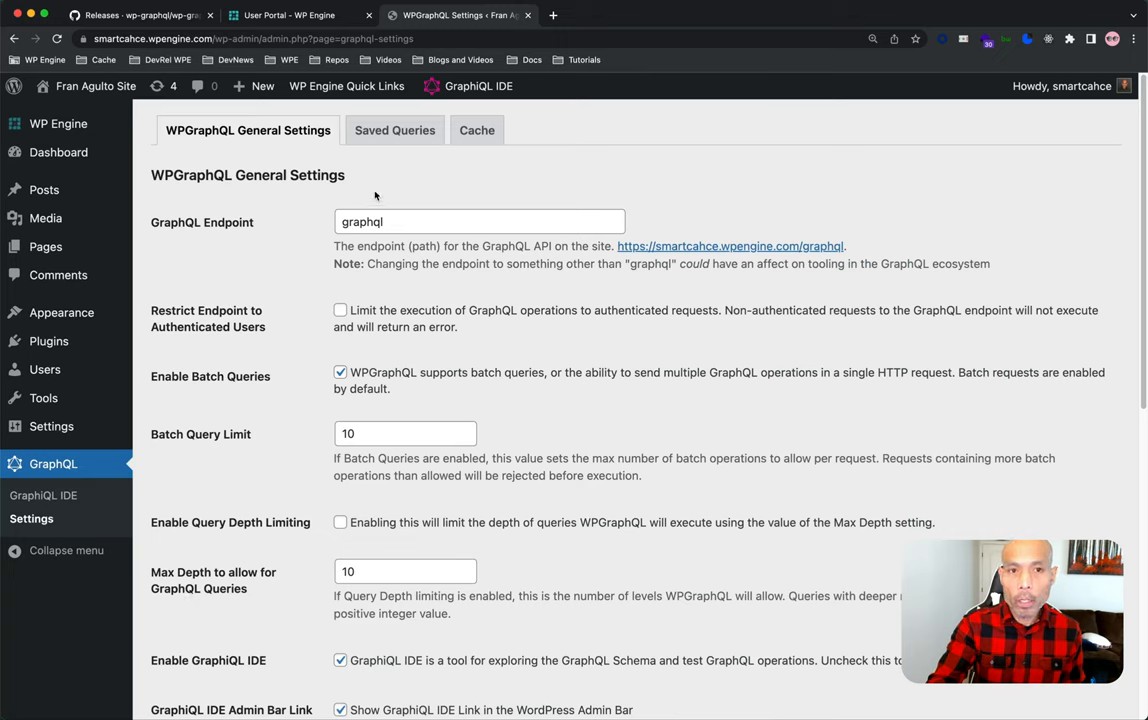
{"action": "mouse_move", "coordinate": [380, 140]}
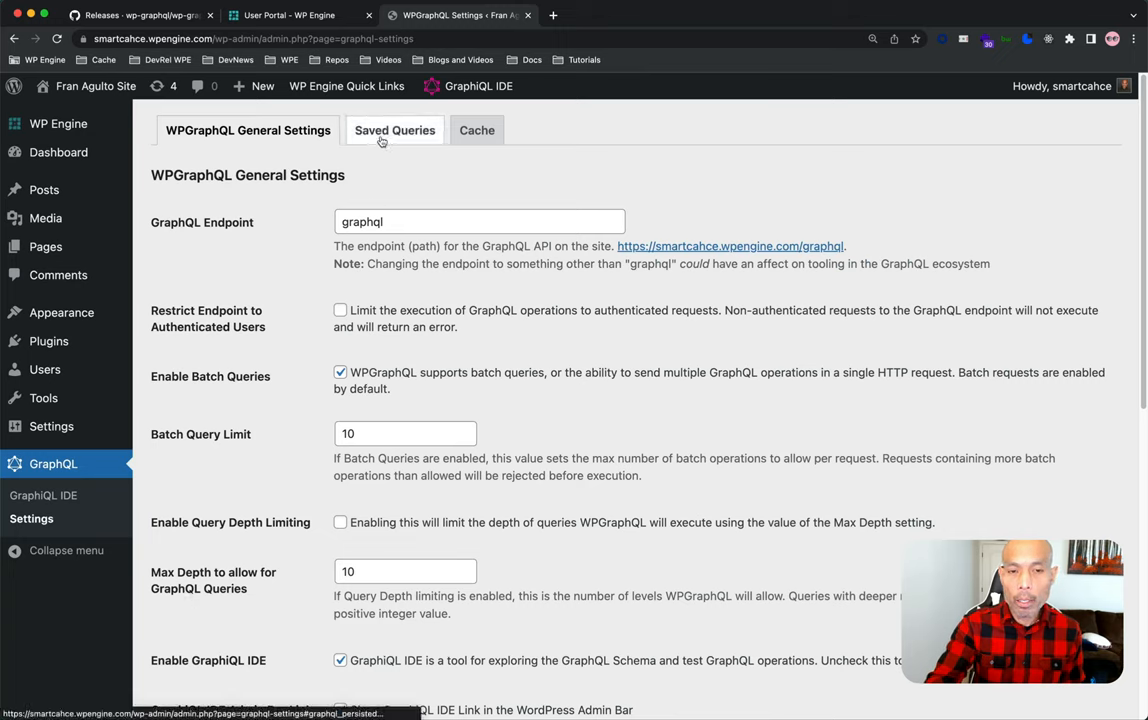
{"action": "left_click", "coordinate": [394, 130]}
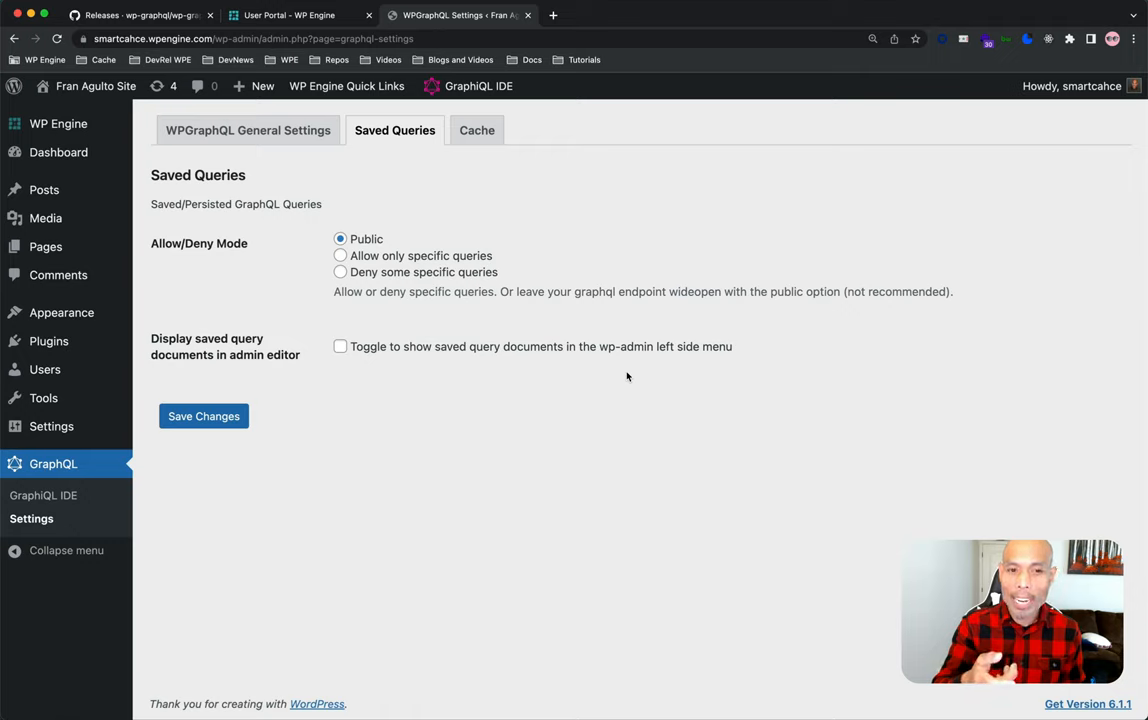
{"action": "mouse_move", "coordinate": [356, 352]}
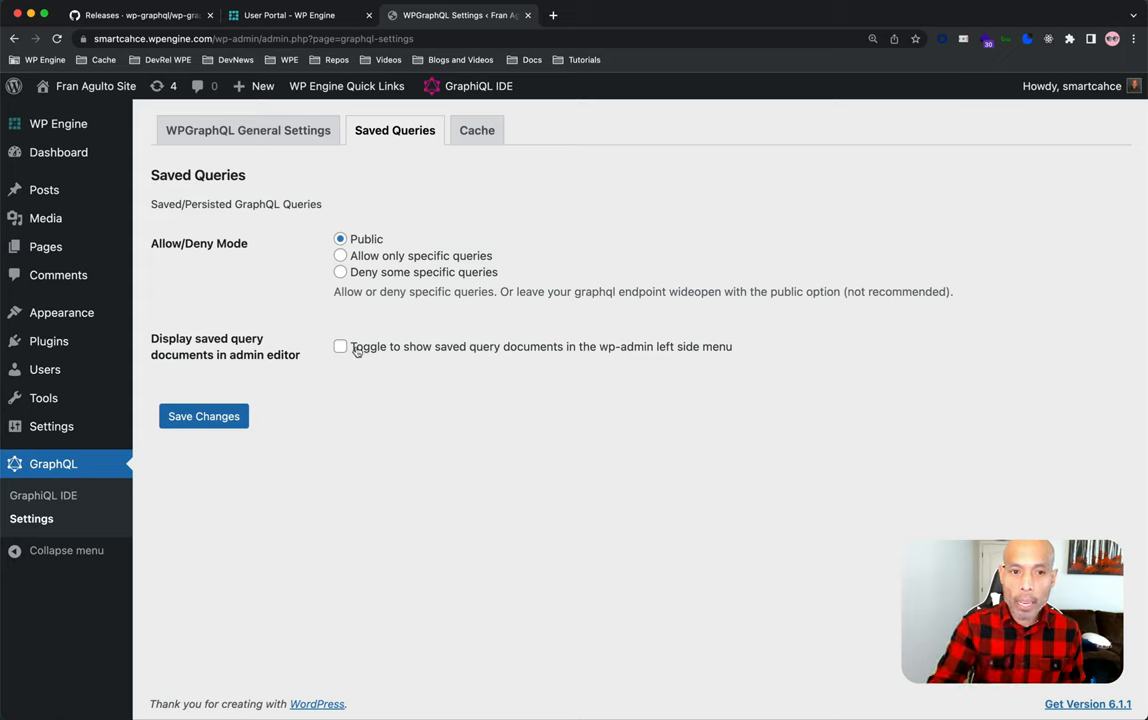
{"action": "left_click", "coordinate": [340, 346]}
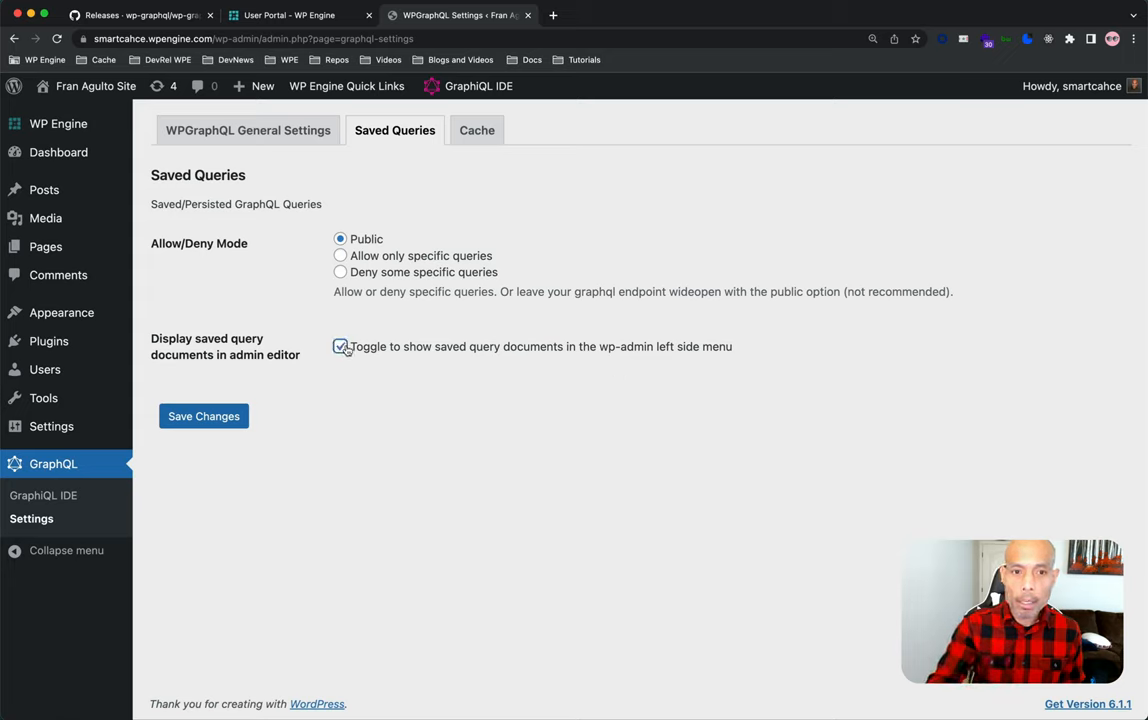
{"action": "left_click", "coordinate": [204, 416]}
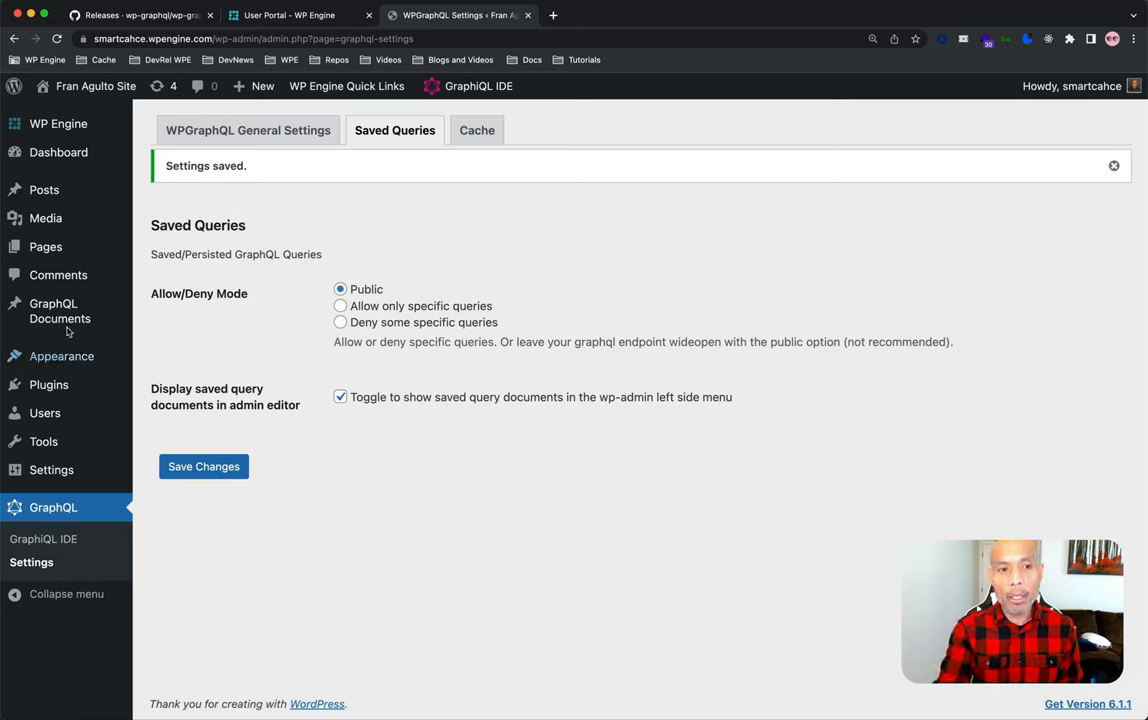
{"action": "mouse_move", "coordinate": [60, 312]}
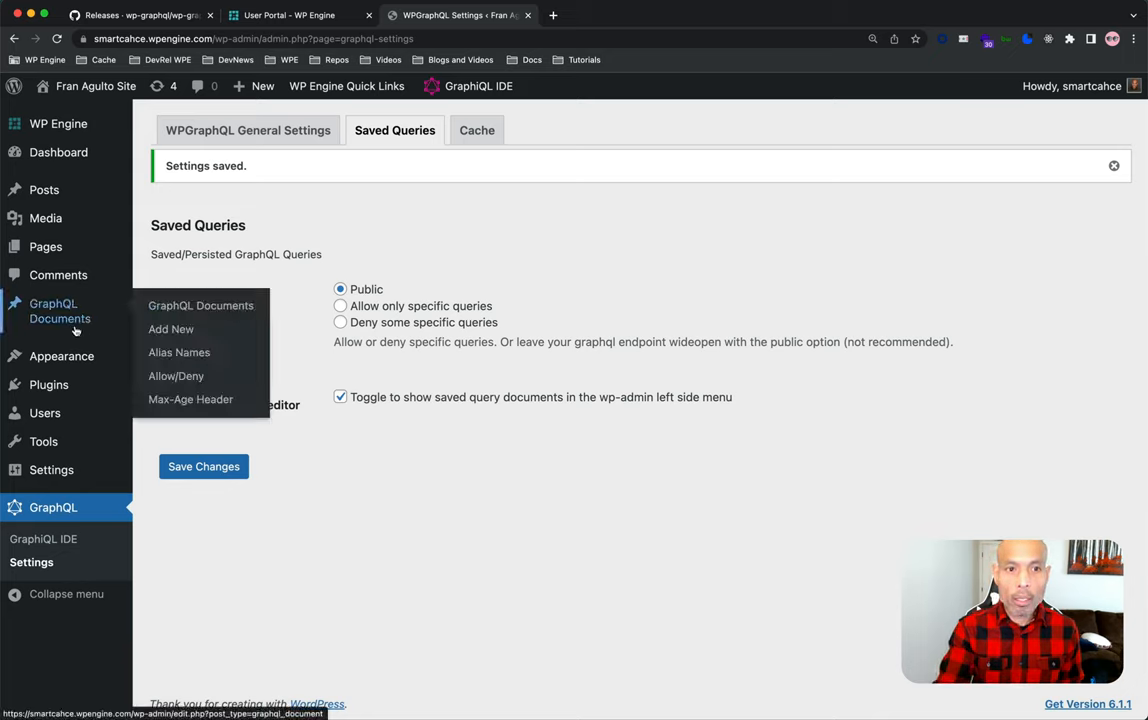
Grab the MyQuery posts query from the GraphQL IDE and start a new GraphQL Document.
{"action": "left_click", "coordinate": [200, 304]}
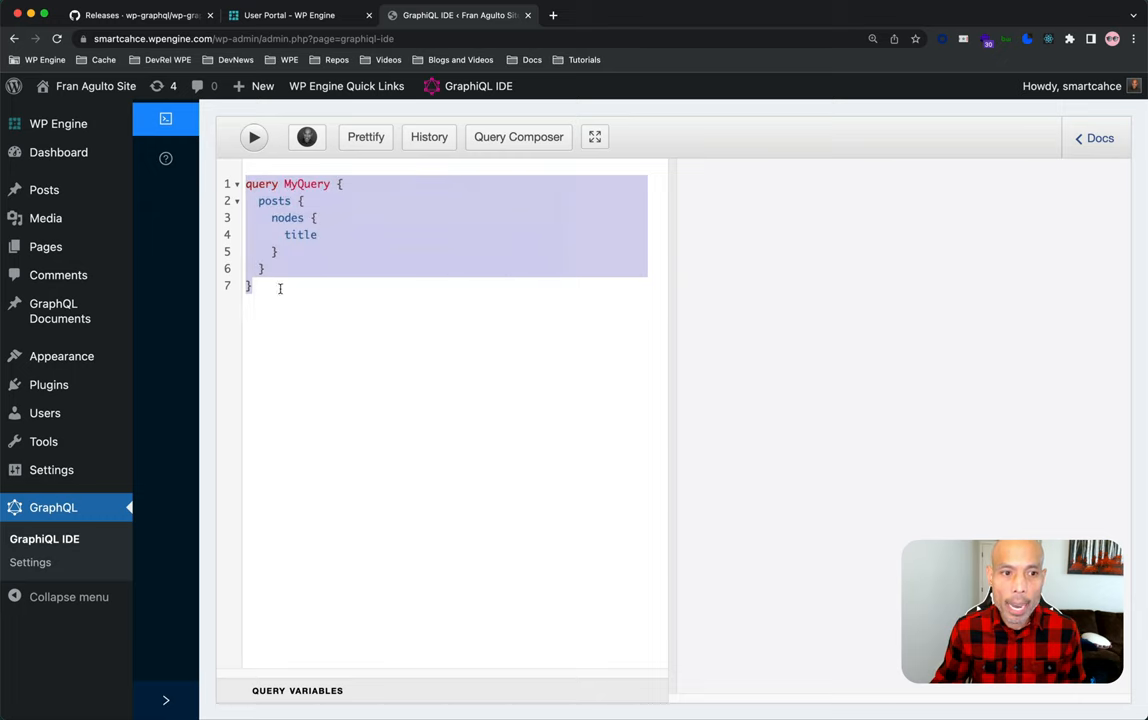
{"action": "left_click", "coordinate": [60, 312]}
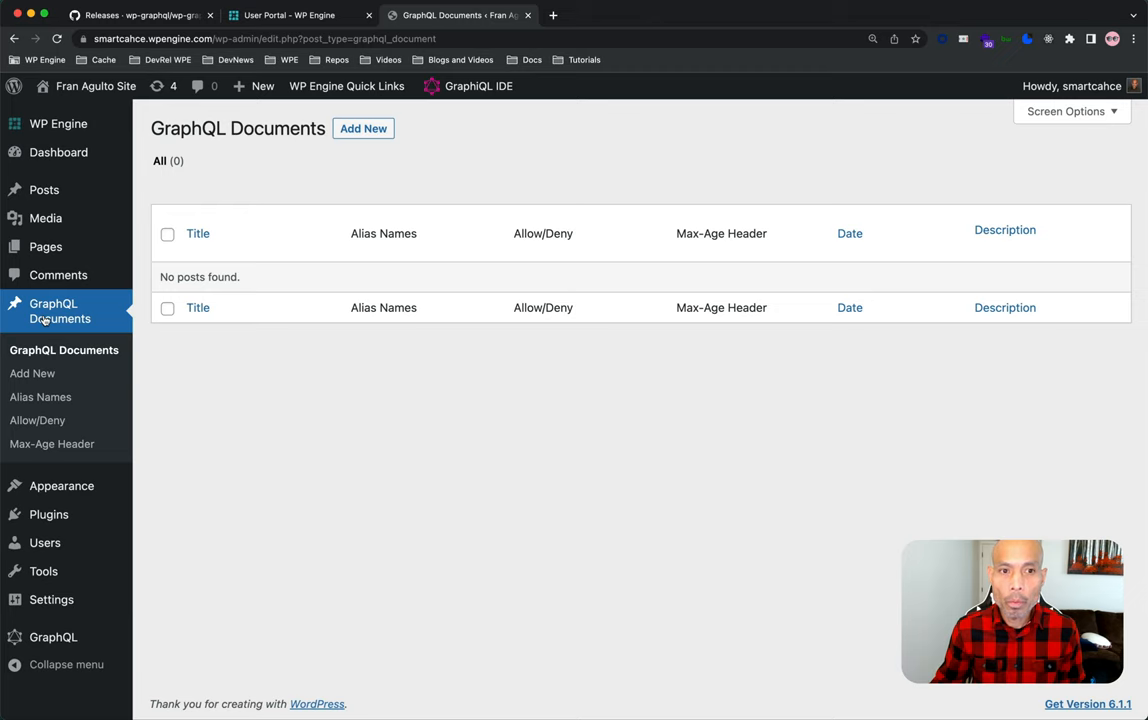
{"action": "left_click", "coordinate": [364, 128]}
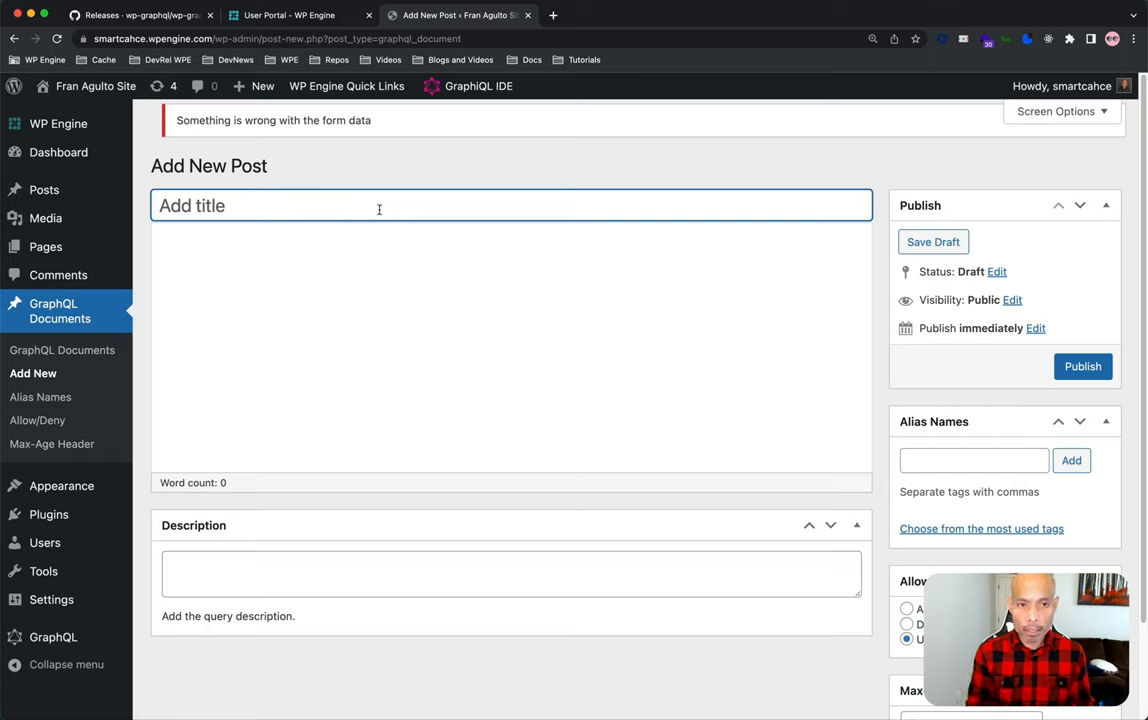
Title the document 'Get Post Titles' and paste the posts query into its body.
{"action": "type", "text": "Get"}
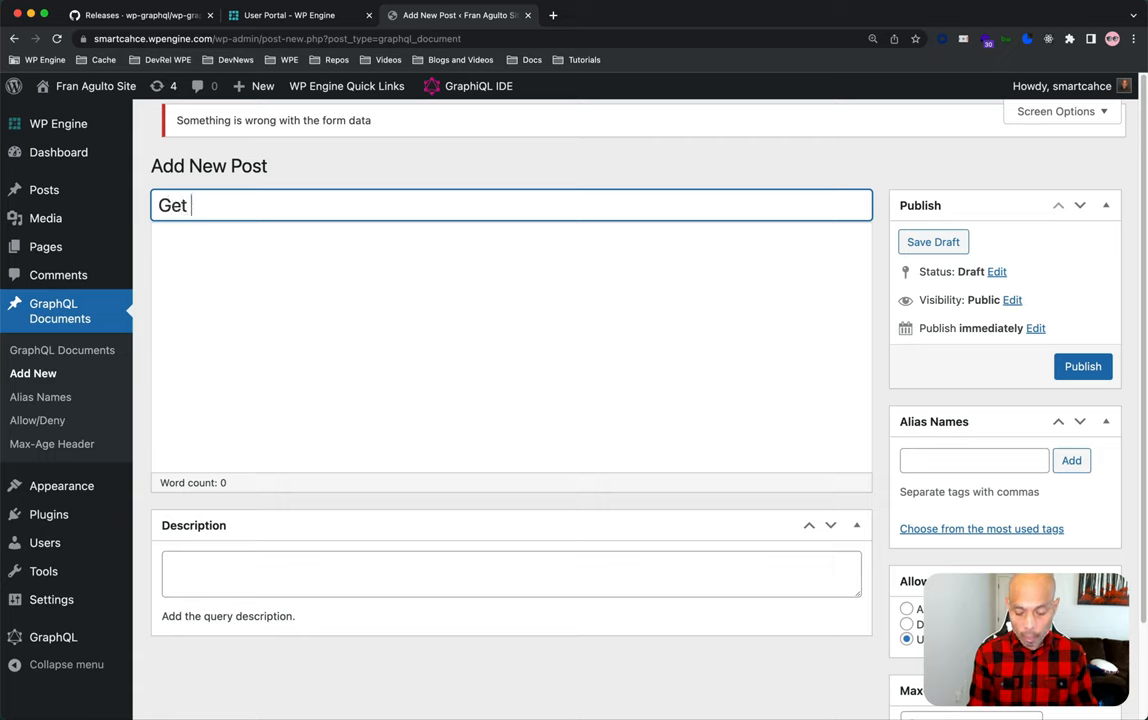
{"action": "type", "text": "Post T"}
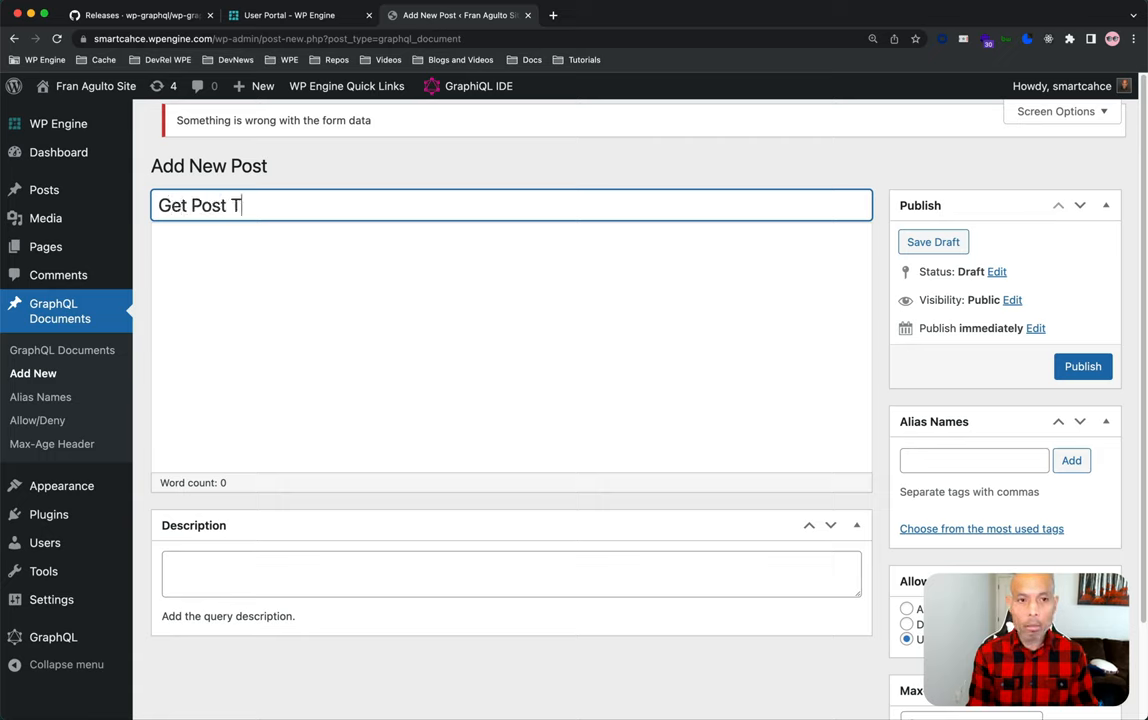
{"action": "type", "text": "itle"}
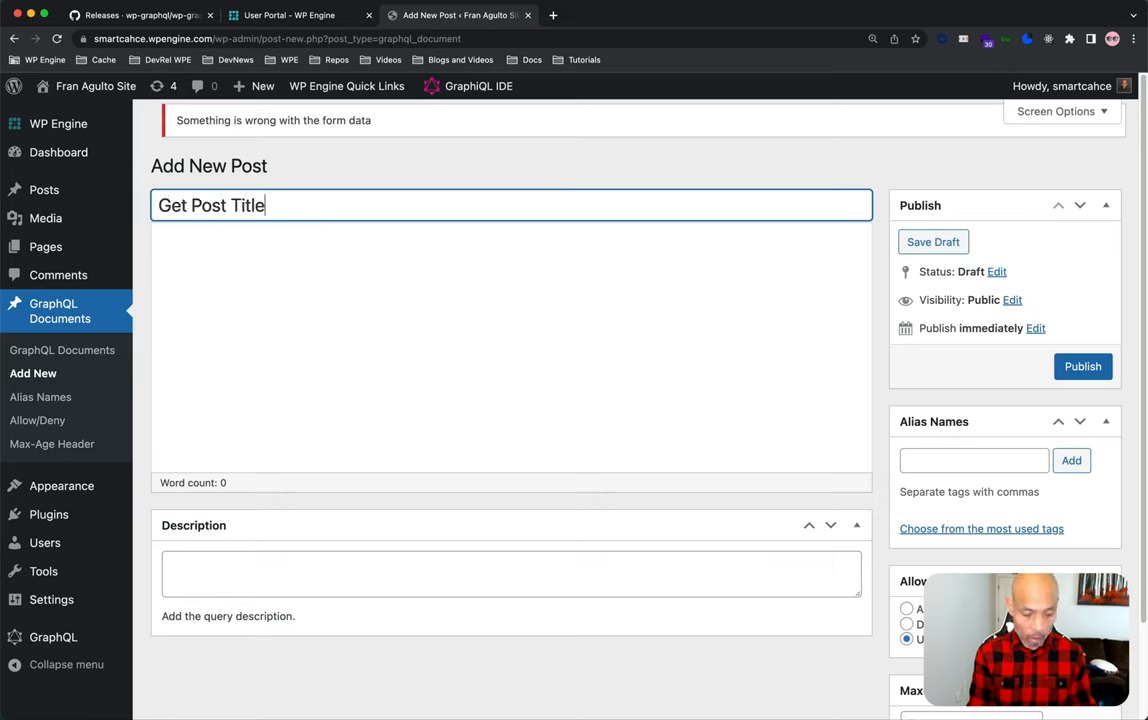
{"action": "type", "text": "s"}
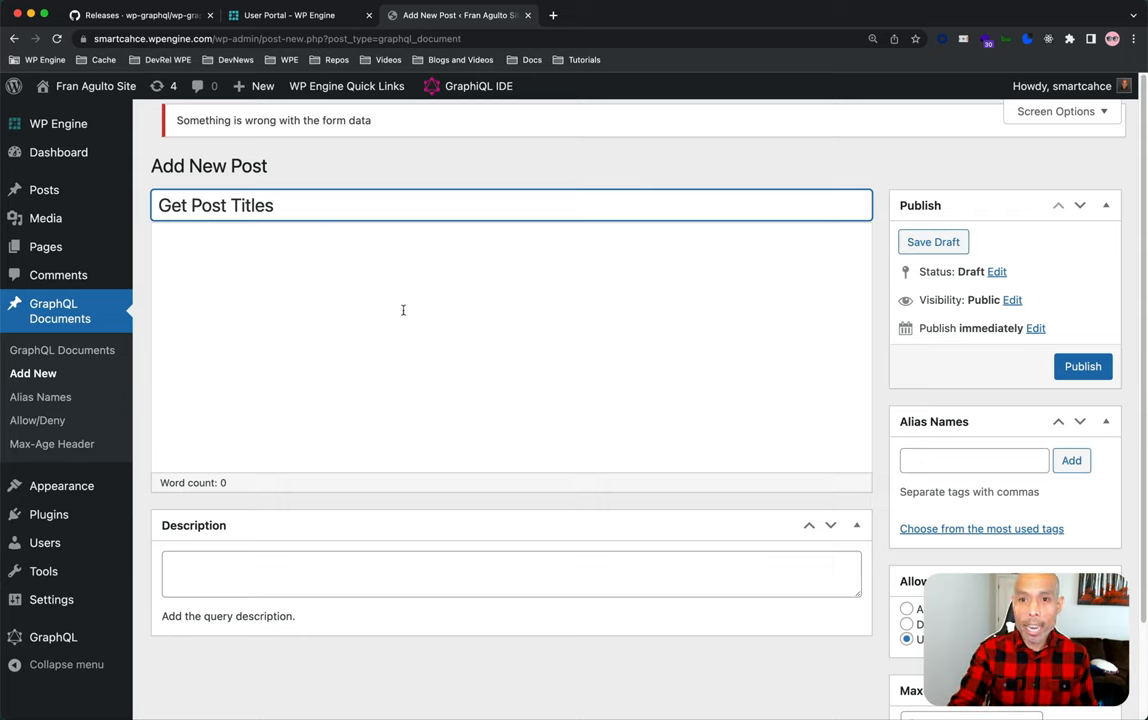
{"action": "left_click", "coordinate": [932, 242]}
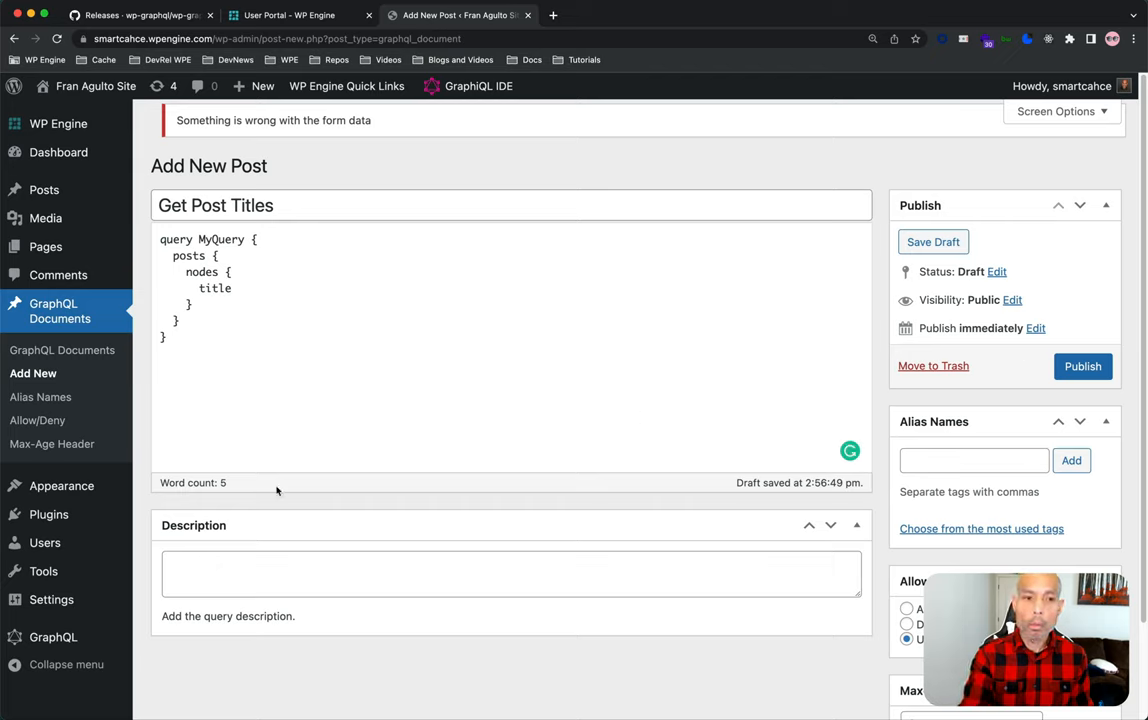
Describe it as 'This query grabs all ... titles' and publish the document.
{"action": "left_click", "coordinate": [280, 568]}
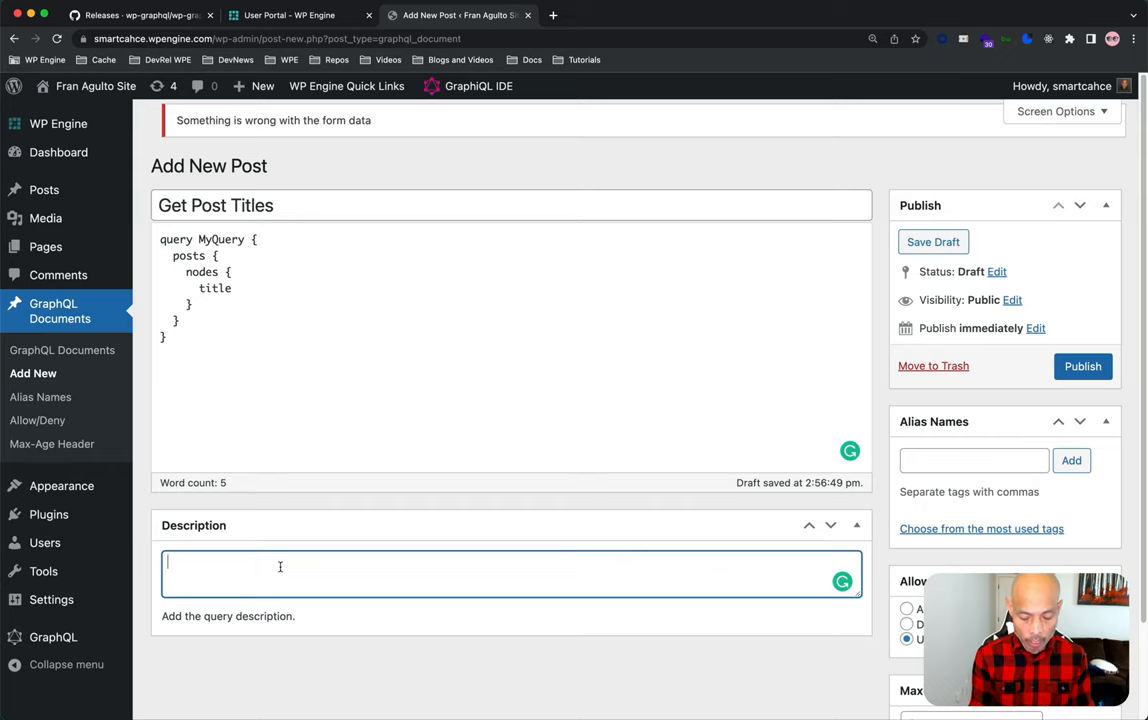
{"action": "type", "text": "This query"}
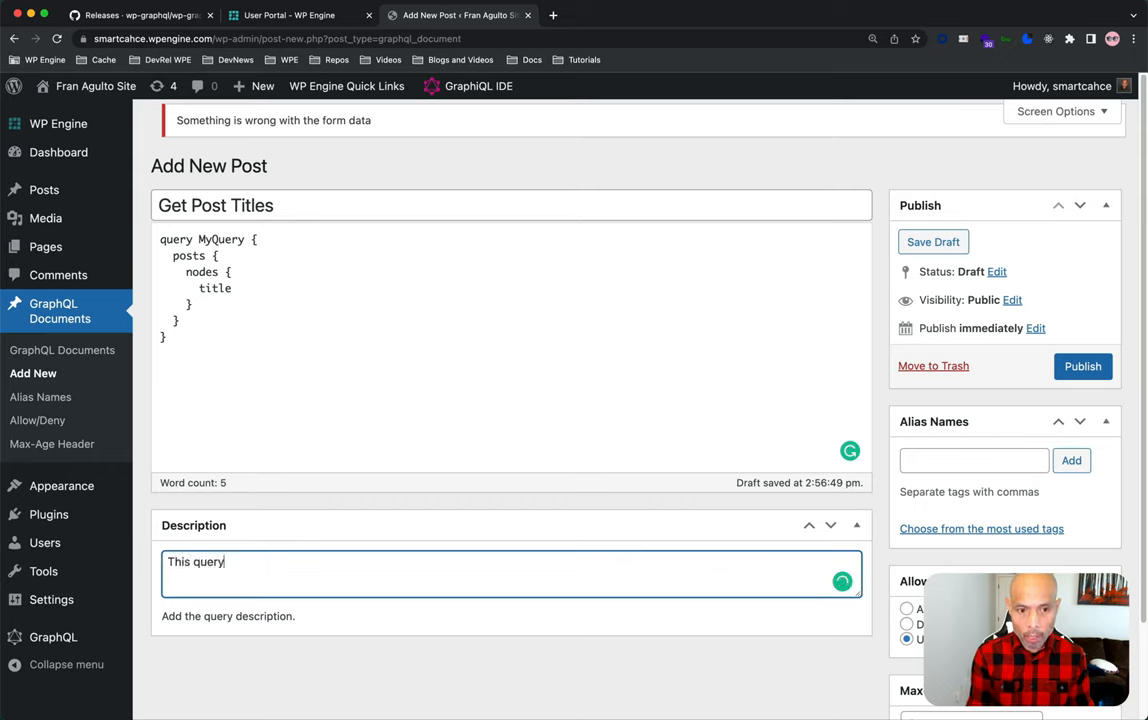
{"action": "type", "text": "grabs all my posts t"}
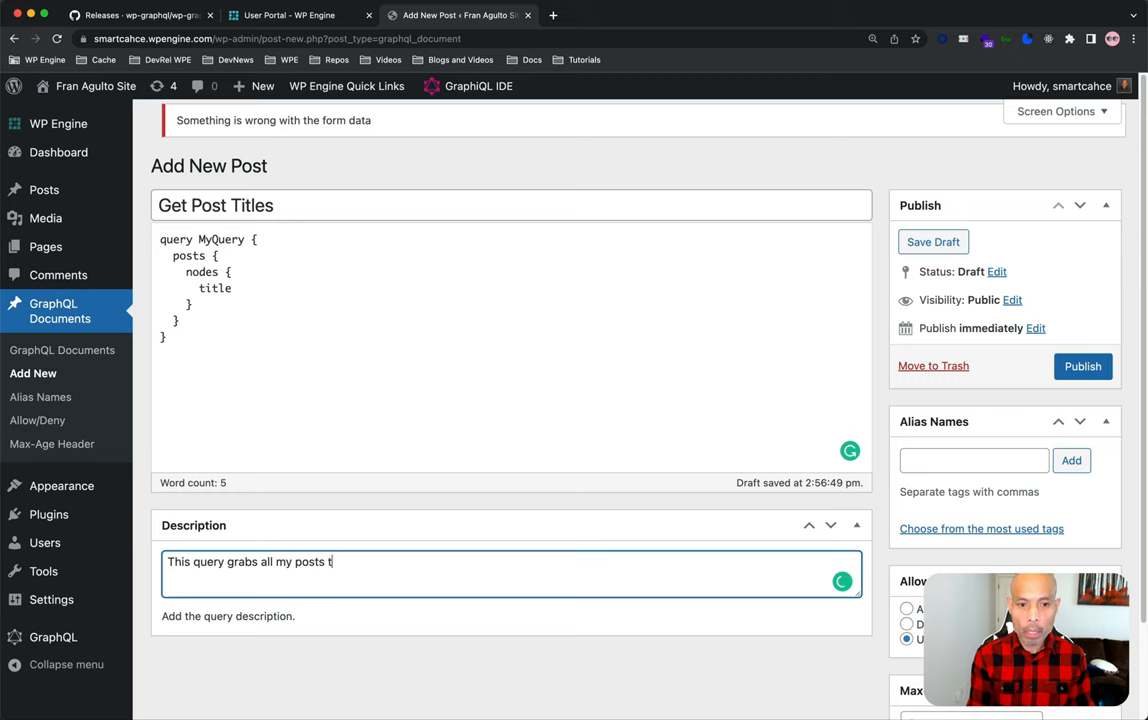
{"action": "type", "text": "itles"}
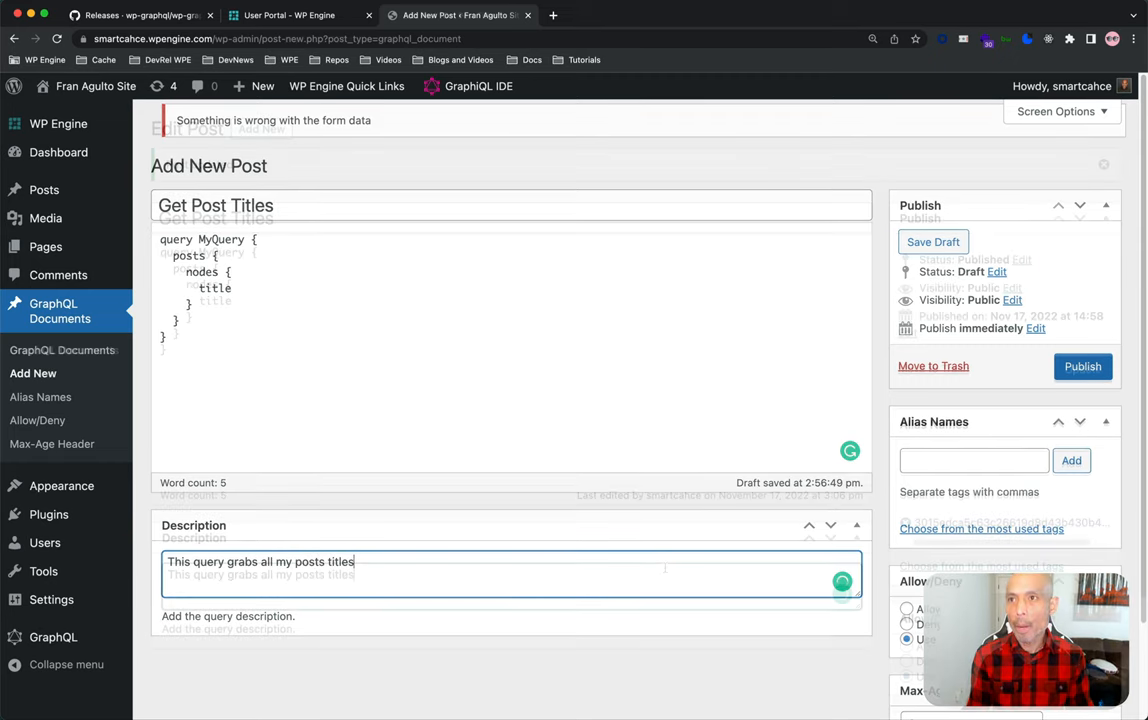
{"action": "left_click", "coordinate": [1082, 368]}
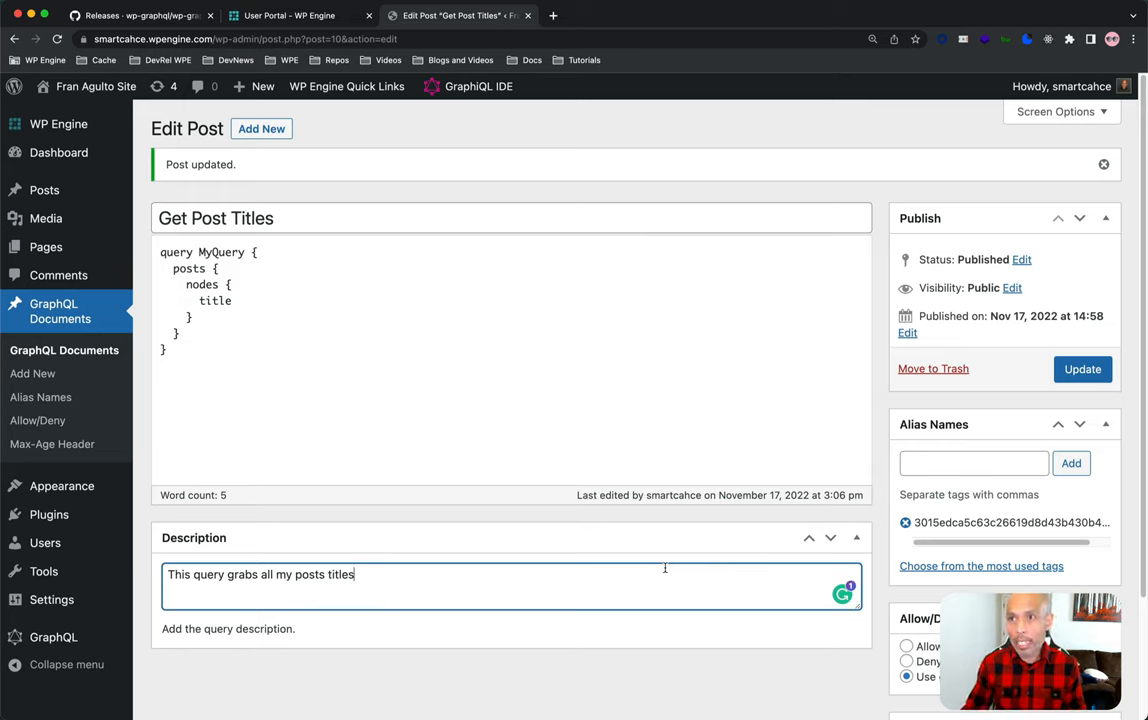
{"action": "mouse_move", "coordinate": [972, 524]}
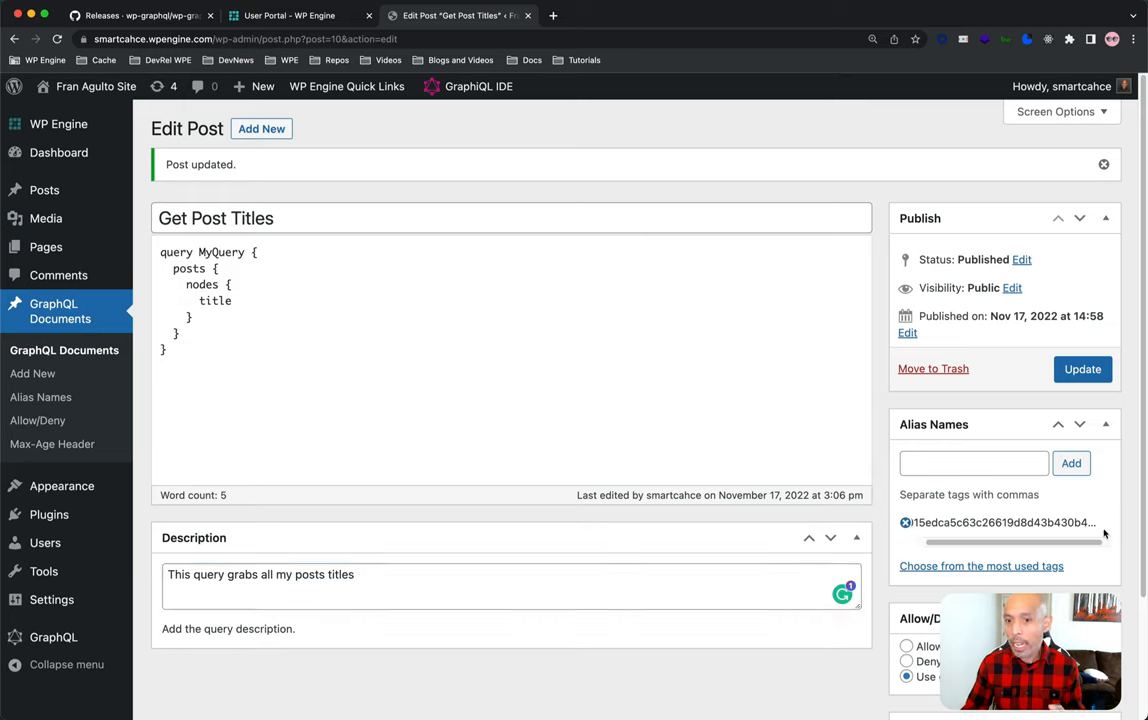
{"action": "mouse_move", "coordinate": [1104, 528]}
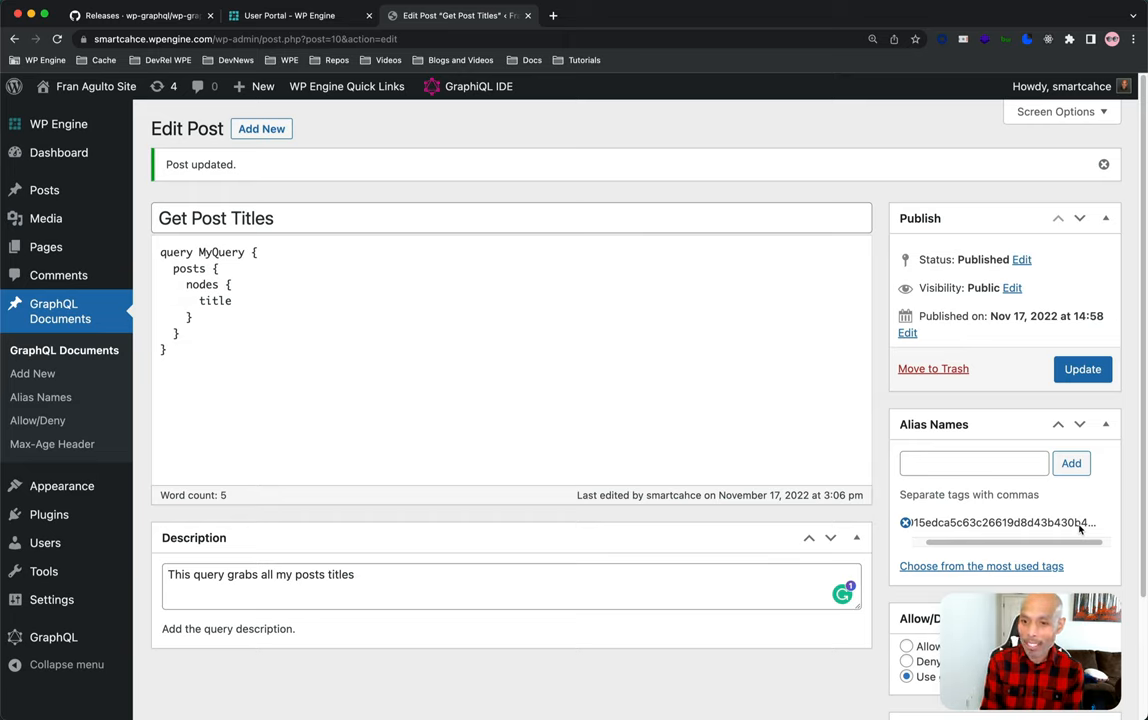
Add the alias name getTitles to the query and update the document.
{"action": "left_click", "coordinate": [972, 464]}
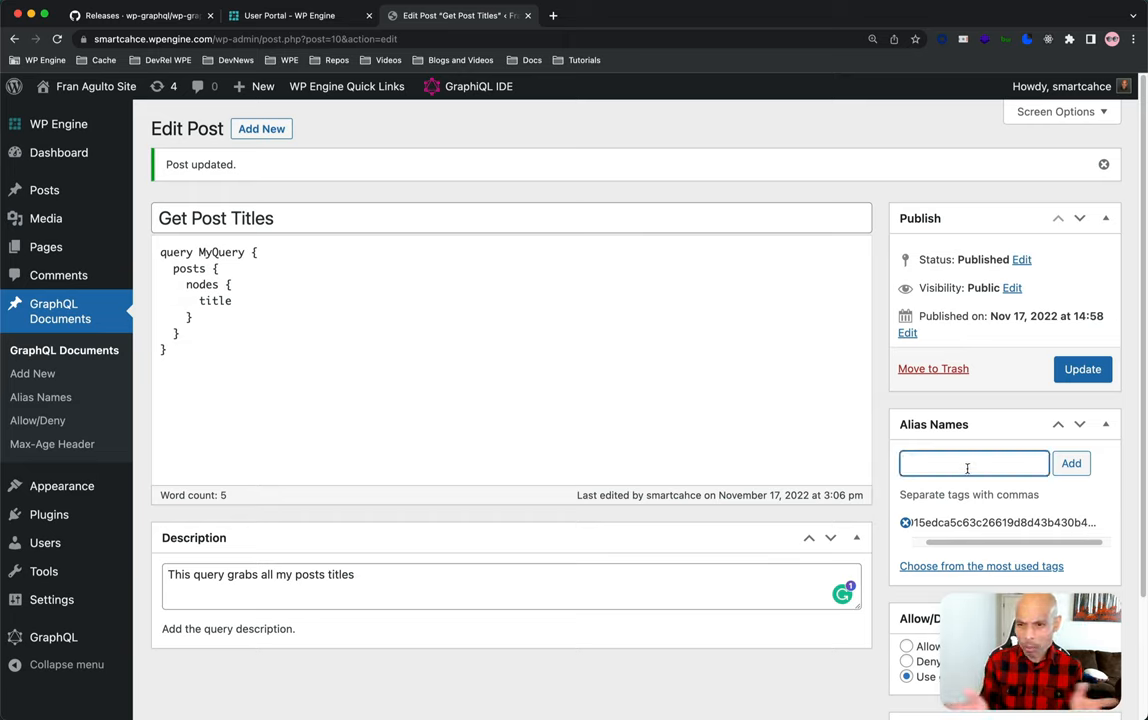
{"action": "type", "text": "getTitles"}
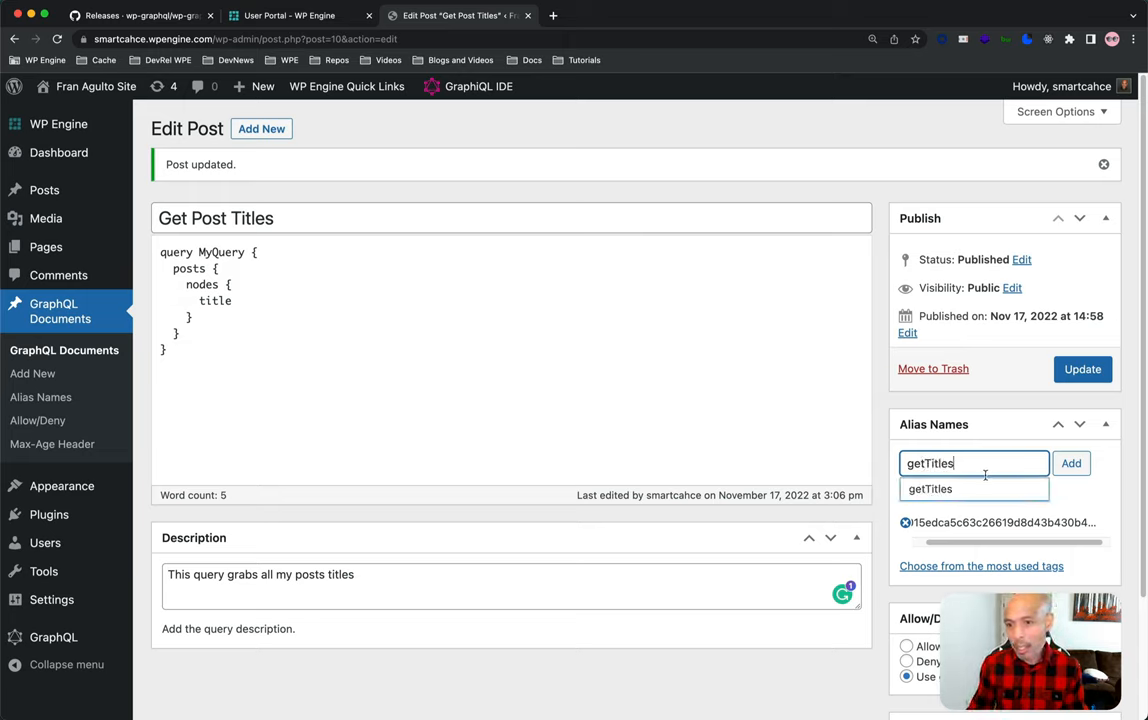
{"action": "left_click", "coordinate": [1072, 464]}
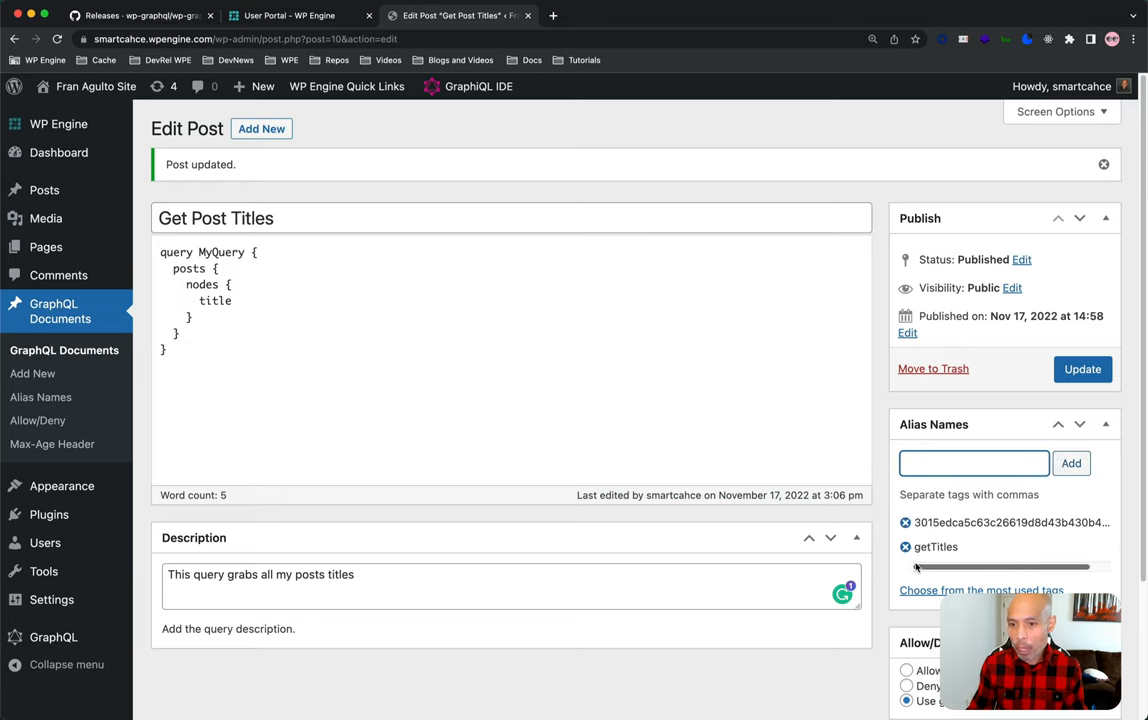
{"action": "left_click", "coordinate": [1080, 368]}
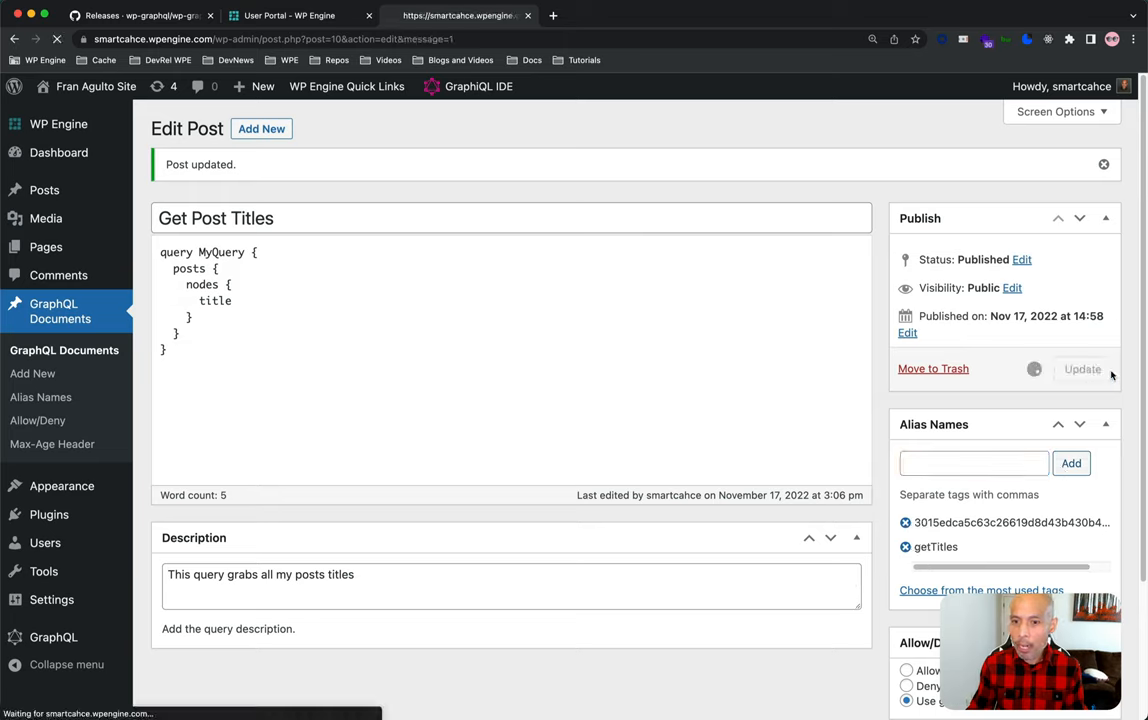
{"action": "left_click", "coordinate": [1080, 368]}
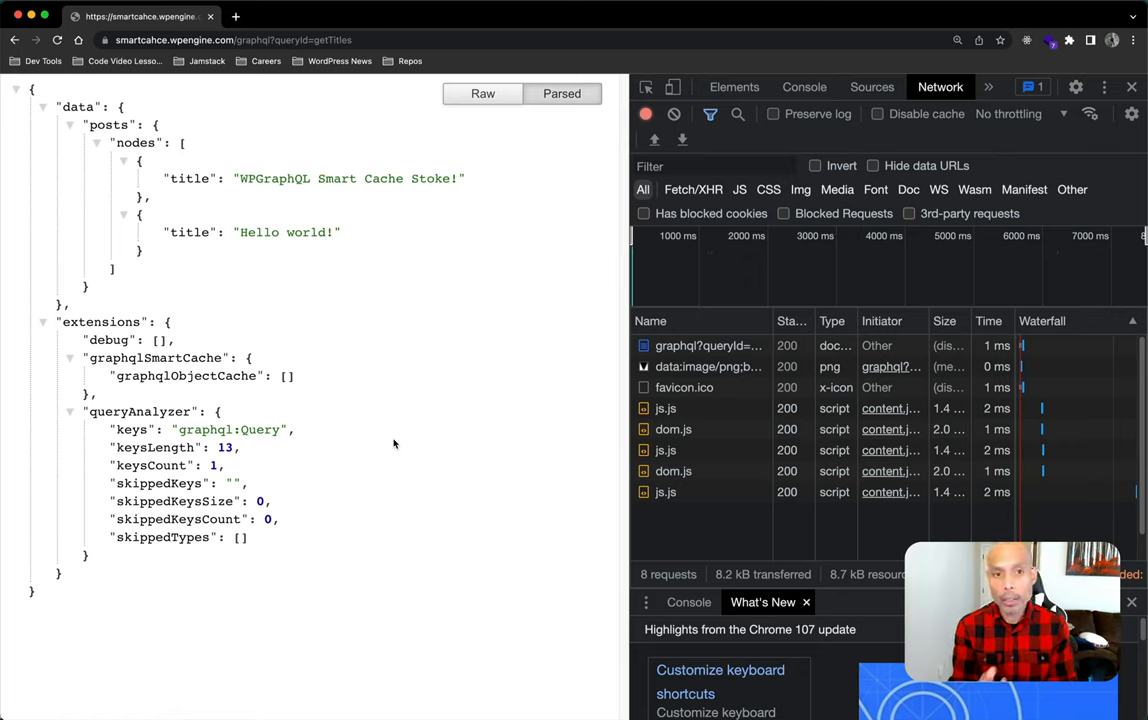
{"action": "mouse_move", "coordinate": [432, 608]}
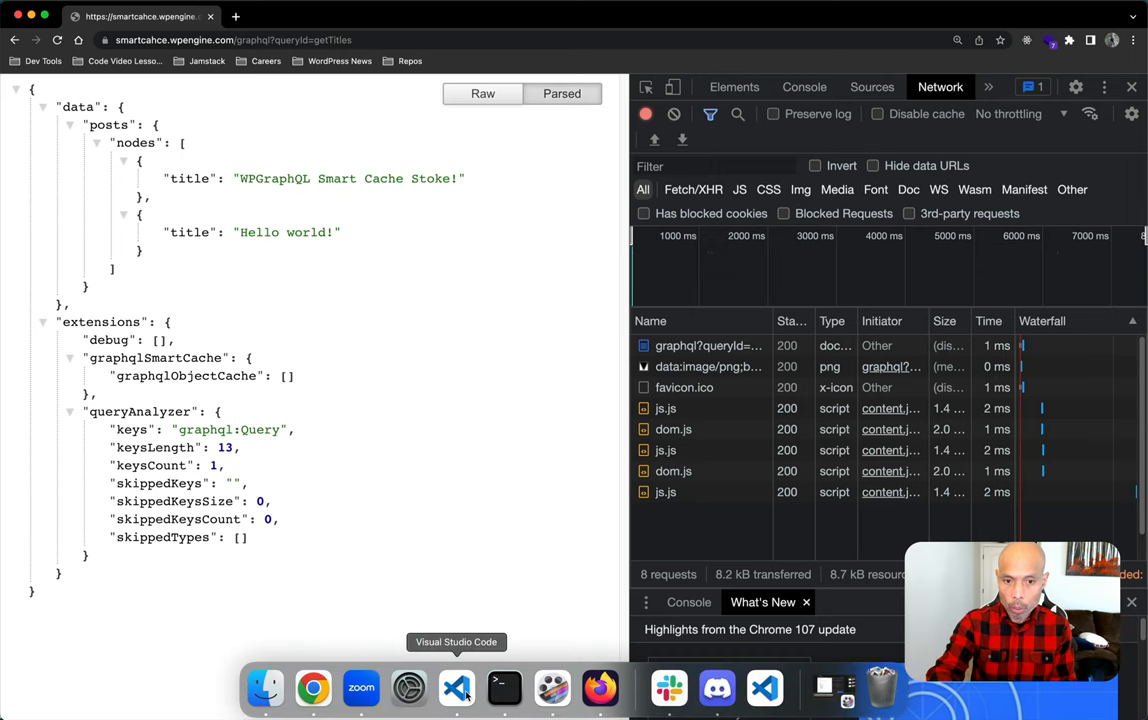
Show lib/apollo.js in VS Code, highlighting the ApolloLink definition and the GraphQL endpoint URI.
{"action": "left_click", "coordinate": [456, 688]}
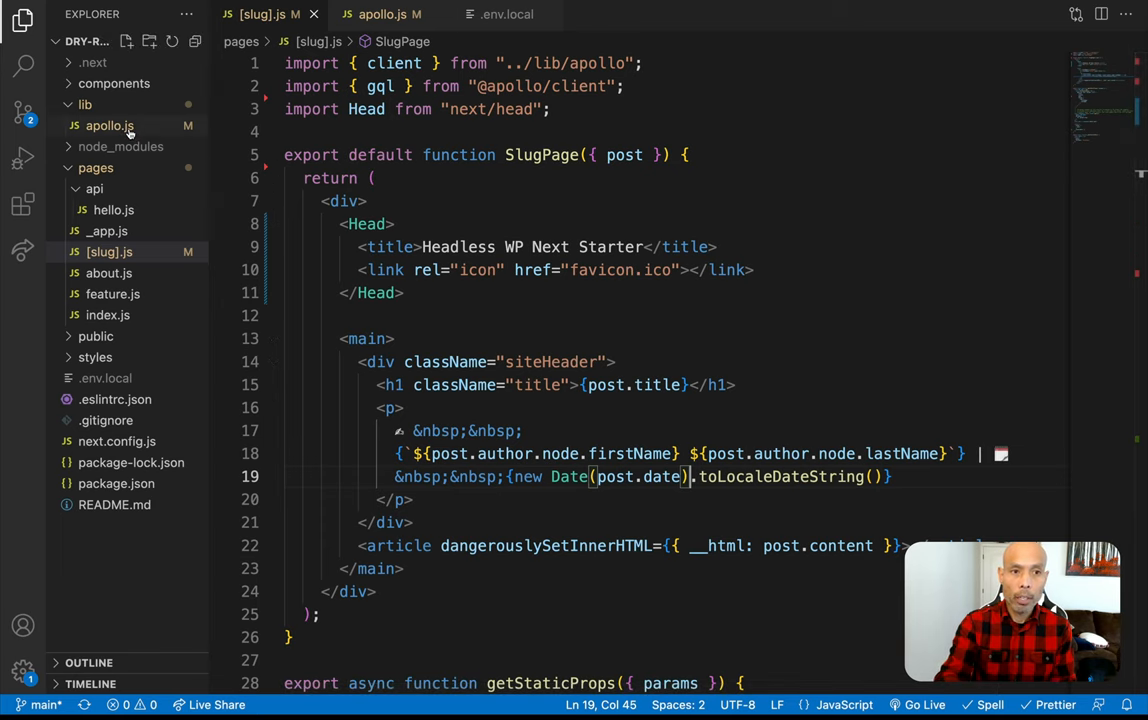
{"action": "left_click", "coordinate": [108, 124]}
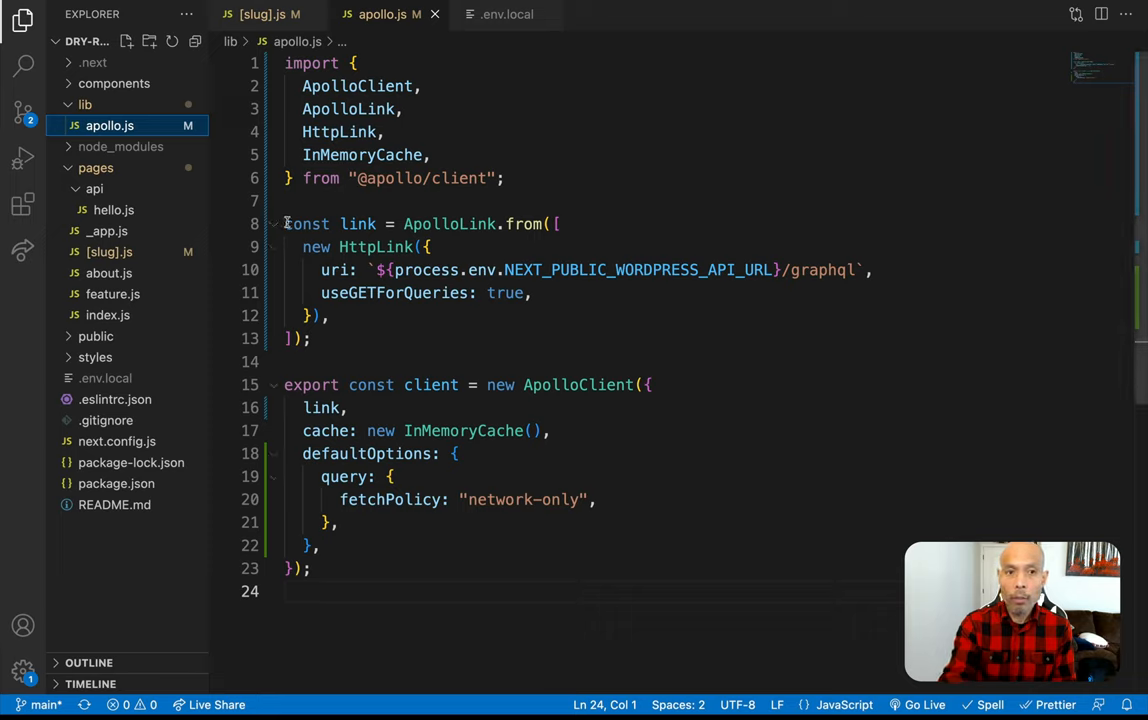
{"action": "left_click_drag", "start_coordinate": [284, 224], "coordinate": [376, 224]}
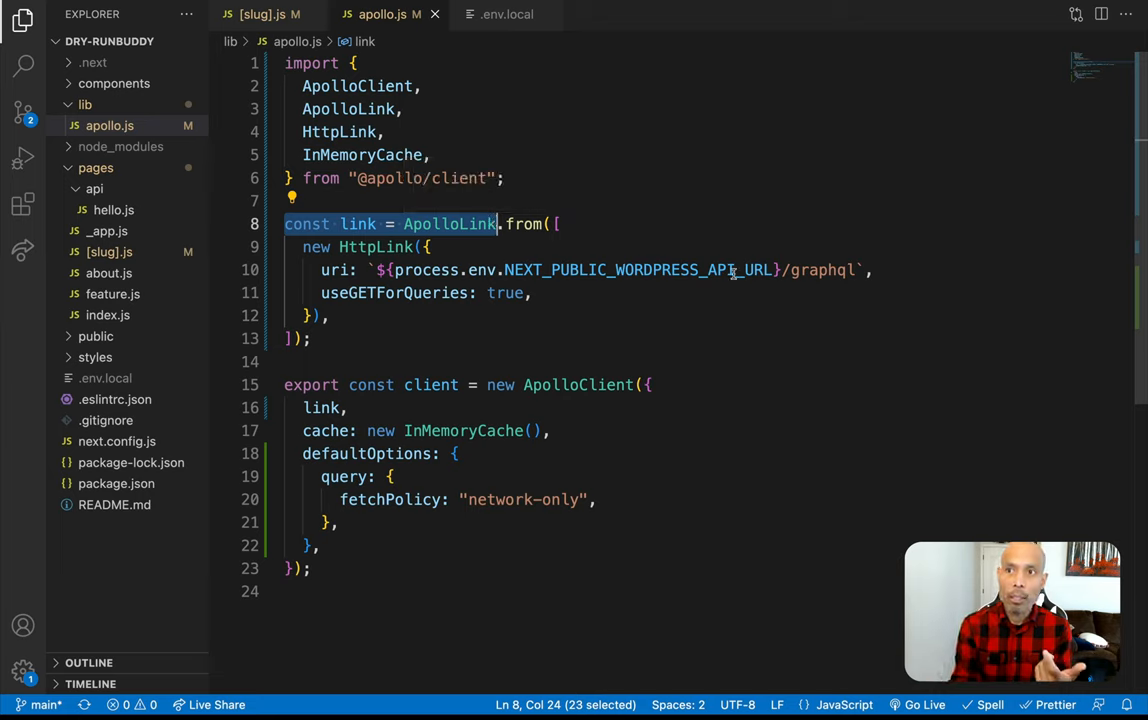
{"action": "left_click", "coordinate": [816, 270]}
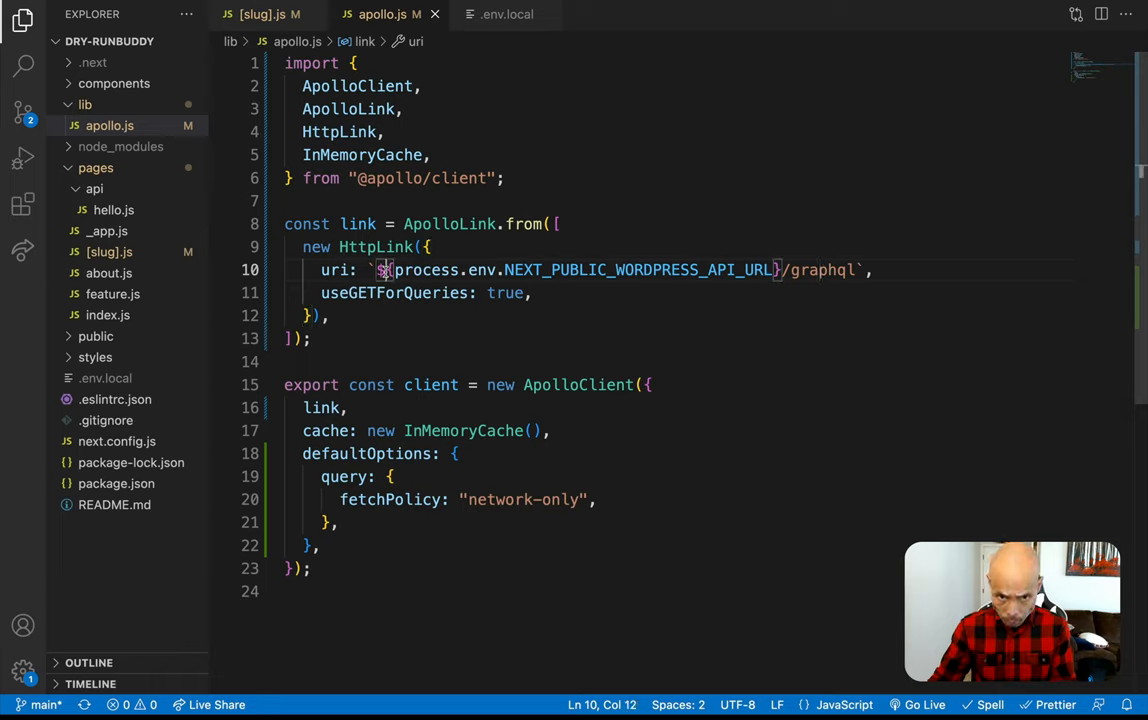
{"action": "double_click", "coordinate": [424, 268]}
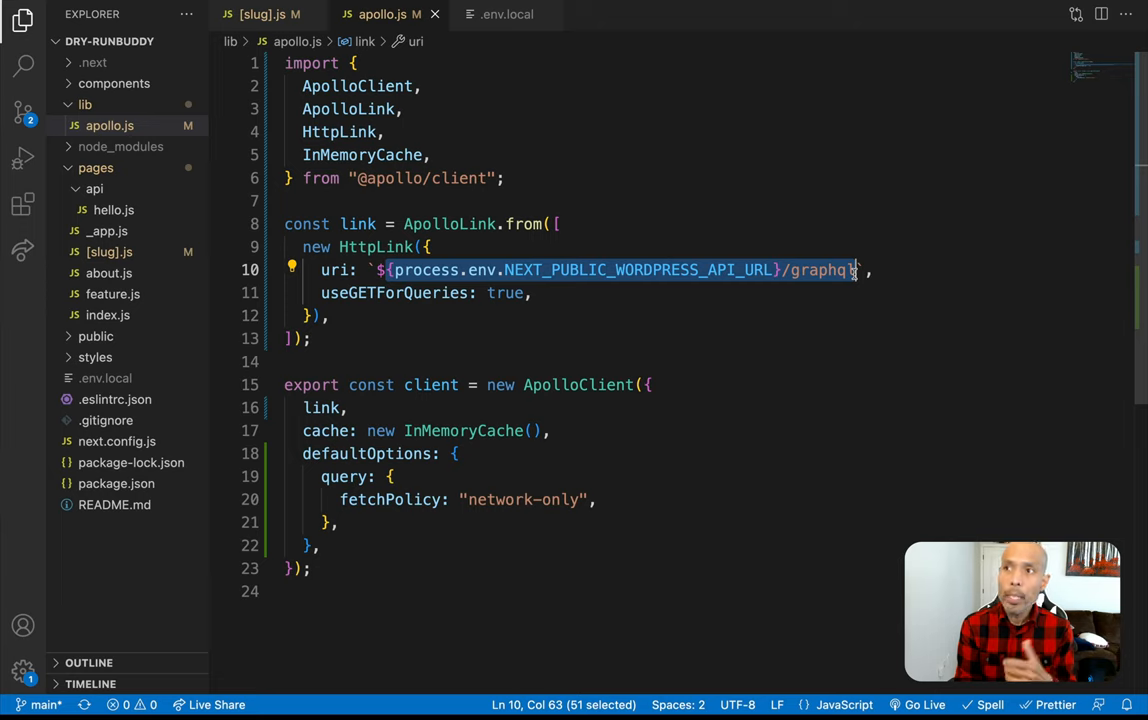
{"action": "left_click", "coordinate": [320, 292]}
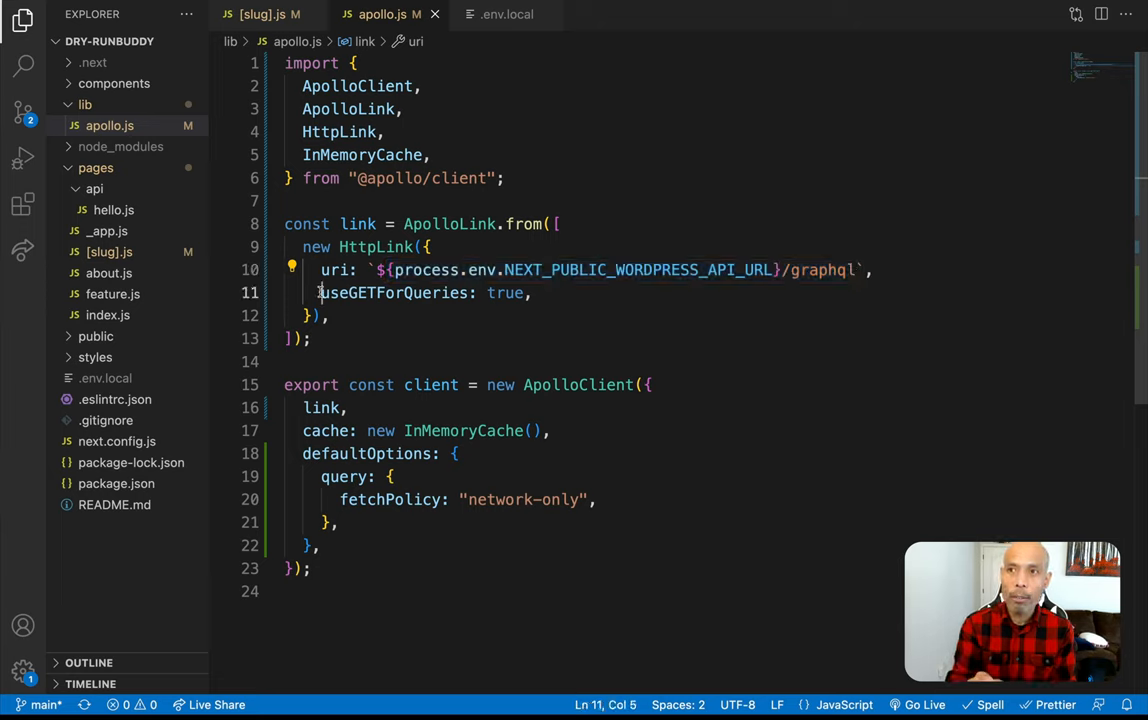
{"action": "double_click", "coordinate": [392, 292]}
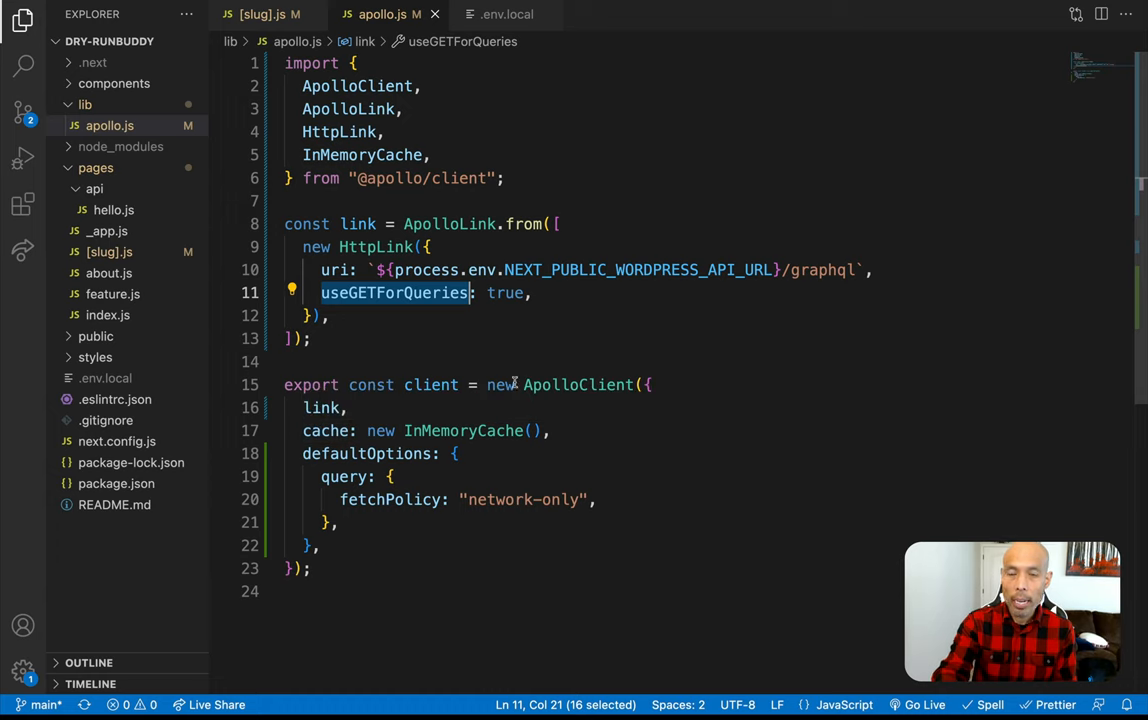
{"action": "double_click", "coordinate": [576, 384]}
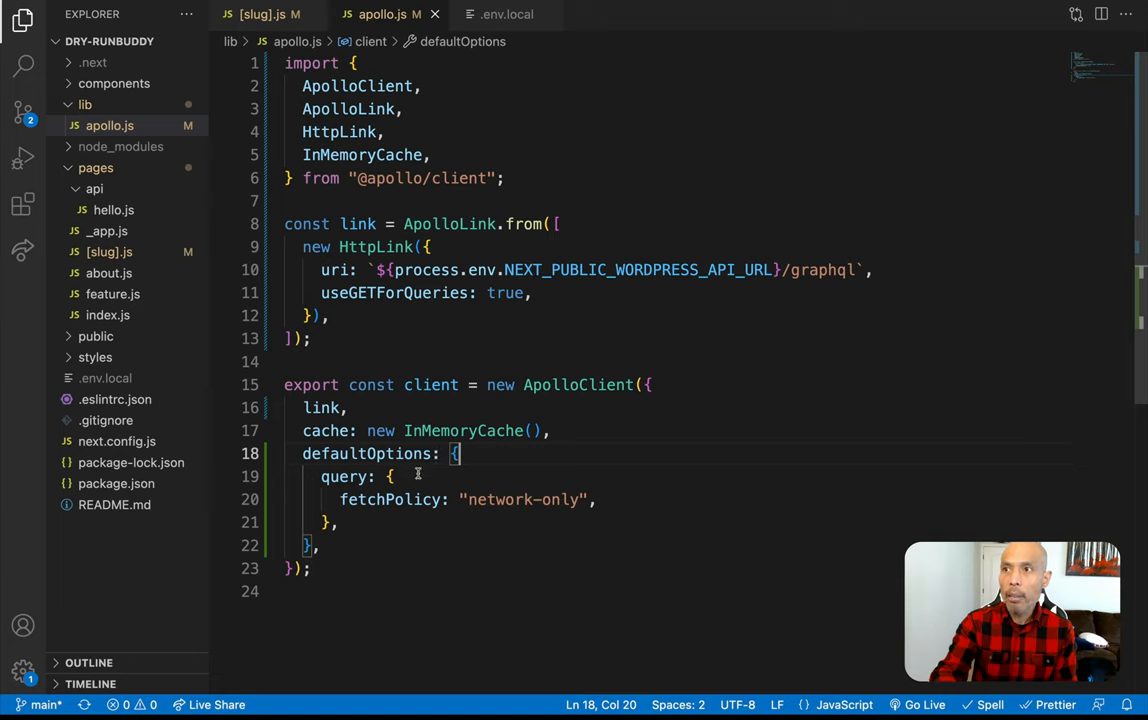
{"action": "double_click", "coordinate": [524, 500]}
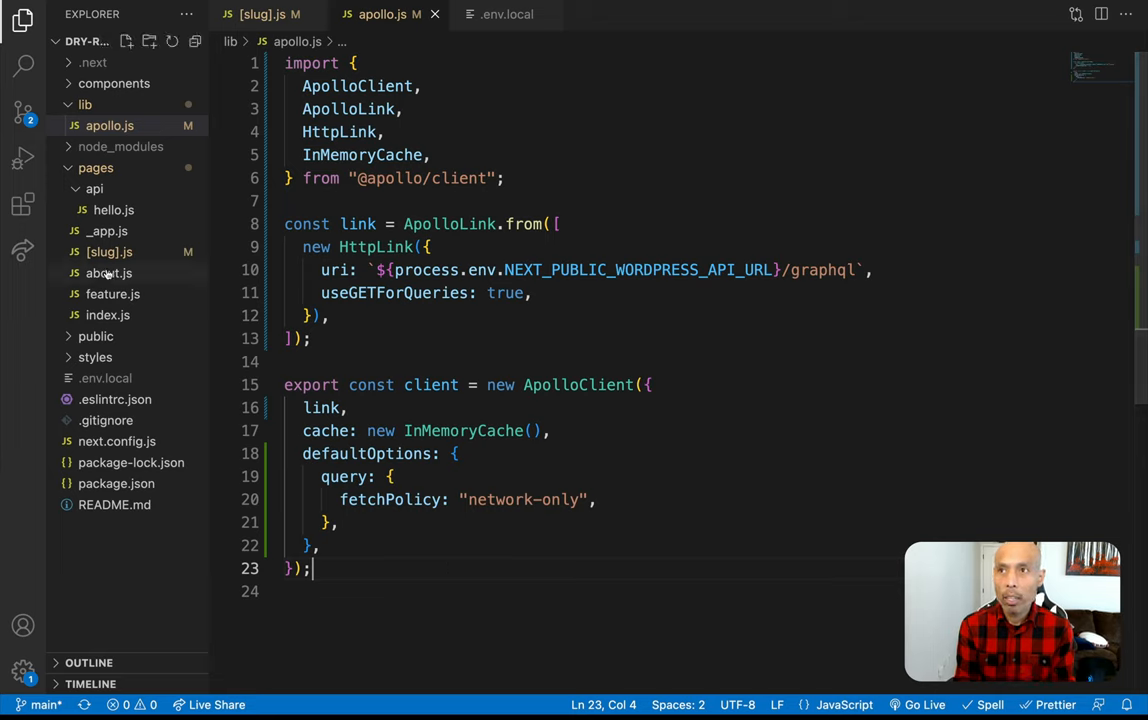
{"action": "mouse_move", "coordinate": [108, 252]}
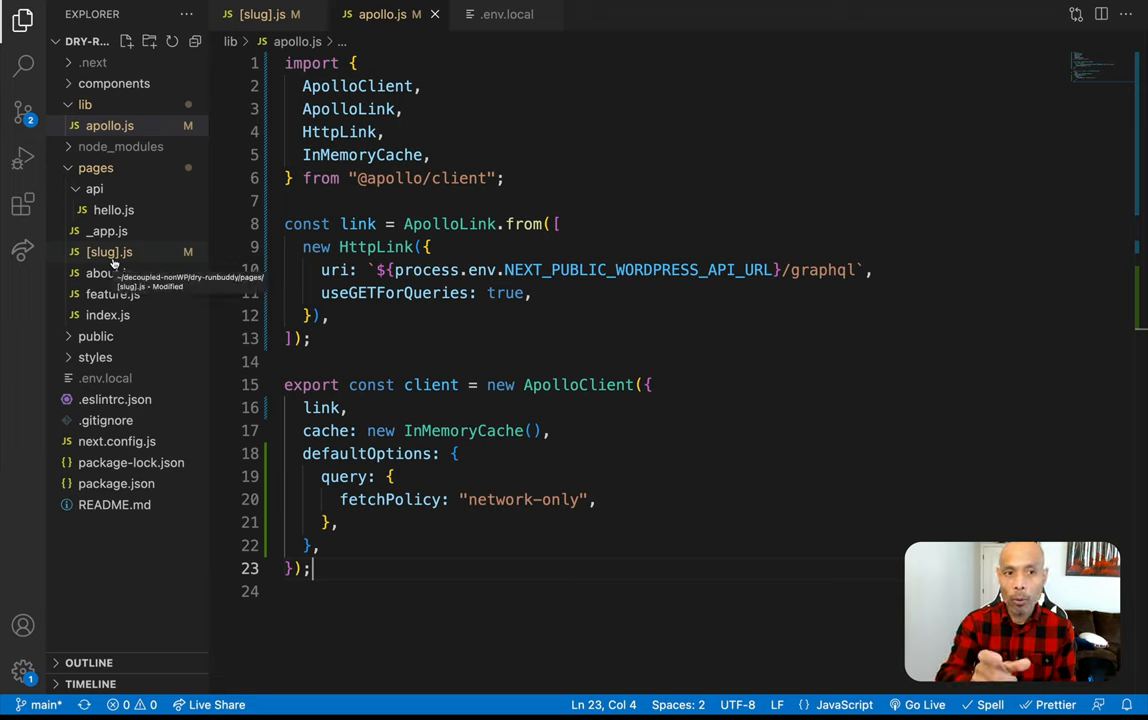
Show [slug].js getStaticProps and highlight its revalidate value of 5.
{"action": "left_click", "coordinate": [108, 252]}
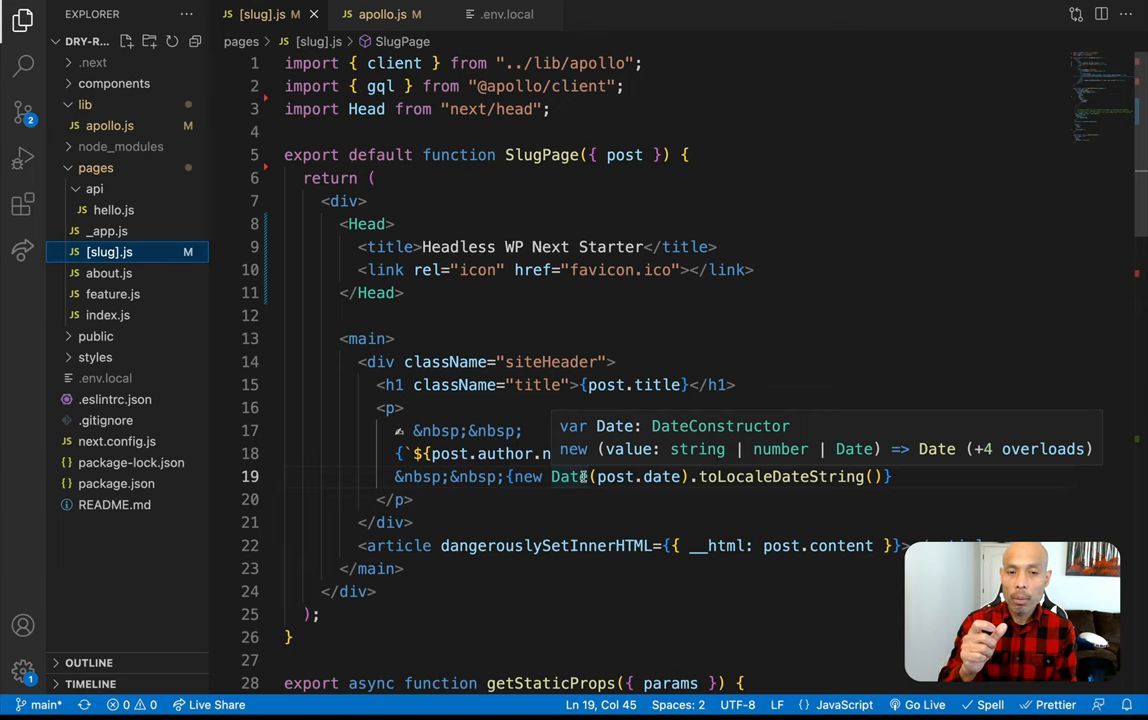
{"action": "scroll", "scroll_direction": "down", "scroll_amount": 3}
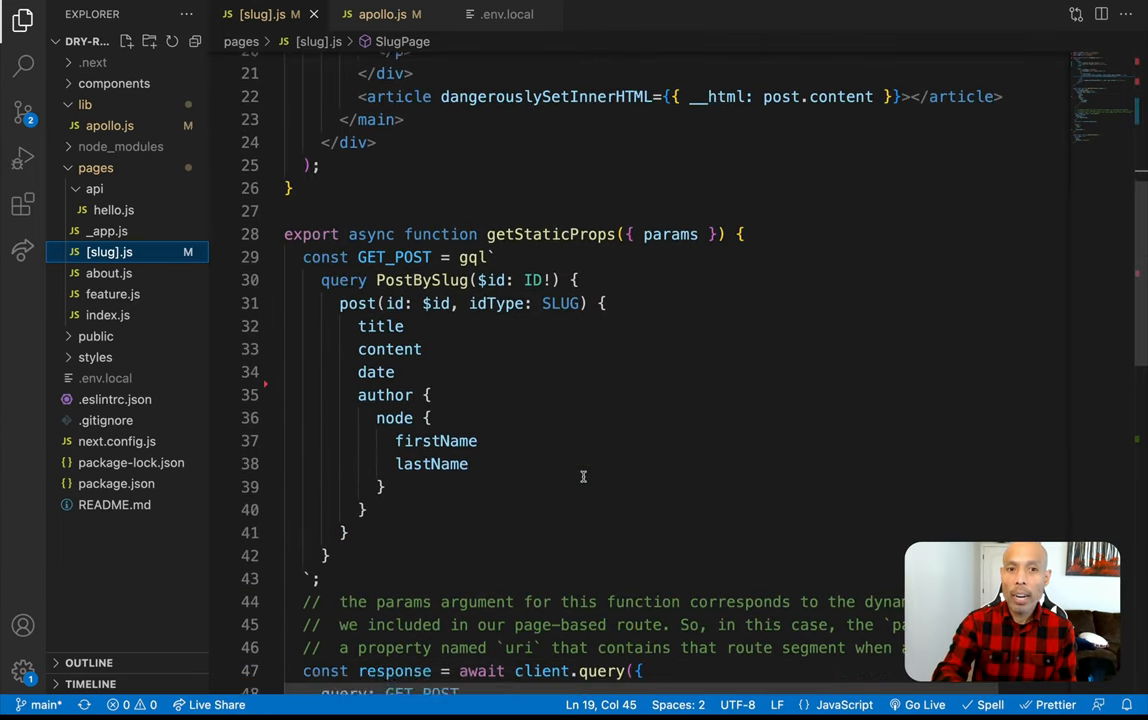
{"action": "scroll", "scroll_direction": "down", "scroll_amount": 3}
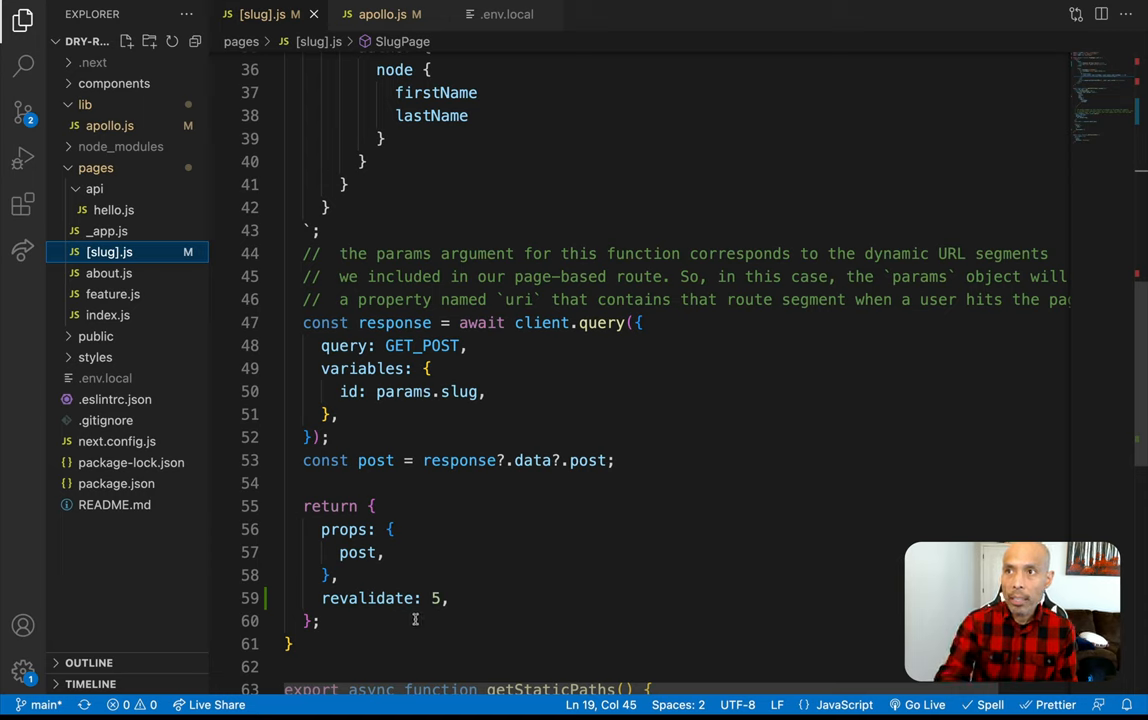
{"action": "double_click", "coordinate": [366, 598]}
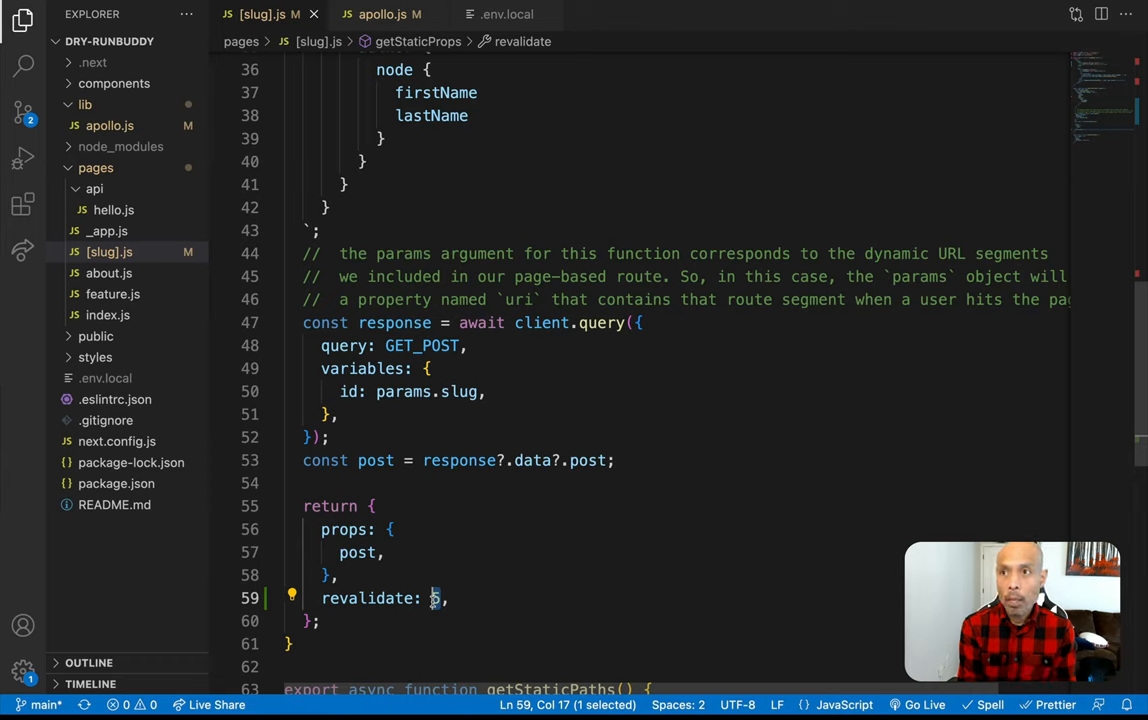
{"action": "mouse_move", "coordinate": [552, 604]}
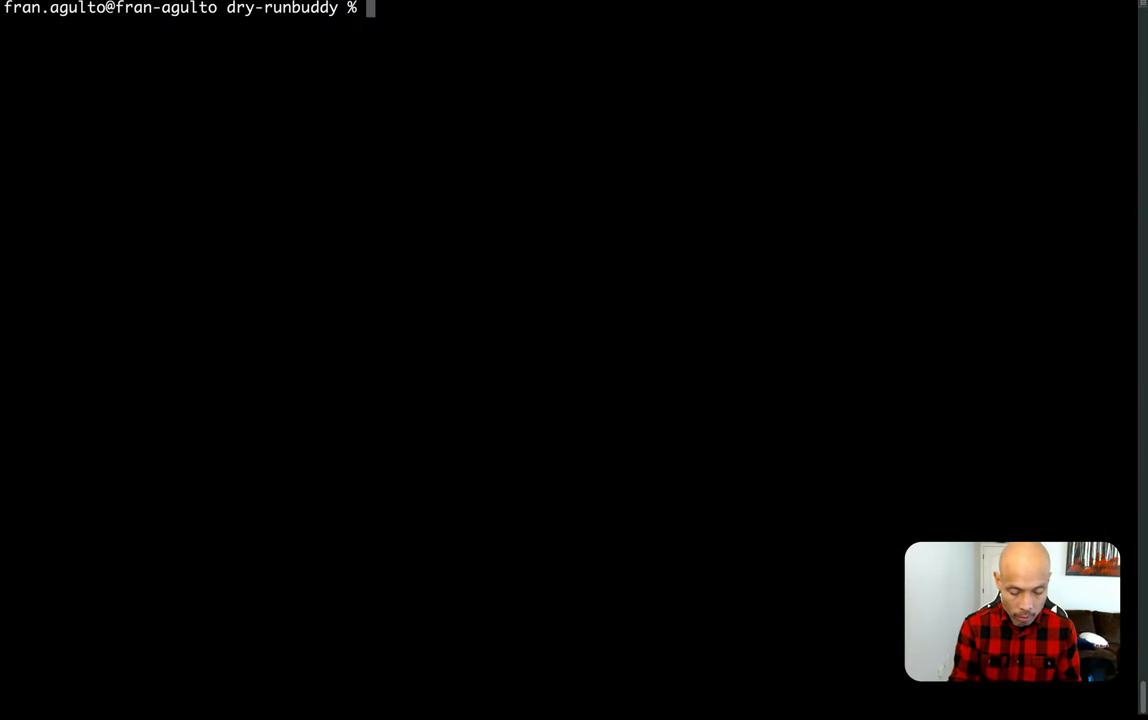
Run the npm build/start script in the terminal to generate the static pages.
{"action": "type", "text": "np"}
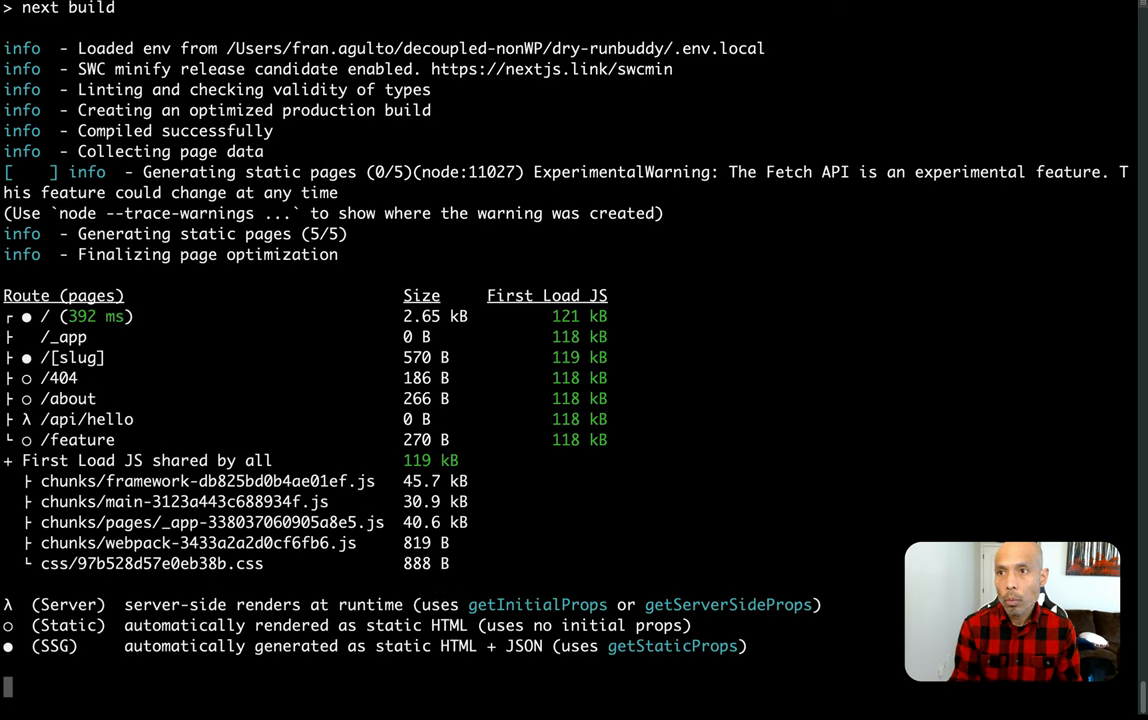
{"action": "type", "text": "npm run dt"}
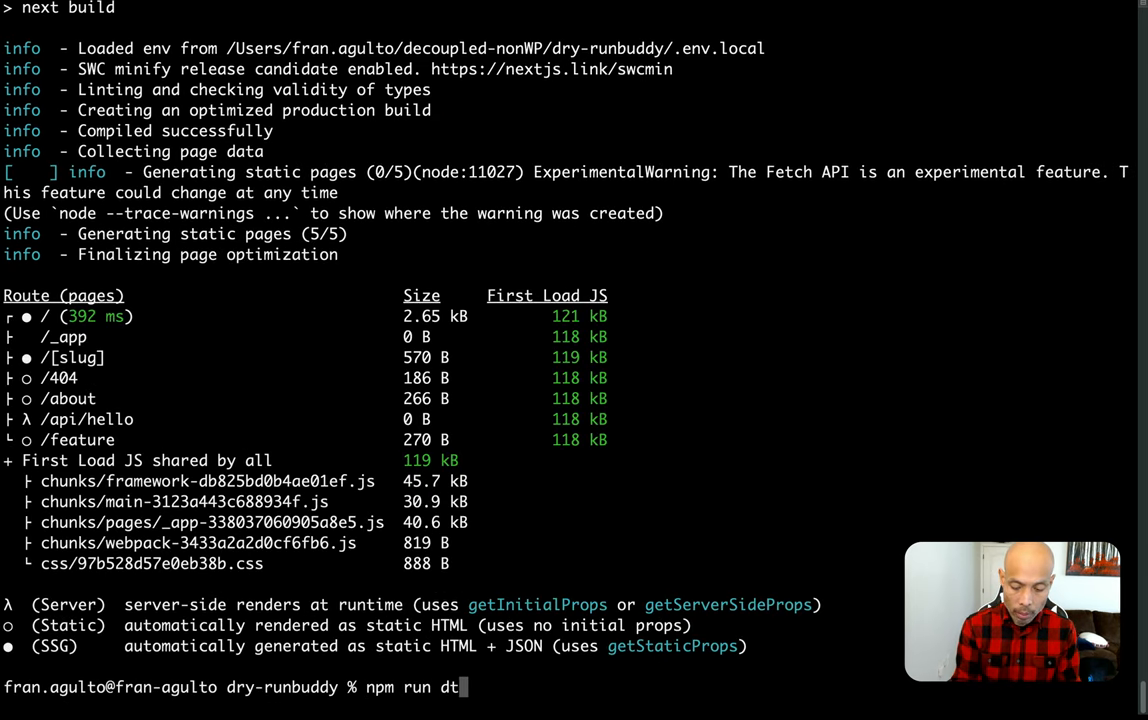
{"action": "type", "text": "star"}
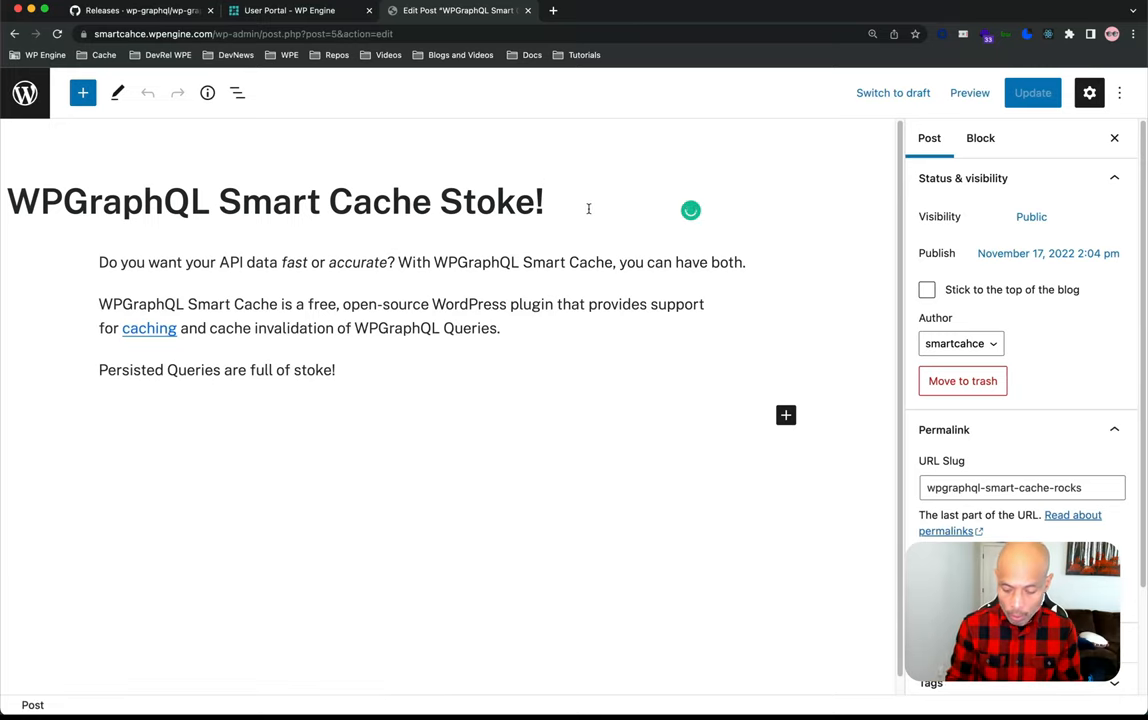
Retitle the post '...Stoke!!!!!', add paragraph 'This is the best plugin ever!!', and update it.
{"action": "type", "text": "!!!!"}
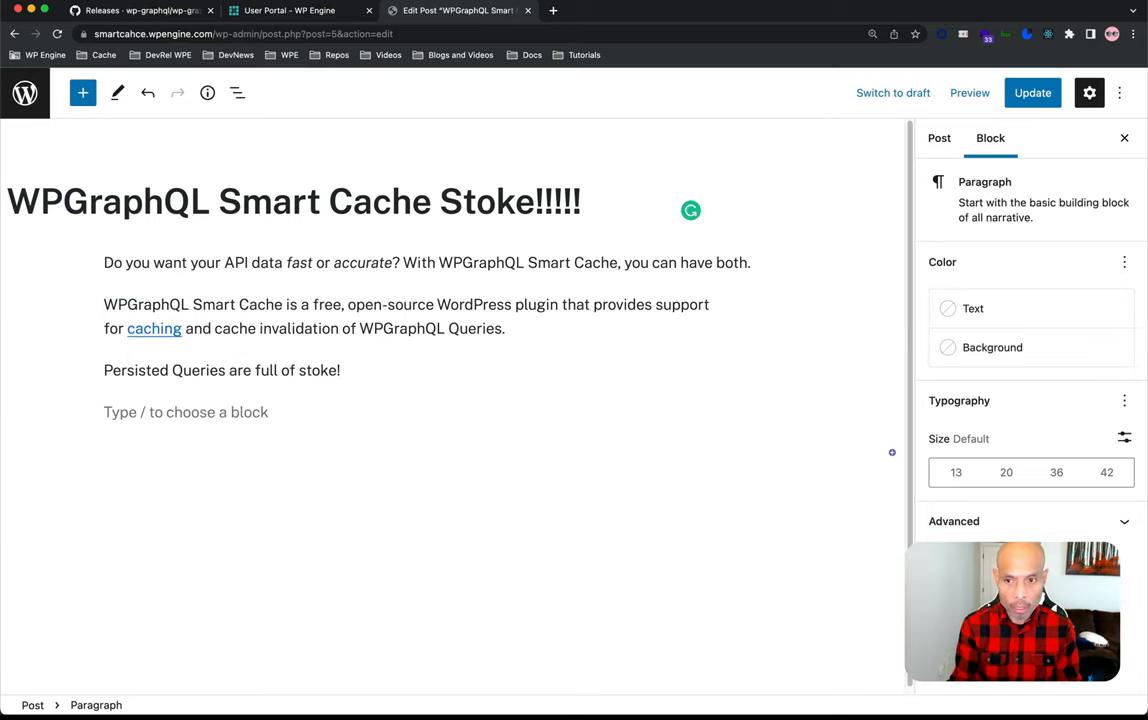
{"action": "type", "text": "Thi"}
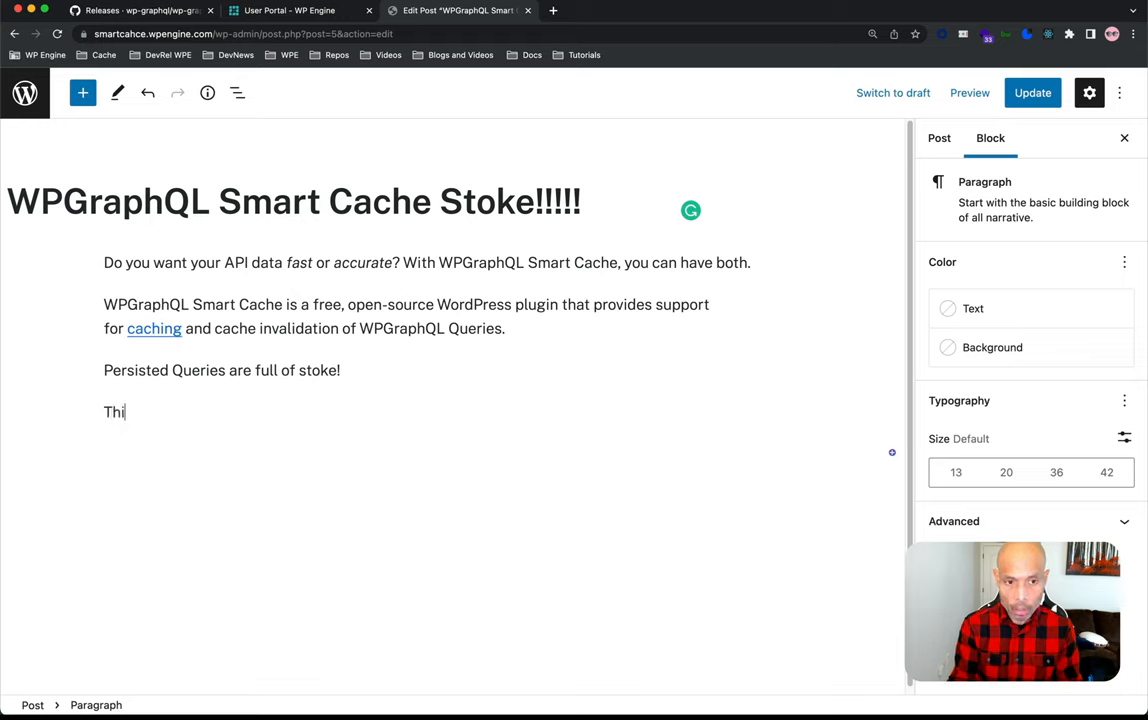
{"action": "type", "text": "s is the best pl"}
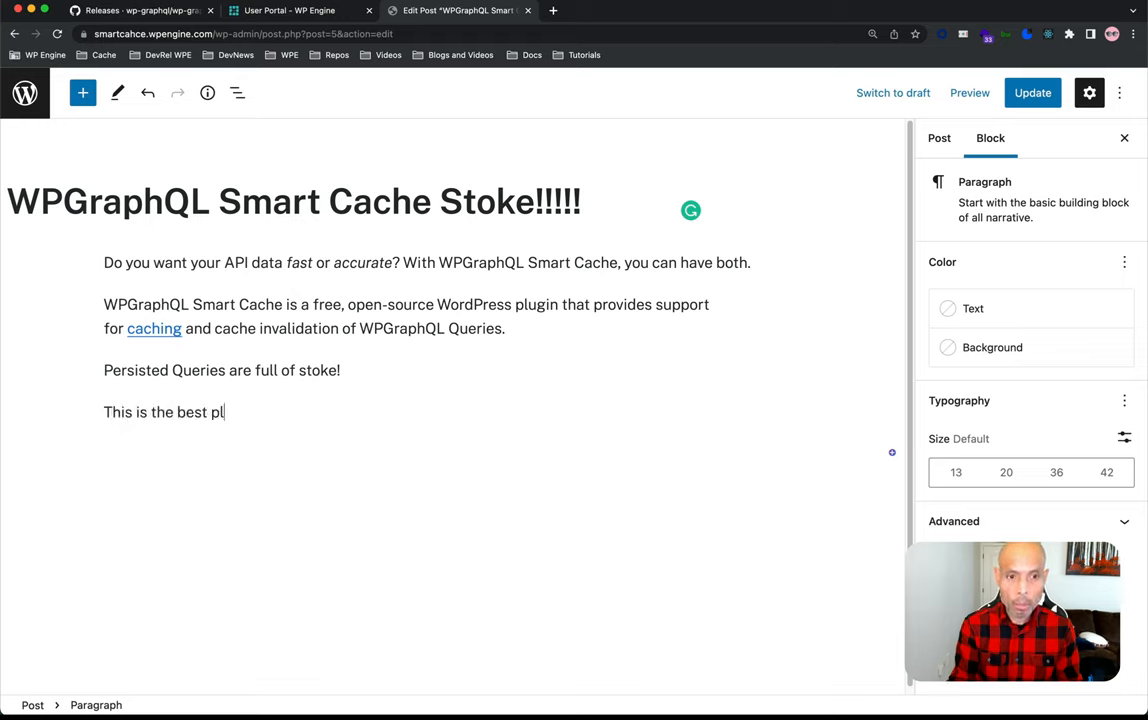
{"action": "type", "text": "ugin ever!!"}
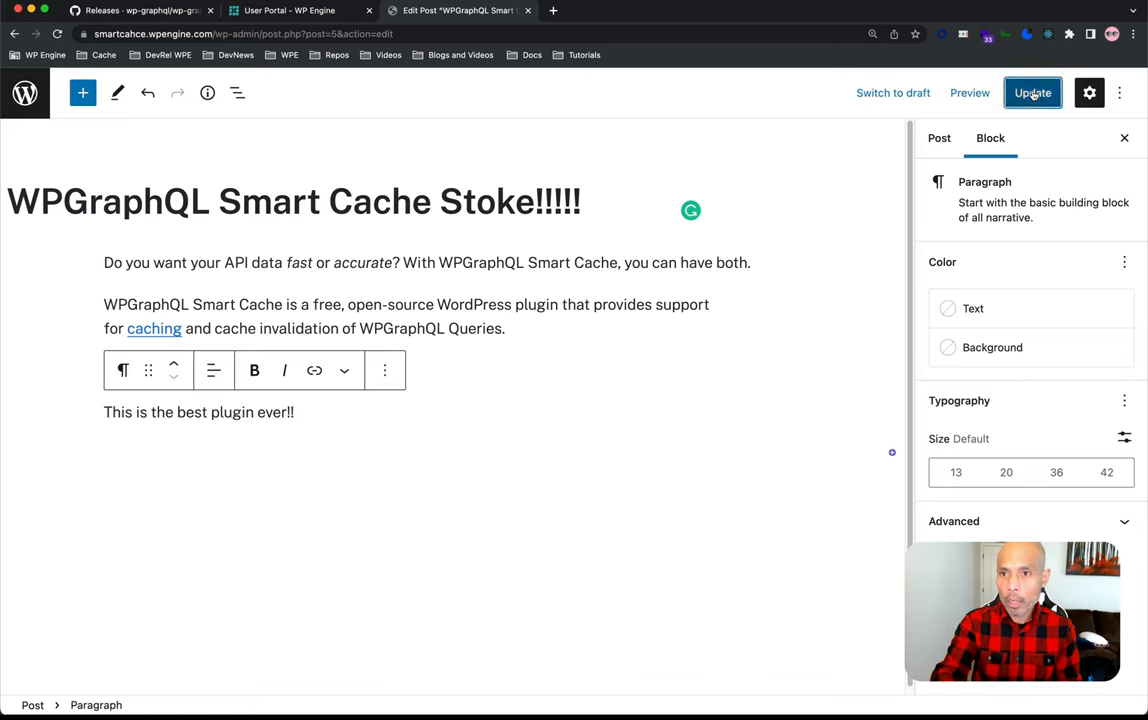
{"action": "left_click", "coordinate": [1058, 94]}
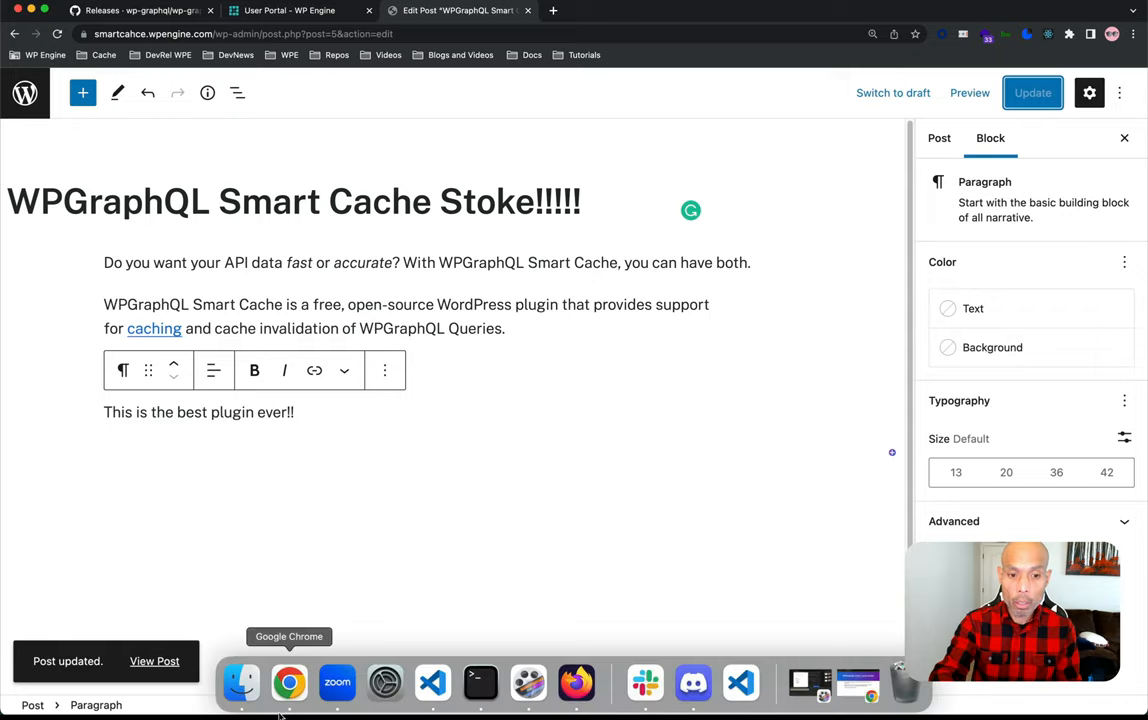
{"action": "mouse_move", "coordinate": [848, 684]}
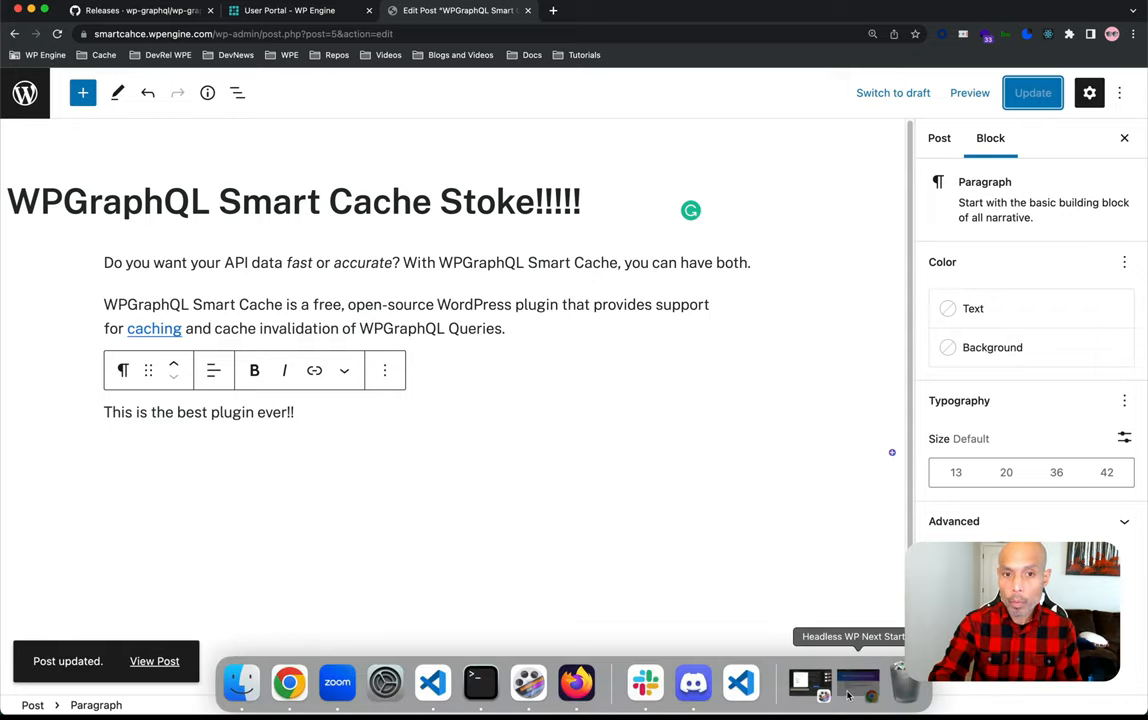